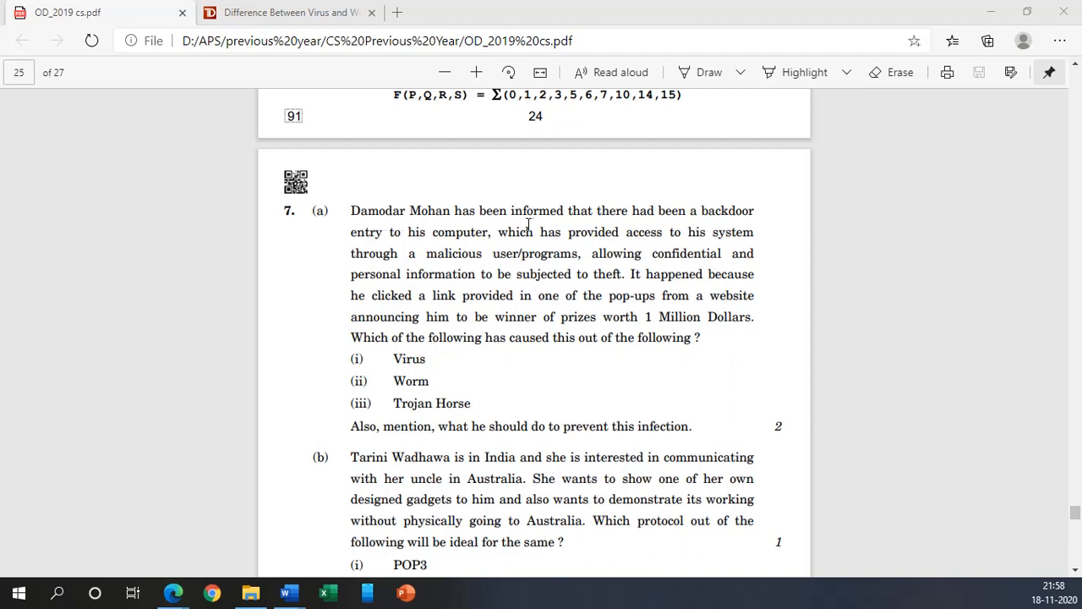
mouse_move(619, 224)
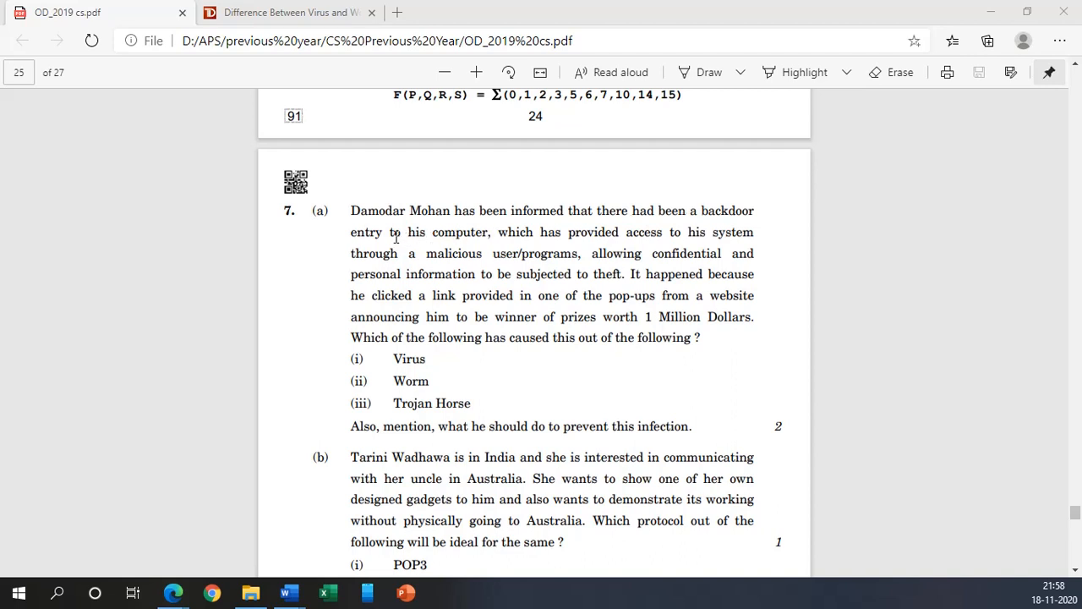
mouse_move(531, 239)
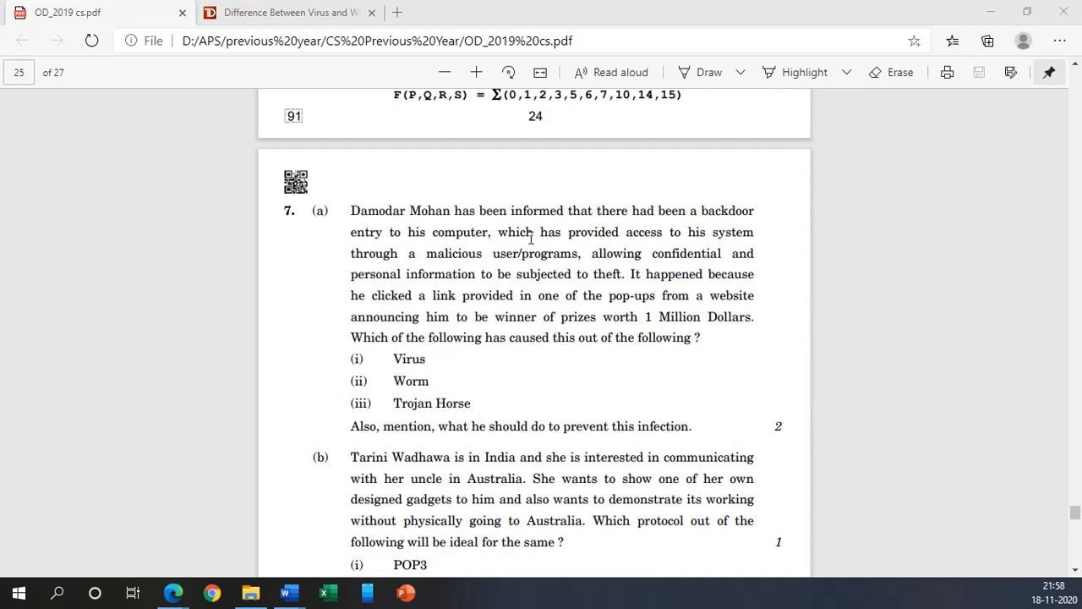
mouse_move(636, 254)
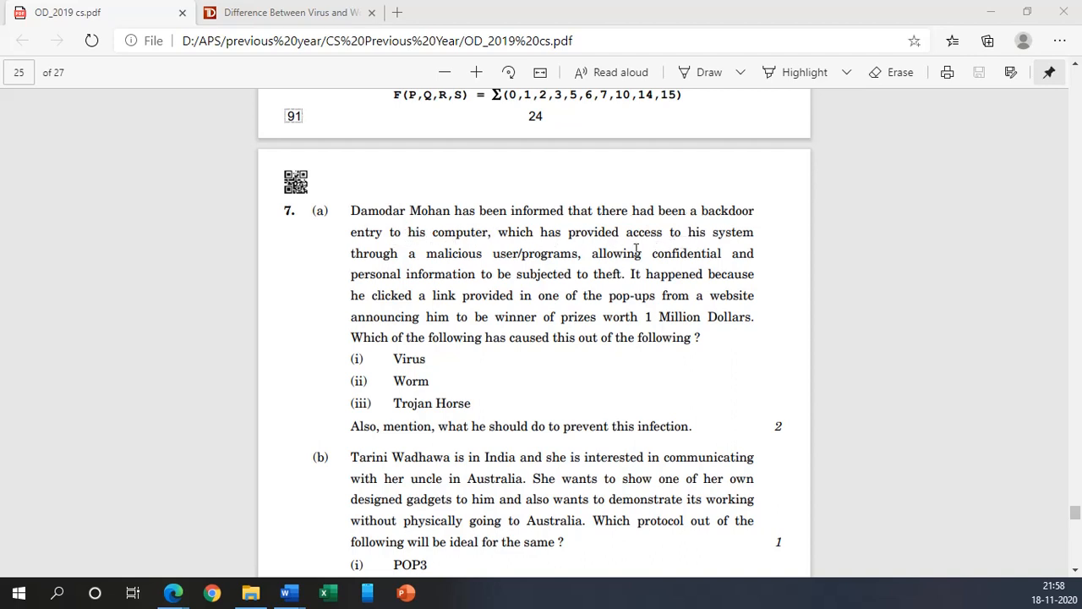
mouse_move(519, 255)
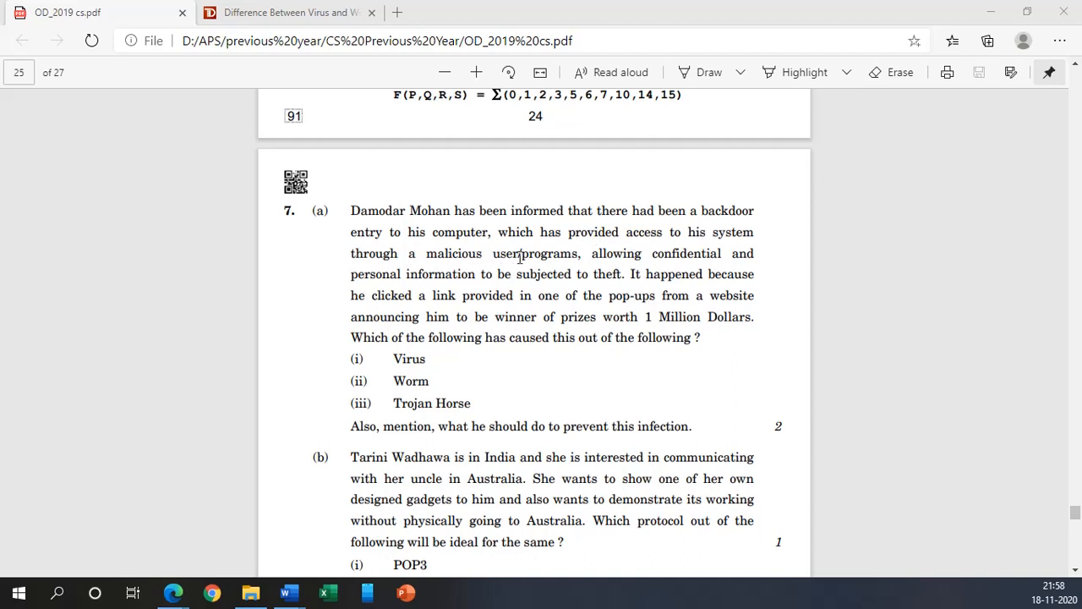
mouse_move(605, 257)
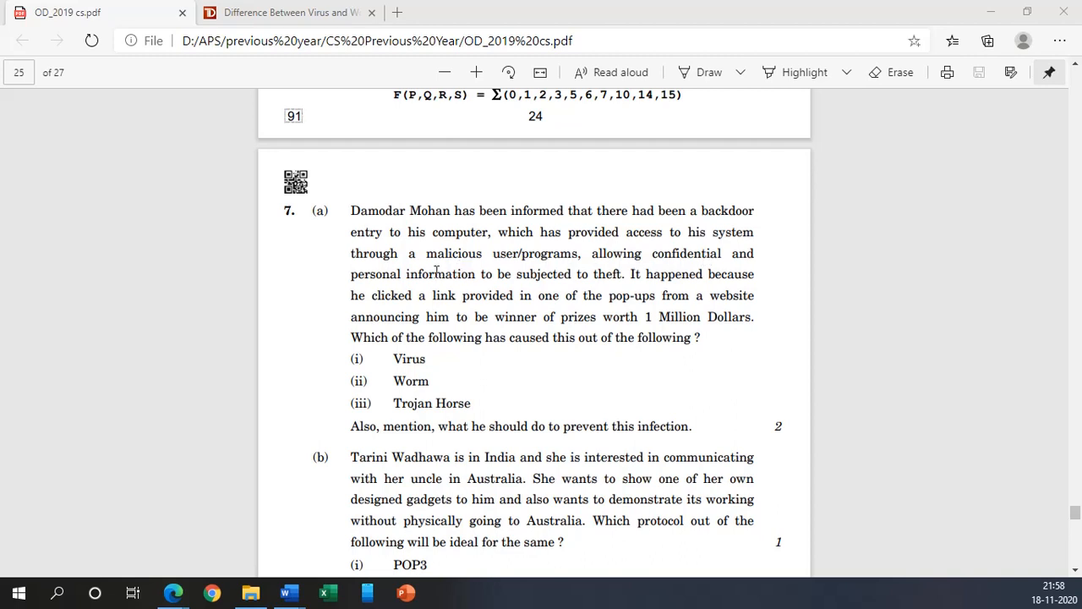
mouse_move(587, 279)
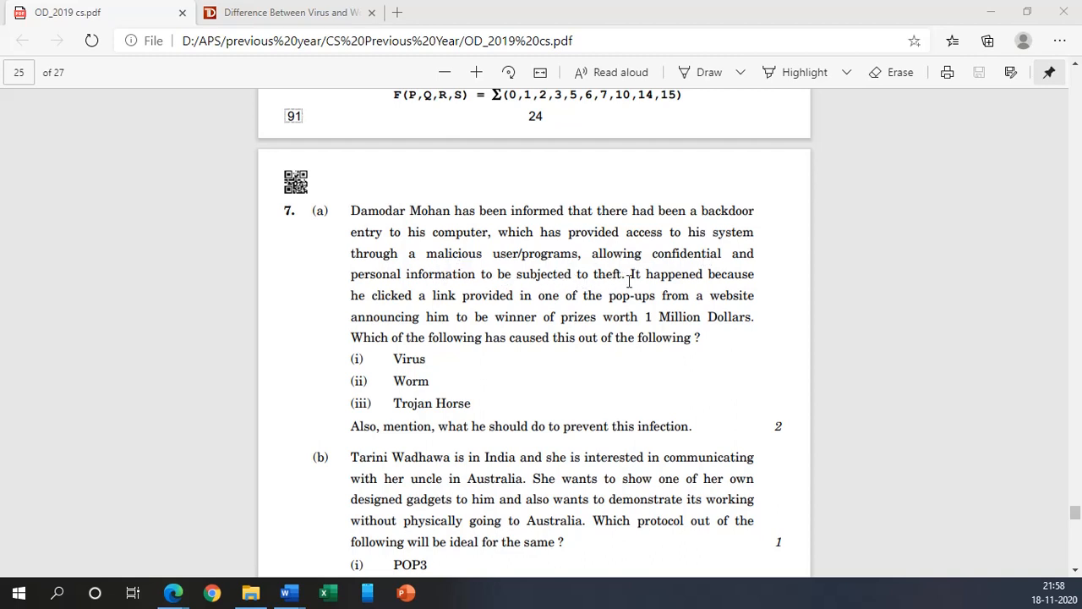
mouse_move(676, 280)
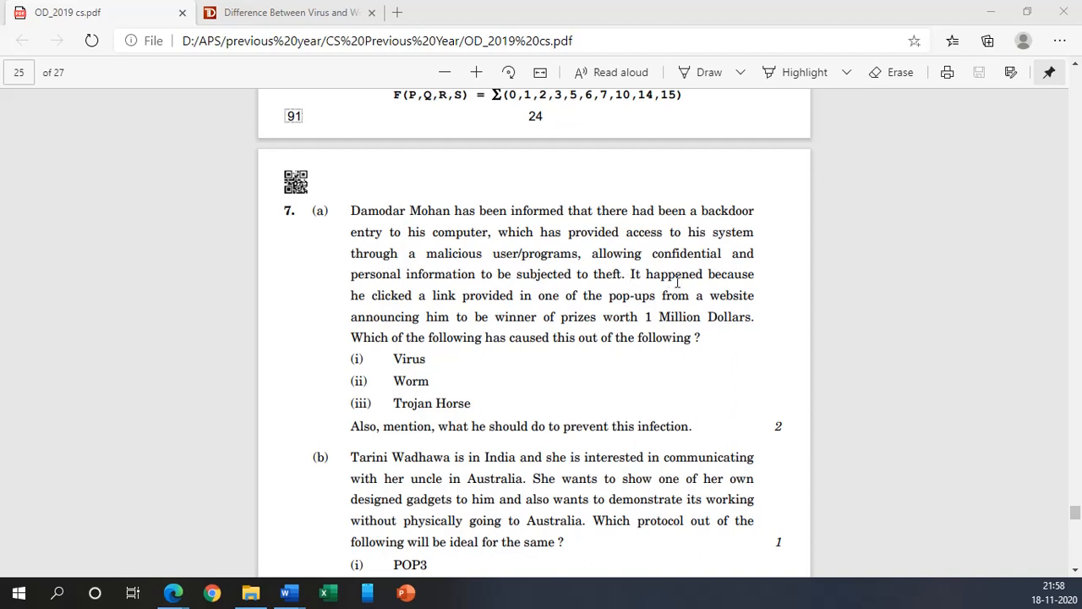
mouse_move(457, 316)
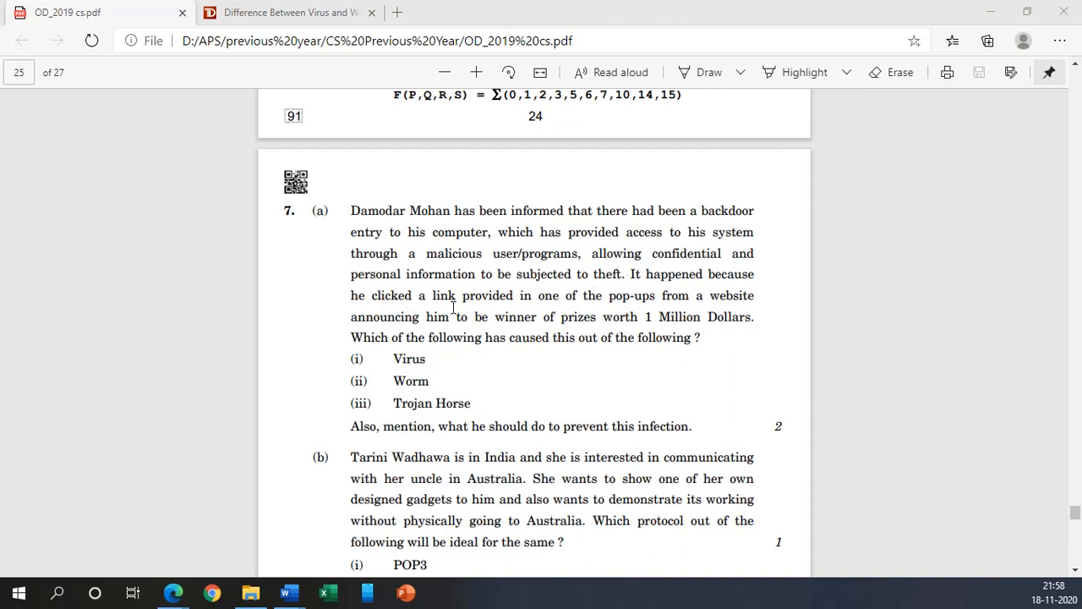
mouse_move(664, 313)
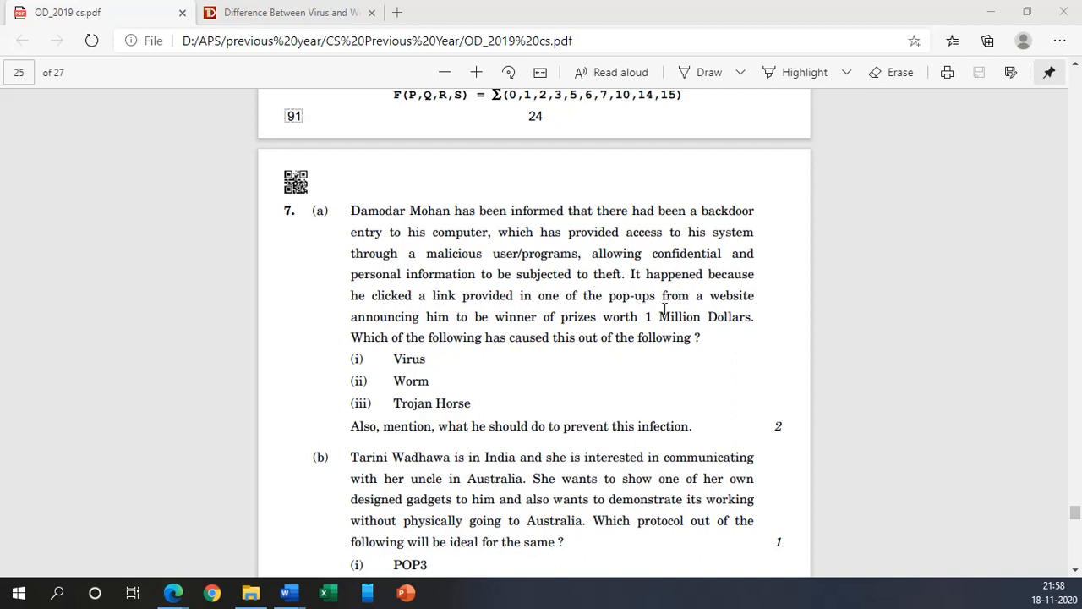
mouse_move(414, 325)
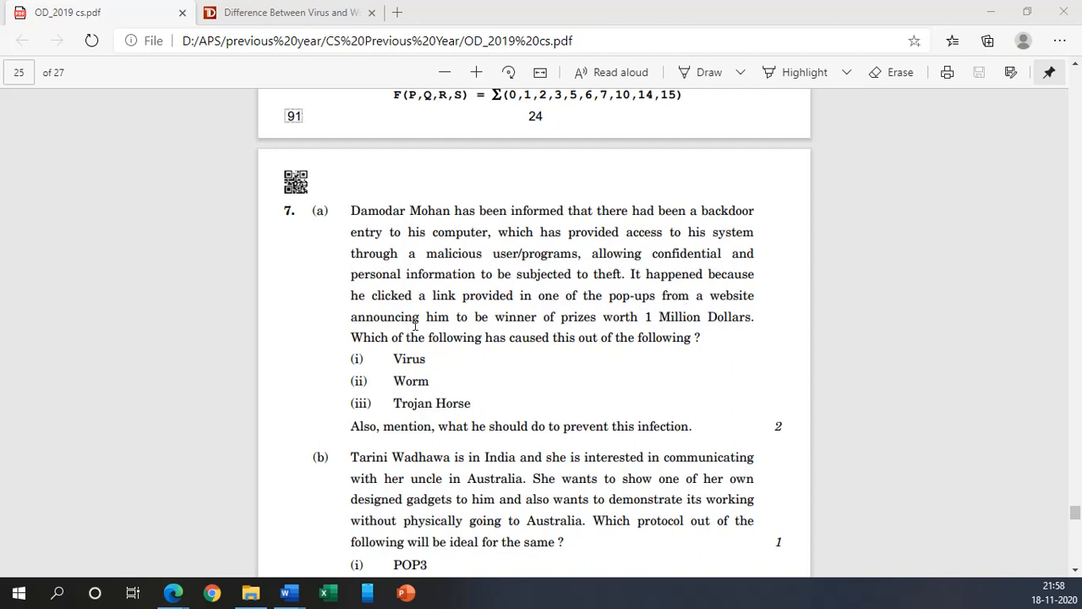
mouse_move(505, 321)
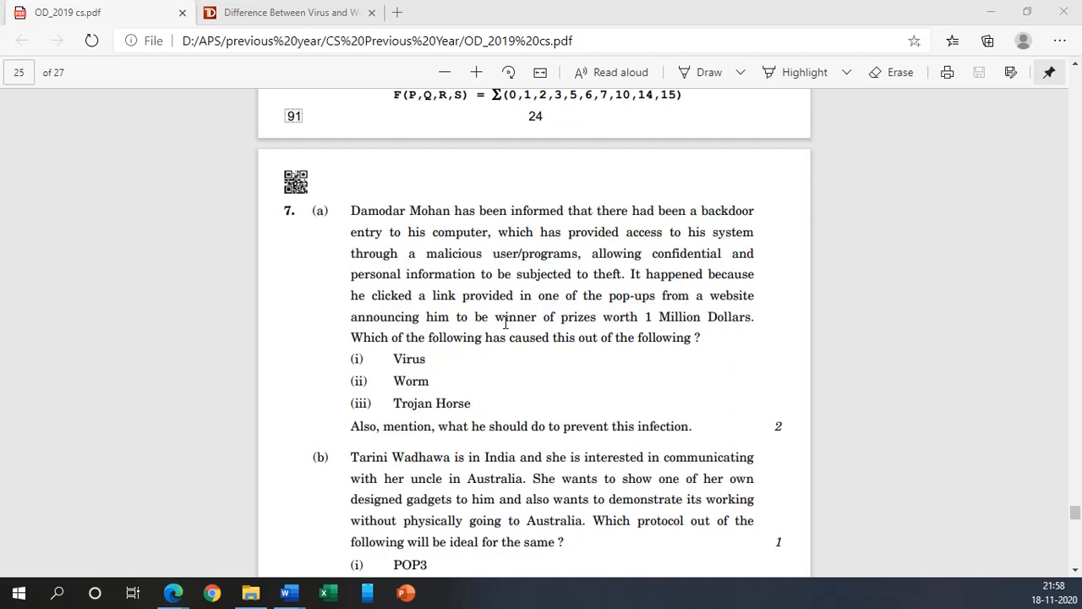
mouse_move(639, 318)
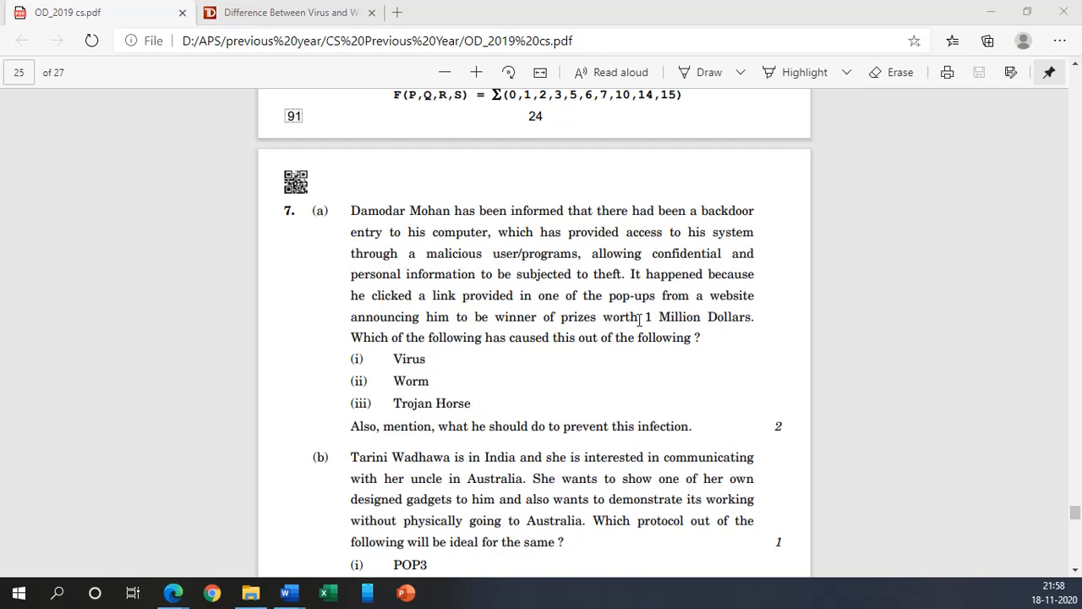
mouse_move(515, 334)
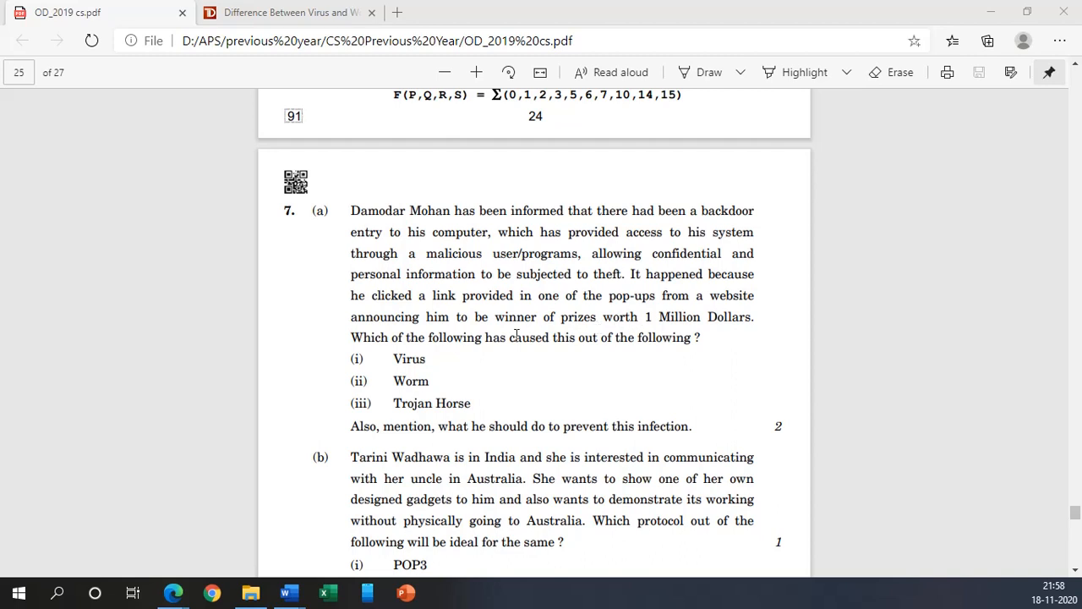
mouse_move(527, 347)
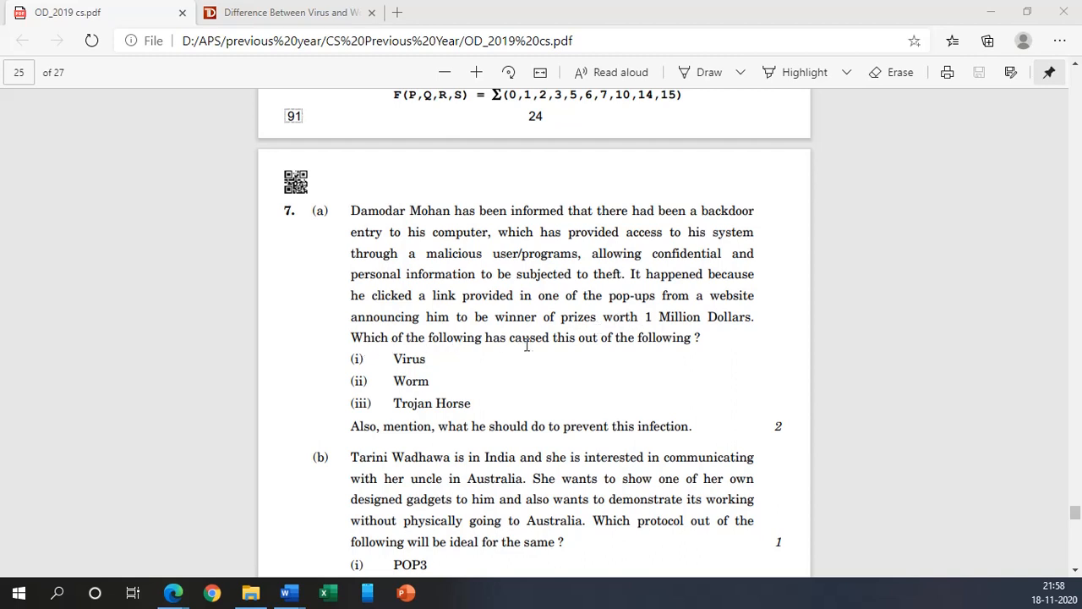
mouse_move(661, 344)
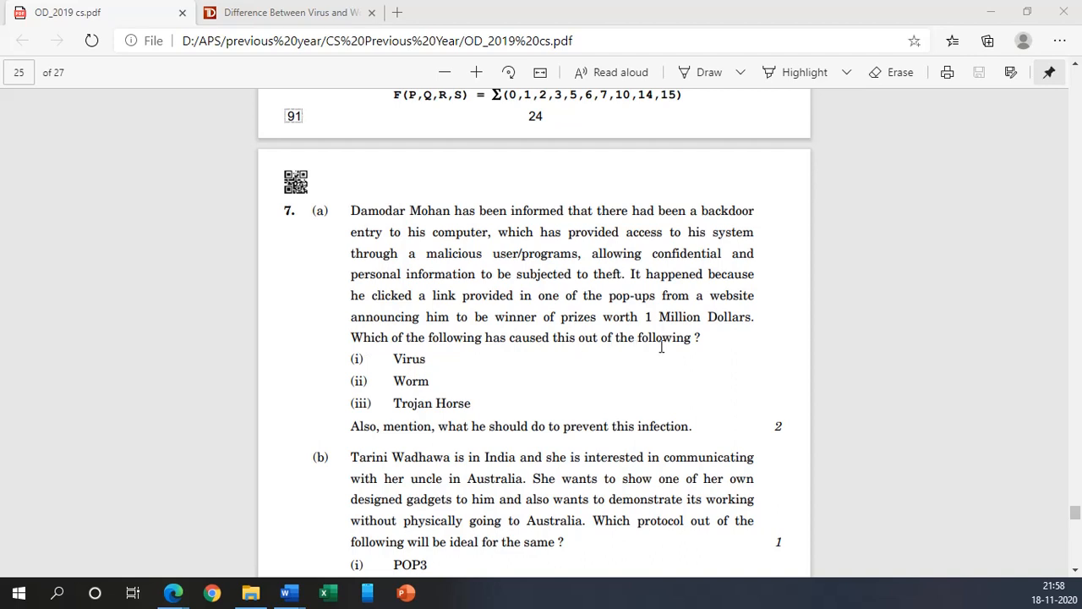
mouse_move(394, 358)
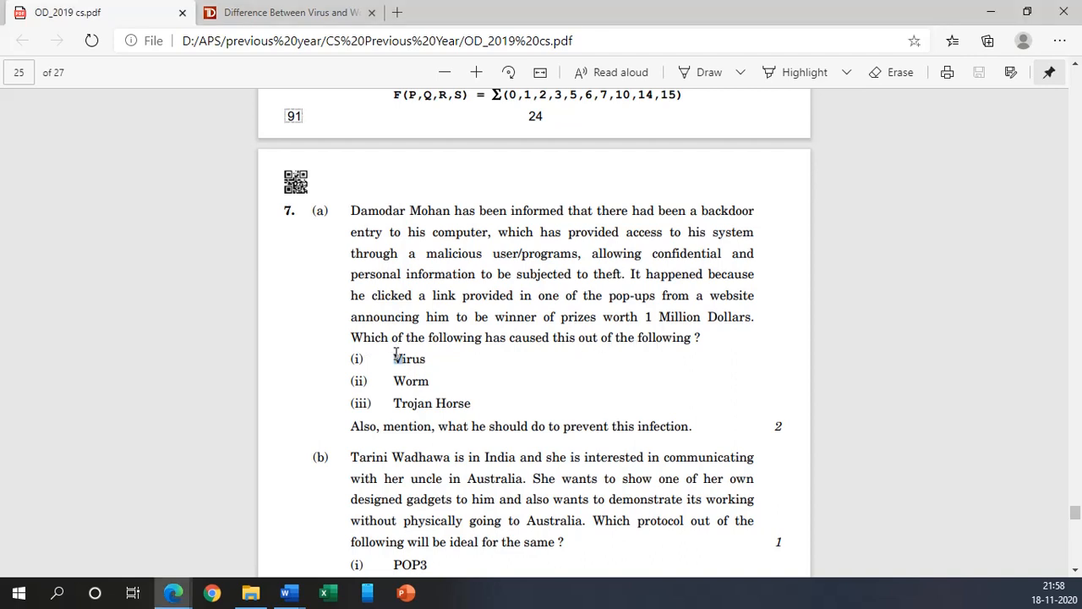
Step: Try out Horse and Virus as candidate answers for question 7(a)
double_click(412, 402)
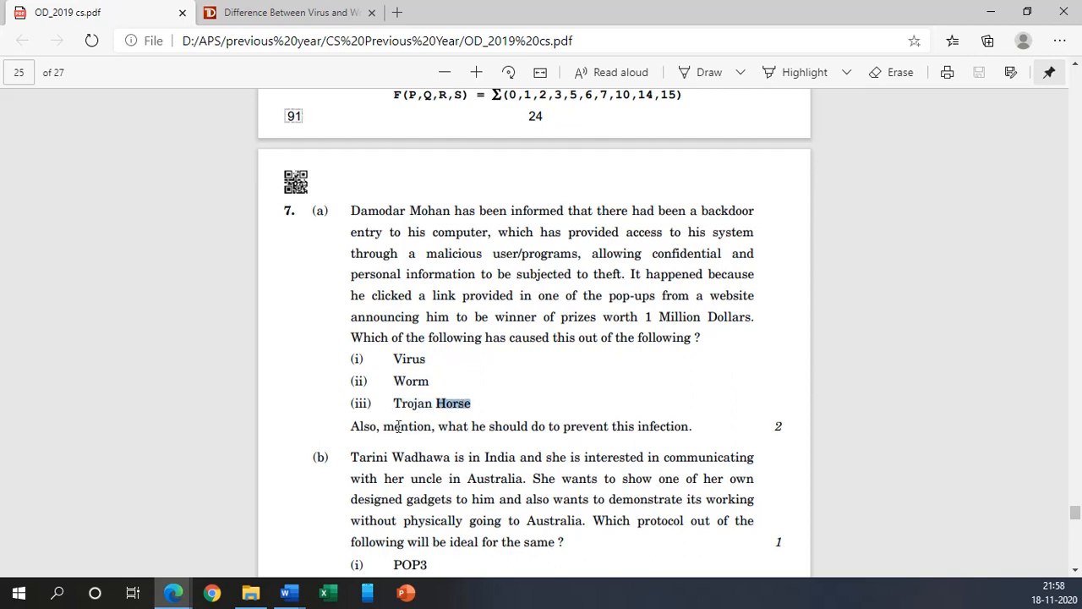
mouse_move(466, 433)
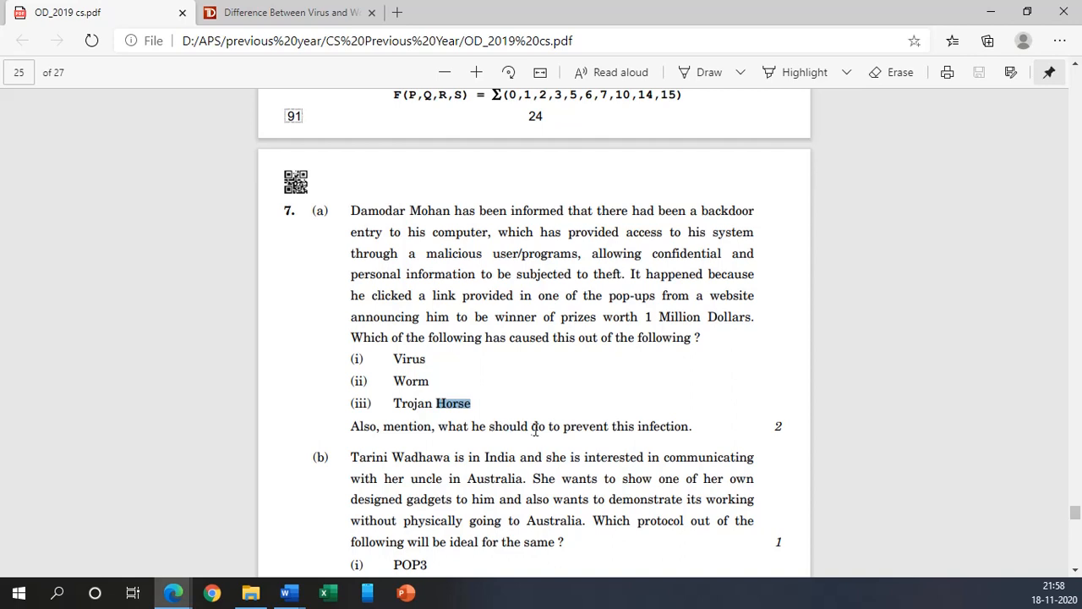
mouse_move(672, 436)
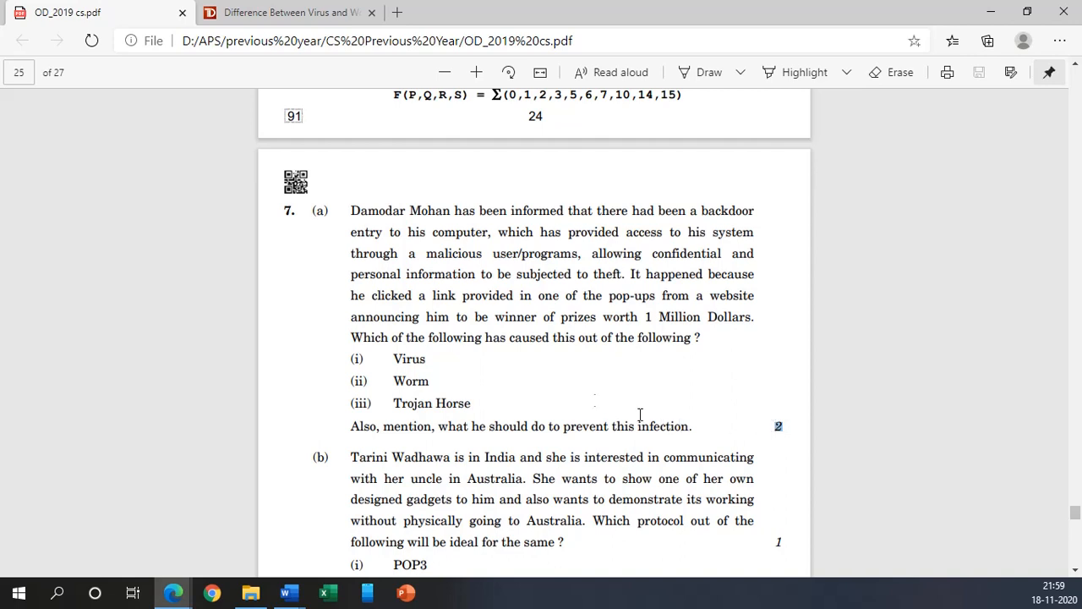
left_click_drag(351, 210, 426, 338)
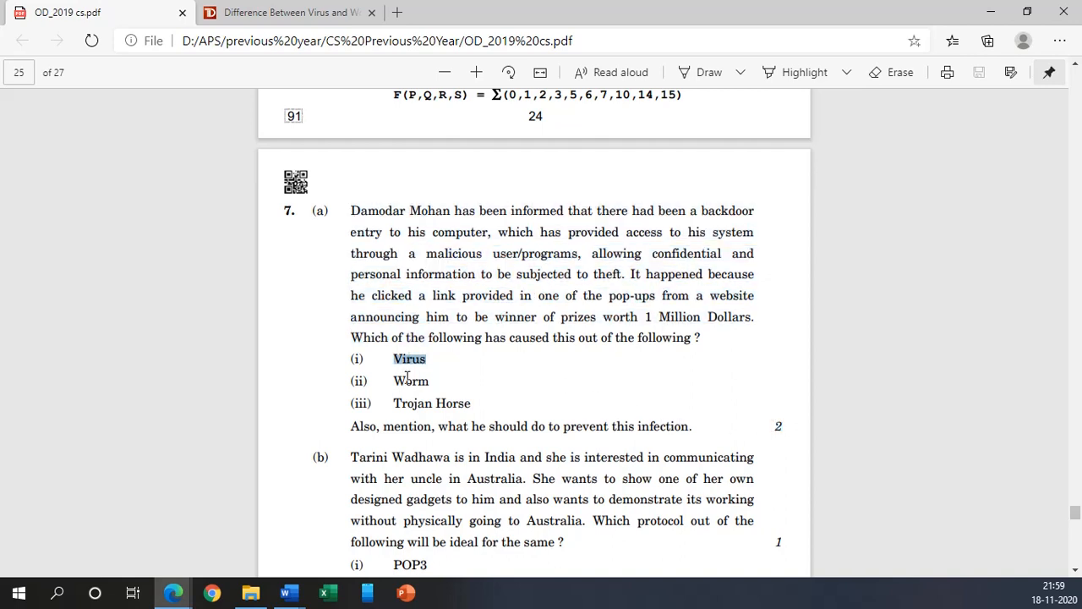
mouse_move(414, 403)
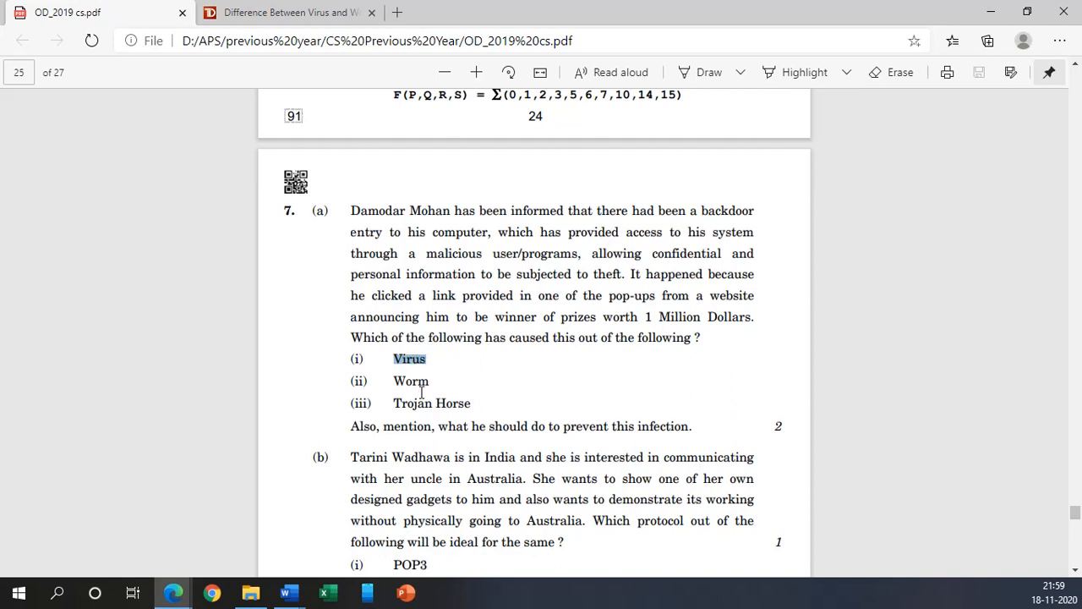
double_click(431, 402)
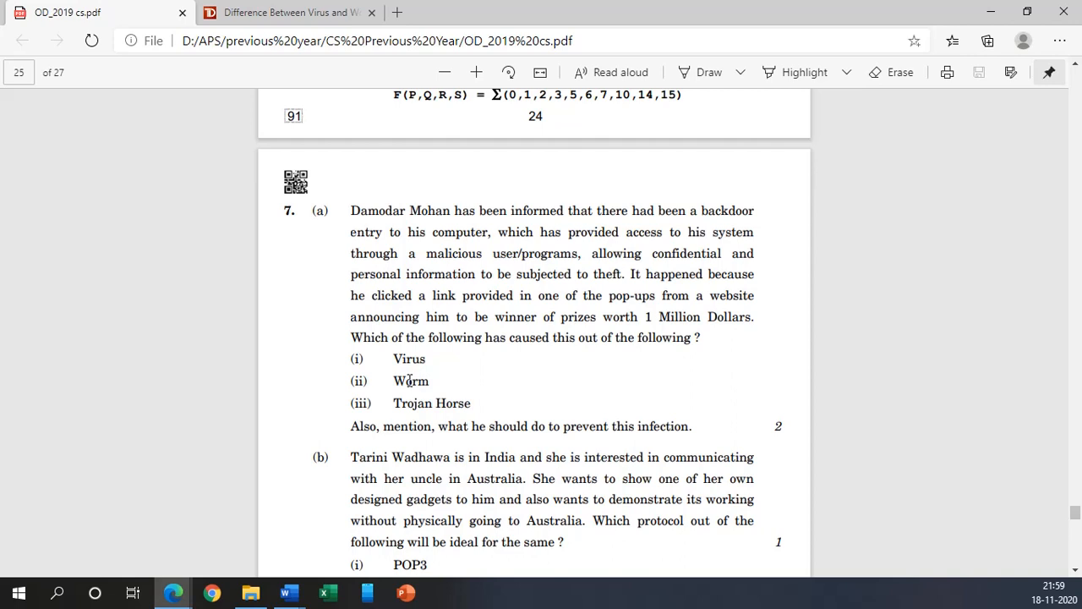
mouse_move(375, 433)
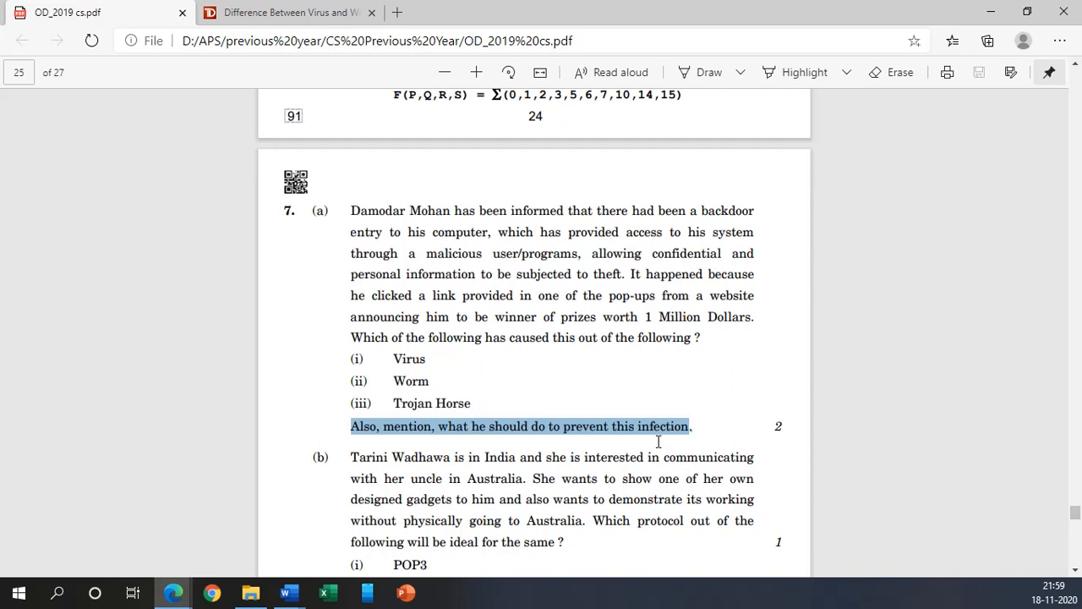
mouse_move(593, 453)
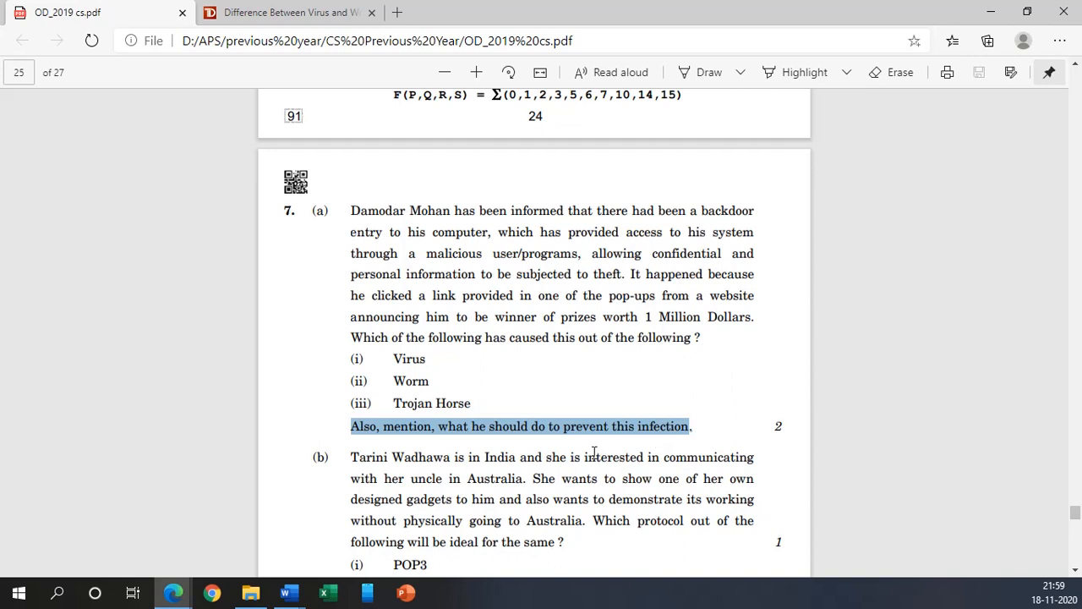
mouse_move(392, 359)
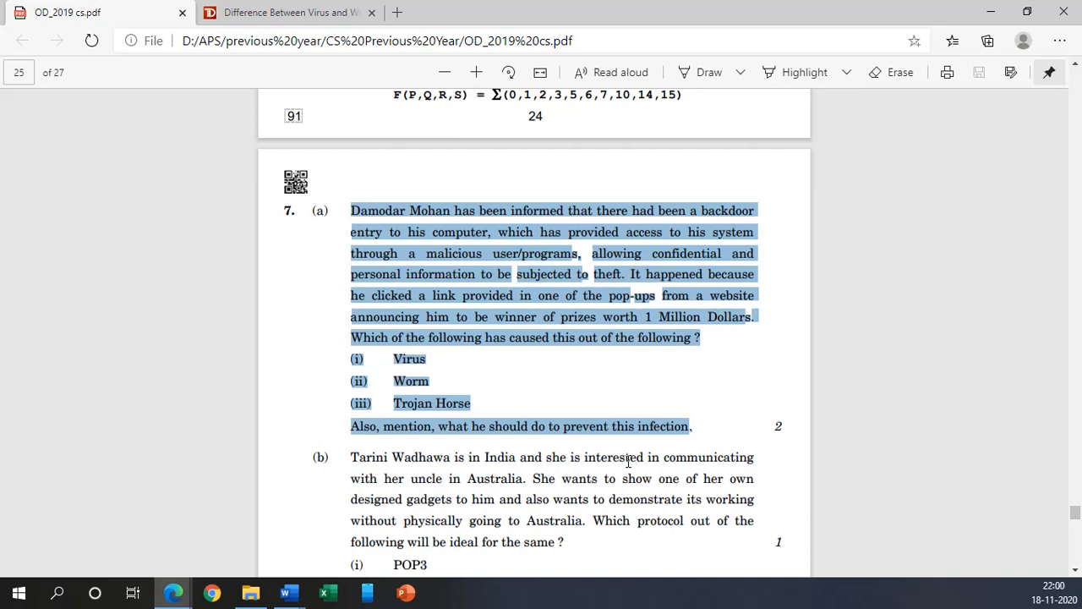
mouse_move(472, 433)
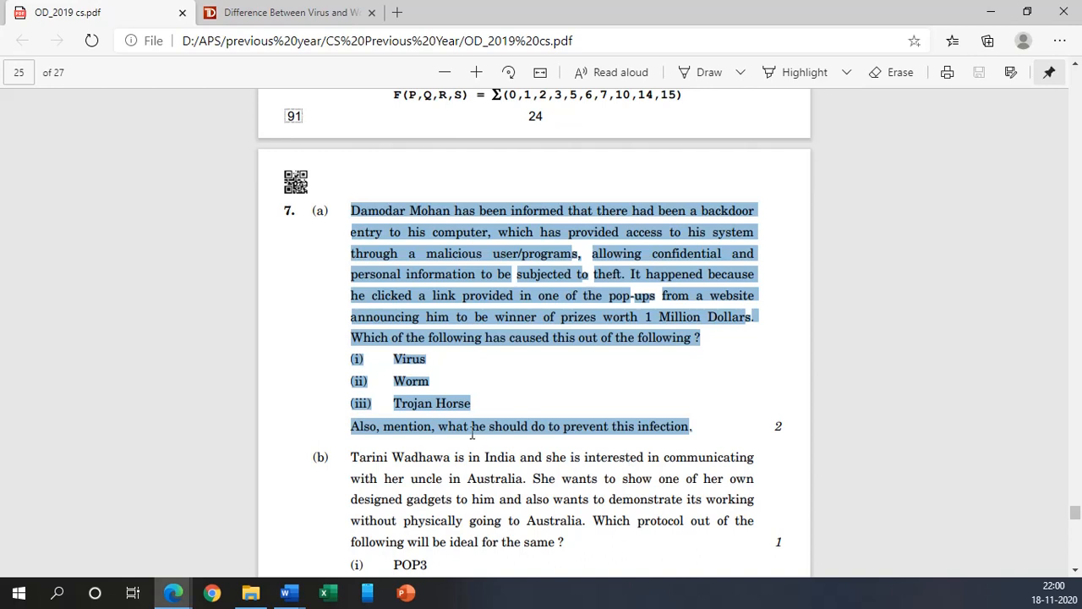
Step: Clear the earlier marking and settle the selection on the Virus/Worm option for 7(a)
left_click(408, 358)
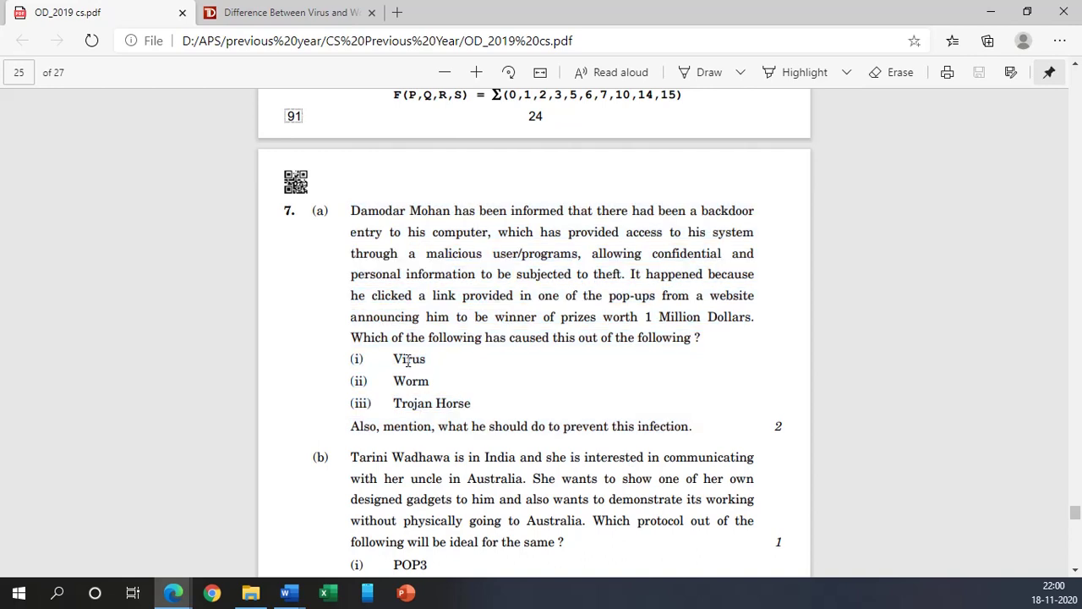
double_click(410, 381)
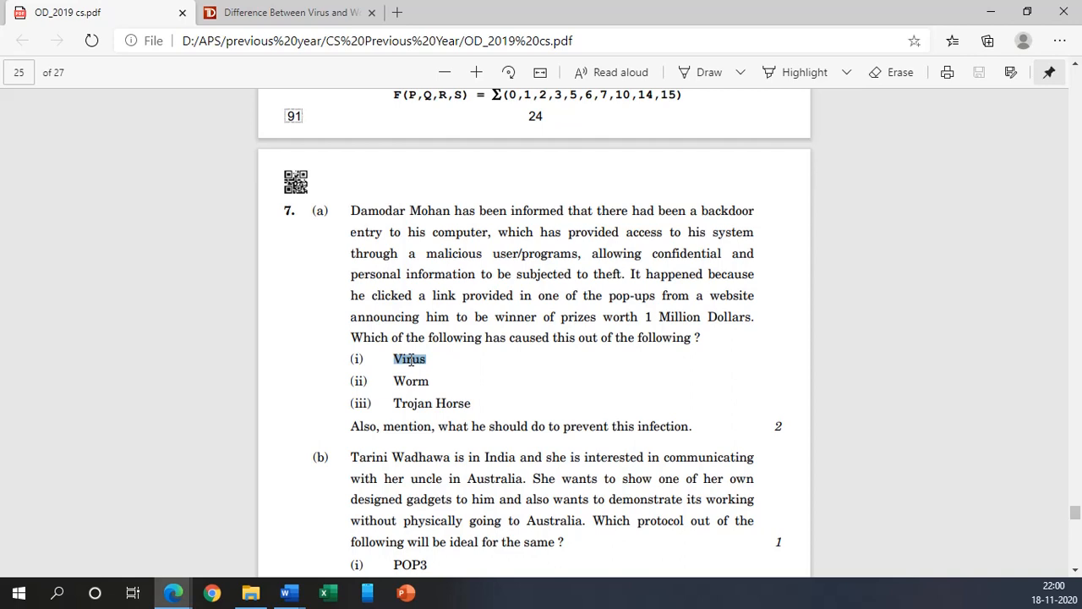
left_click(407, 381)
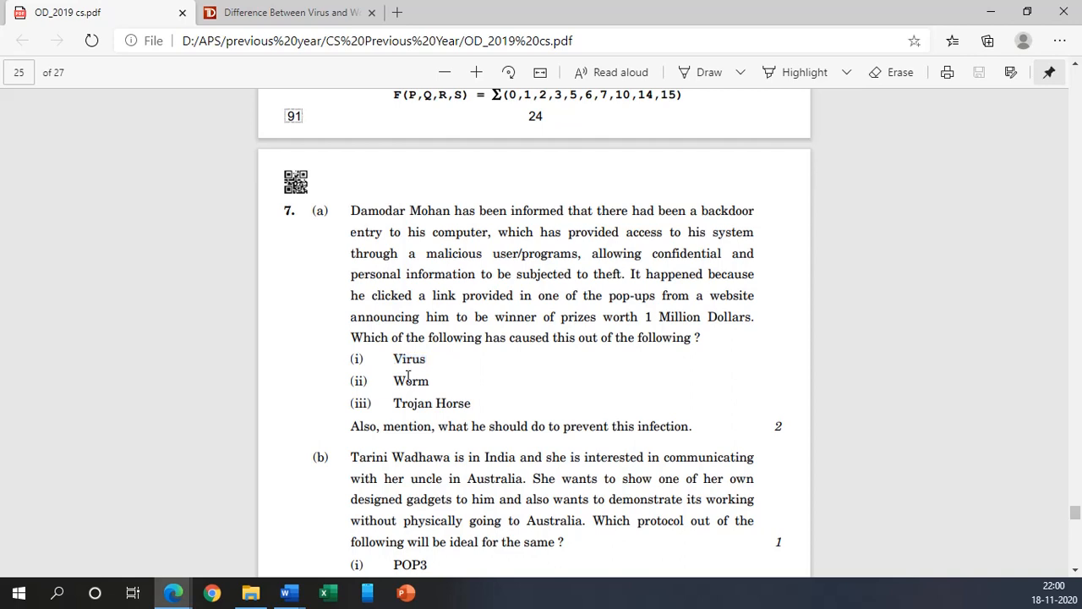
double_click(409, 380)
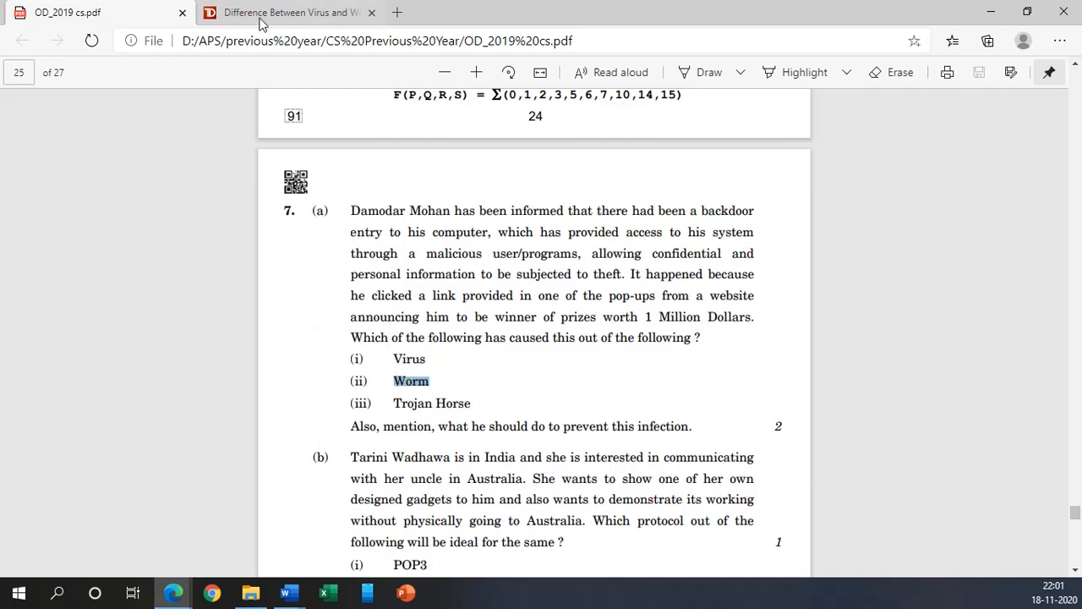
Step: On the virus-versus-worms page, mark how viruses spread through executable files
left_click(287, 12)
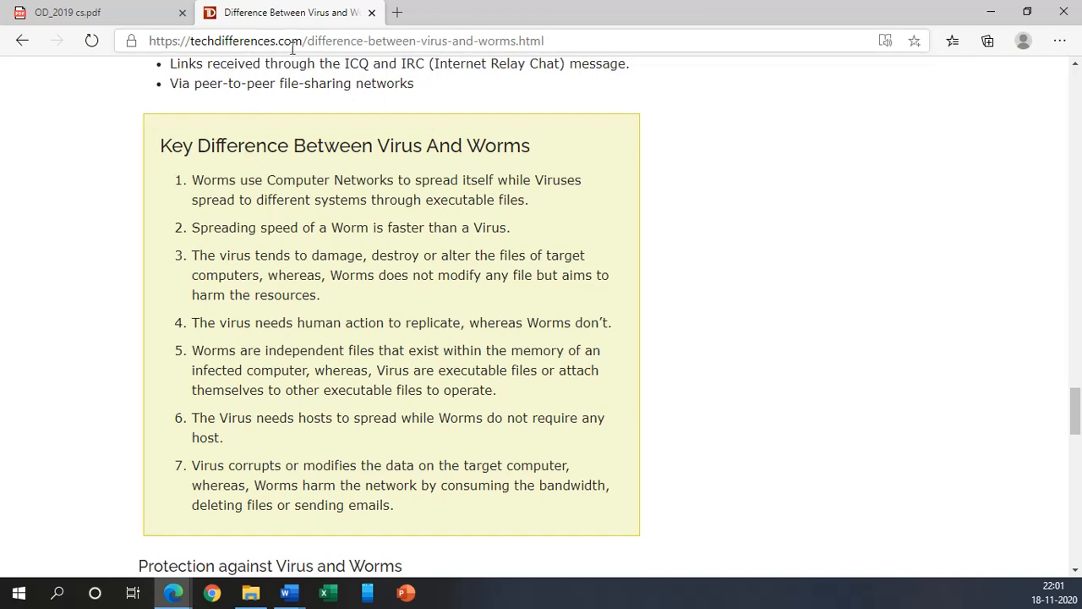
mouse_move(161, 145)
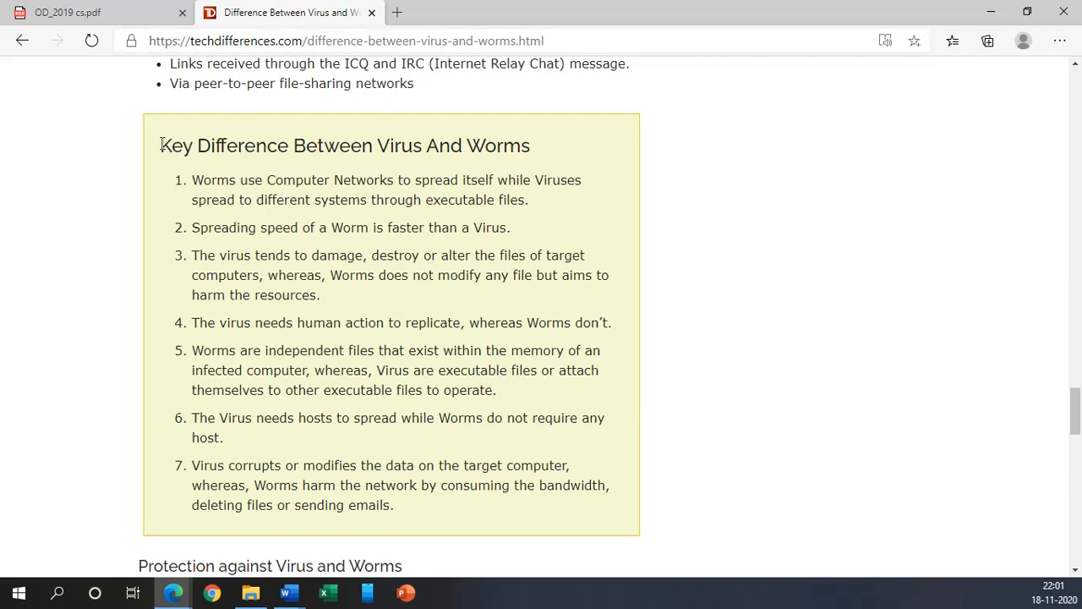
mouse_move(216, 484)
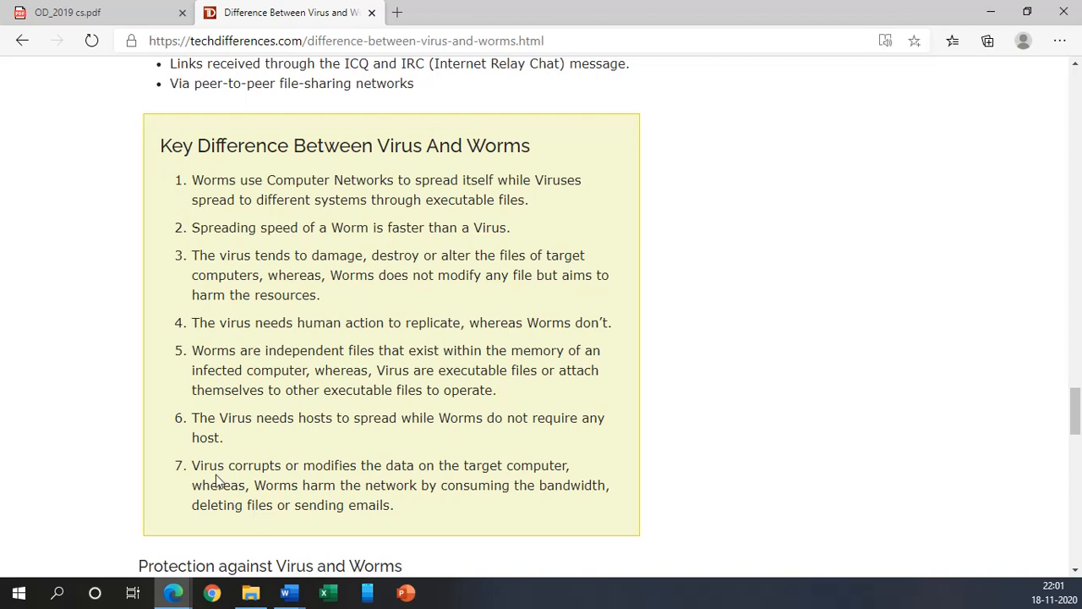
mouse_move(197, 474)
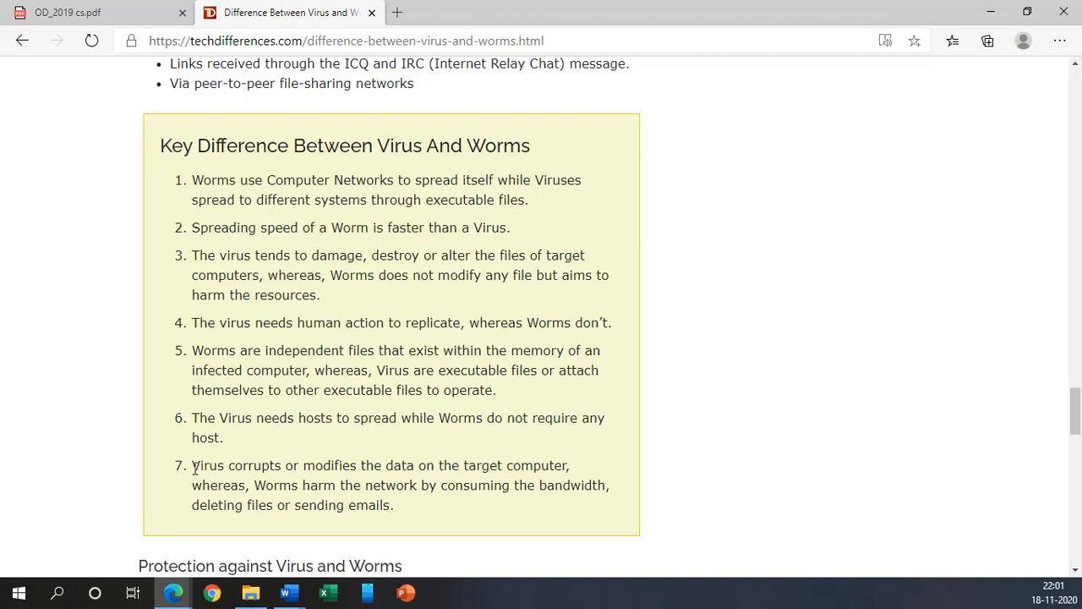
mouse_move(213, 321)
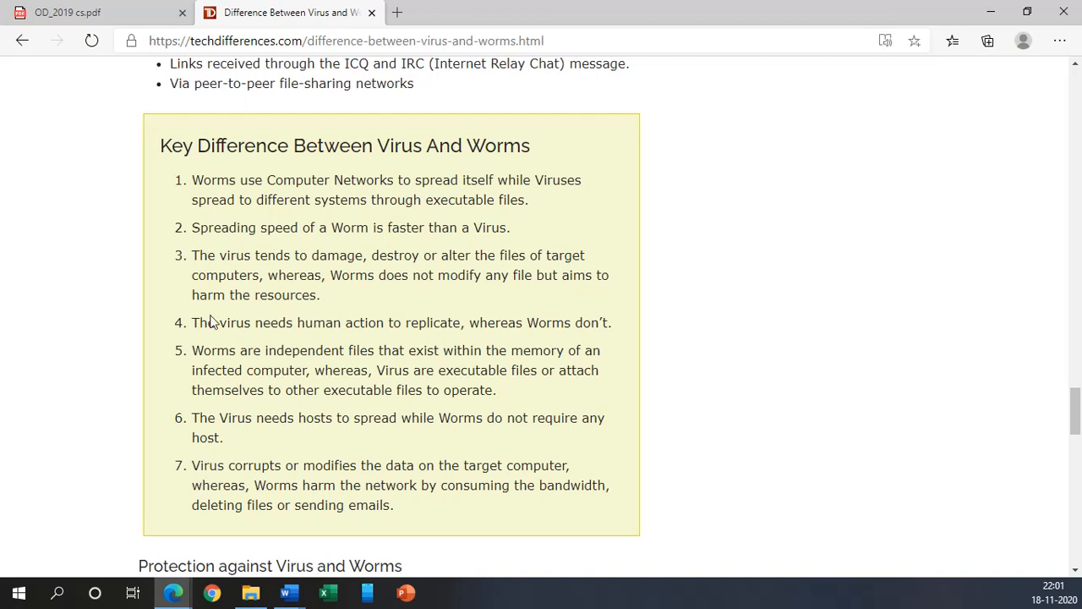
mouse_move(205, 199)
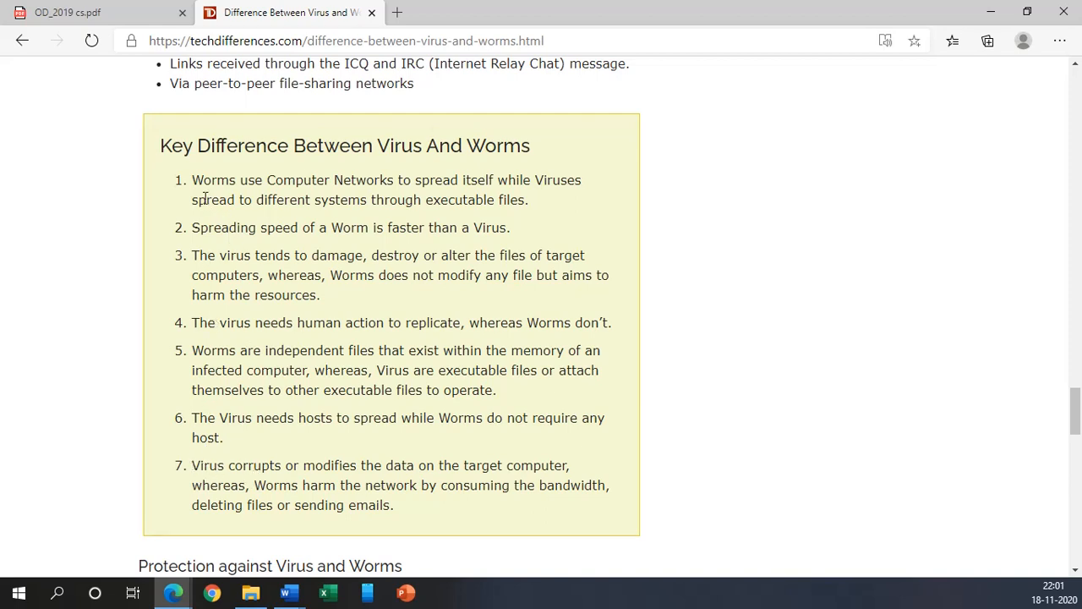
mouse_move(349, 186)
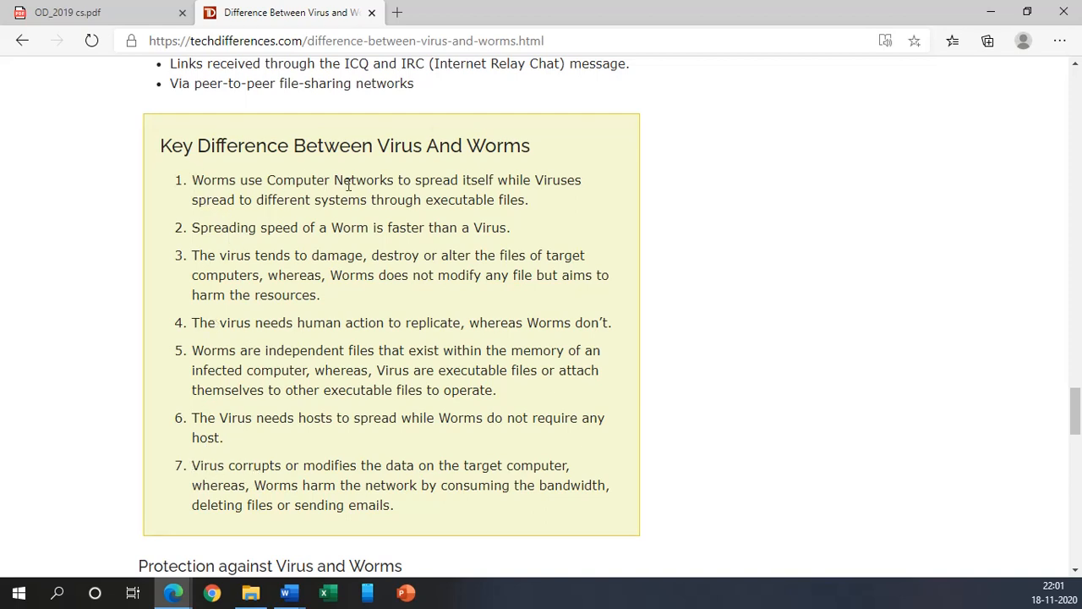
mouse_move(480, 182)
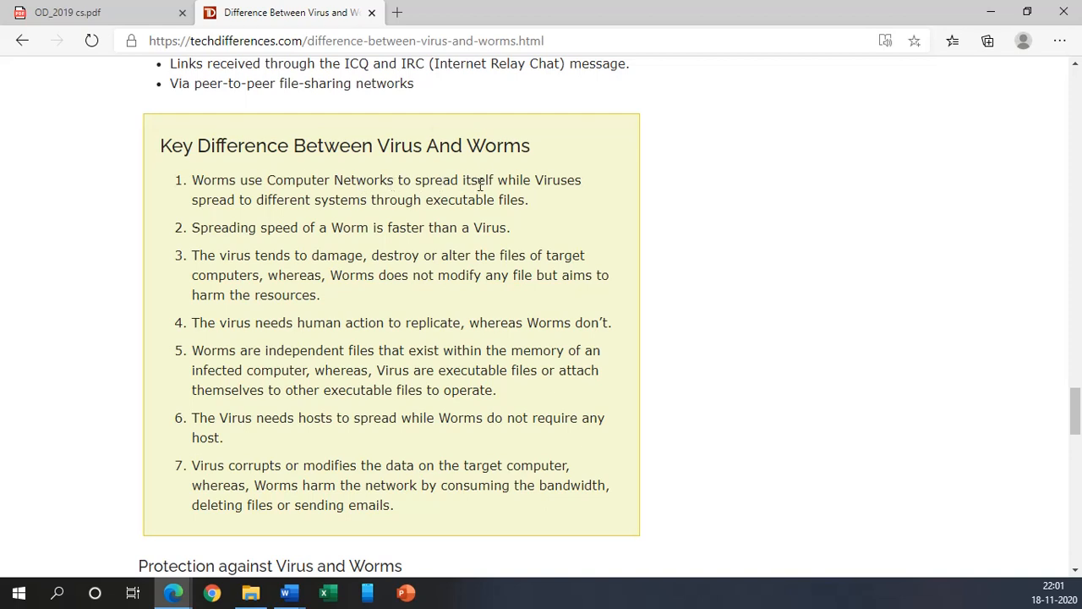
mouse_move(286, 206)
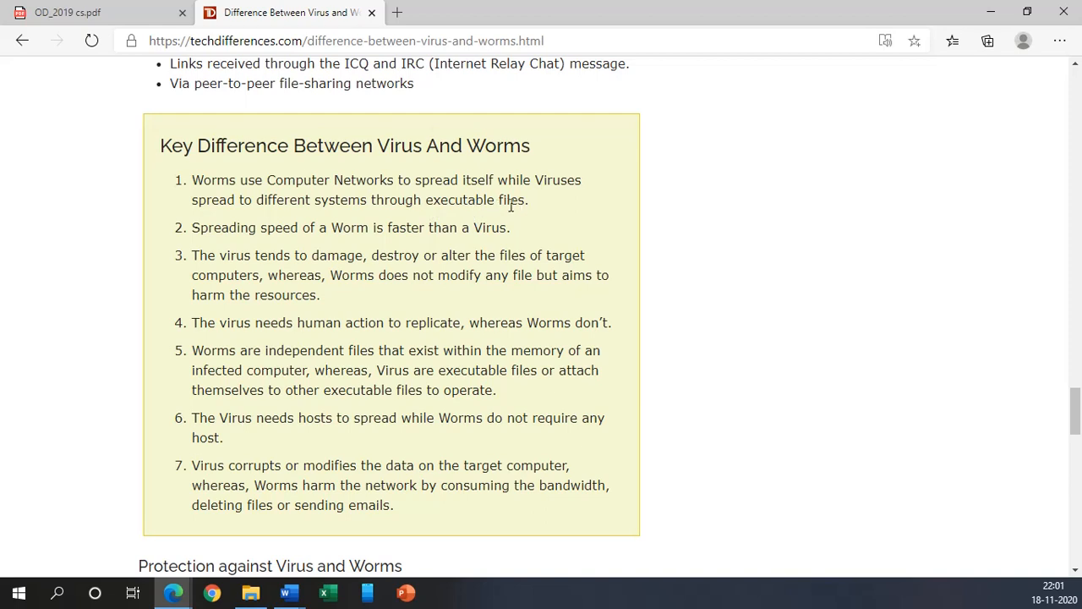
left_click_drag(191, 179, 302, 179)
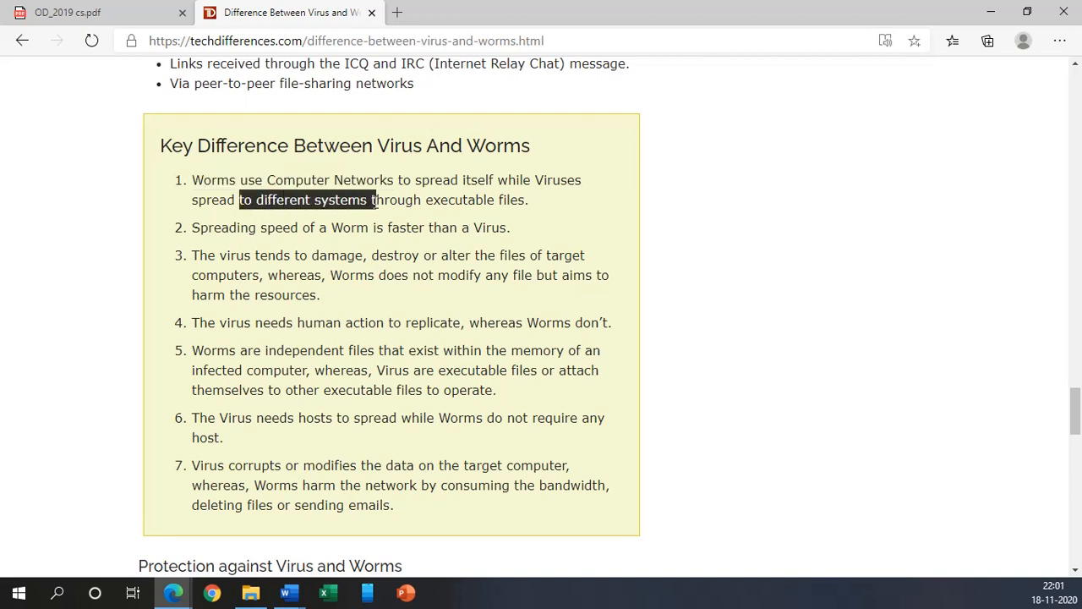
left_click_drag(372, 199, 527, 200)
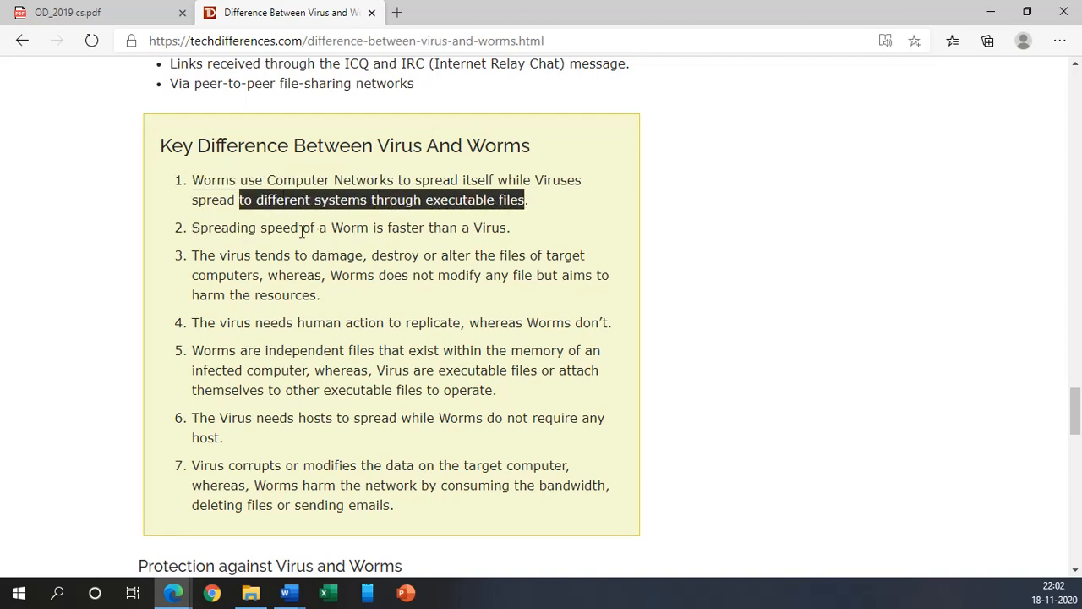
mouse_move(449, 230)
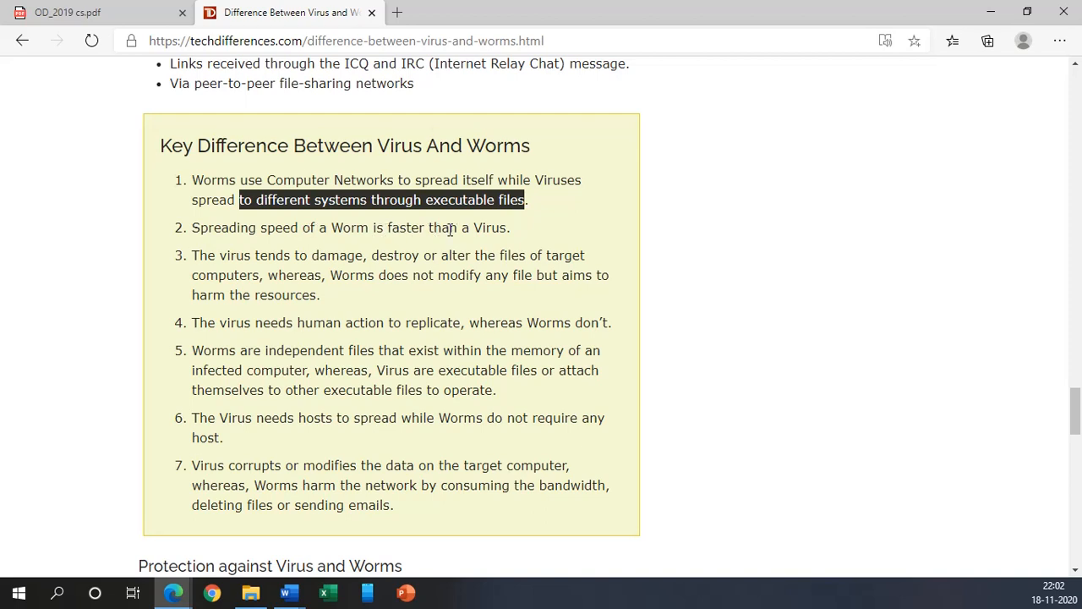
mouse_move(216, 269)
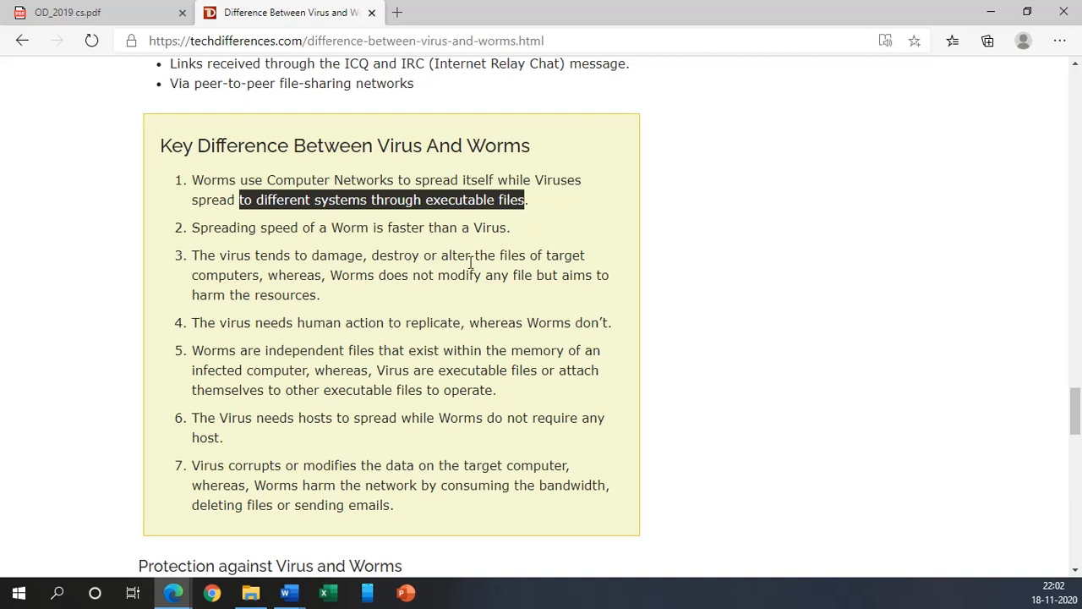
mouse_move(235, 291)
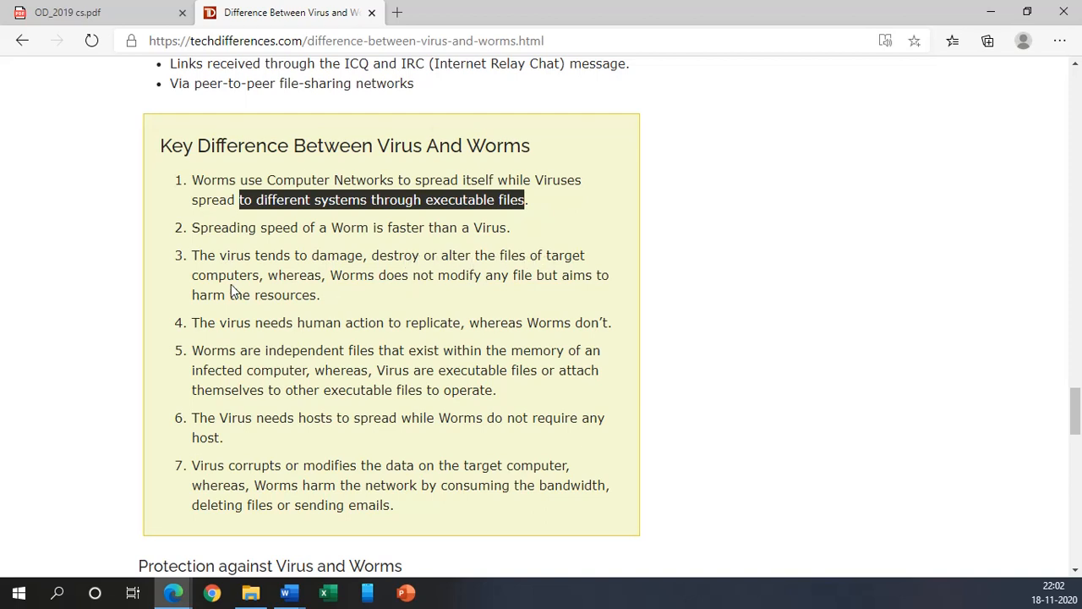
mouse_move(470, 283)
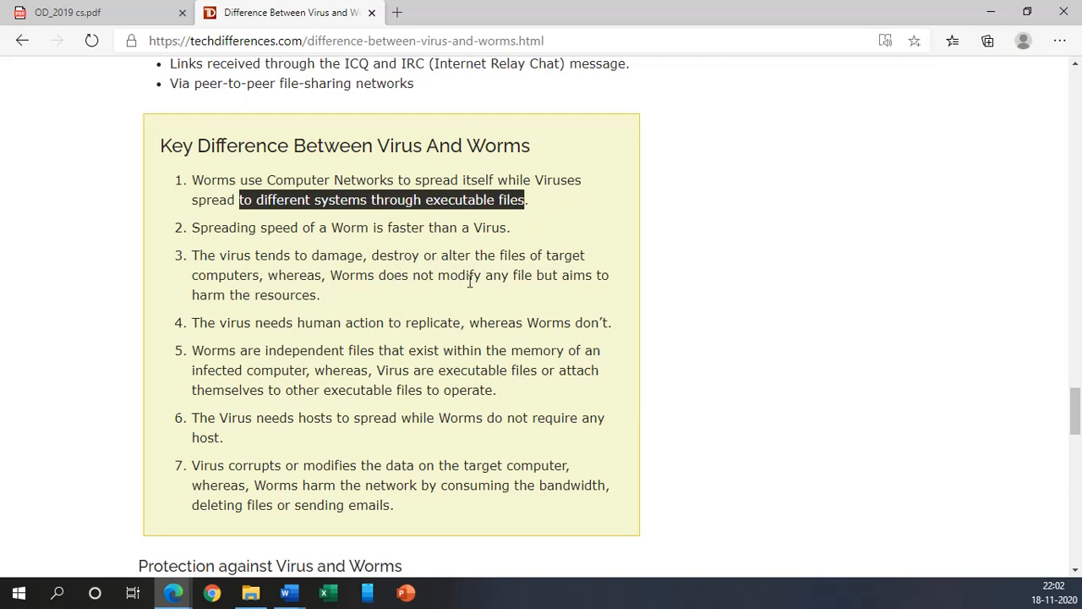
mouse_move(320, 308)
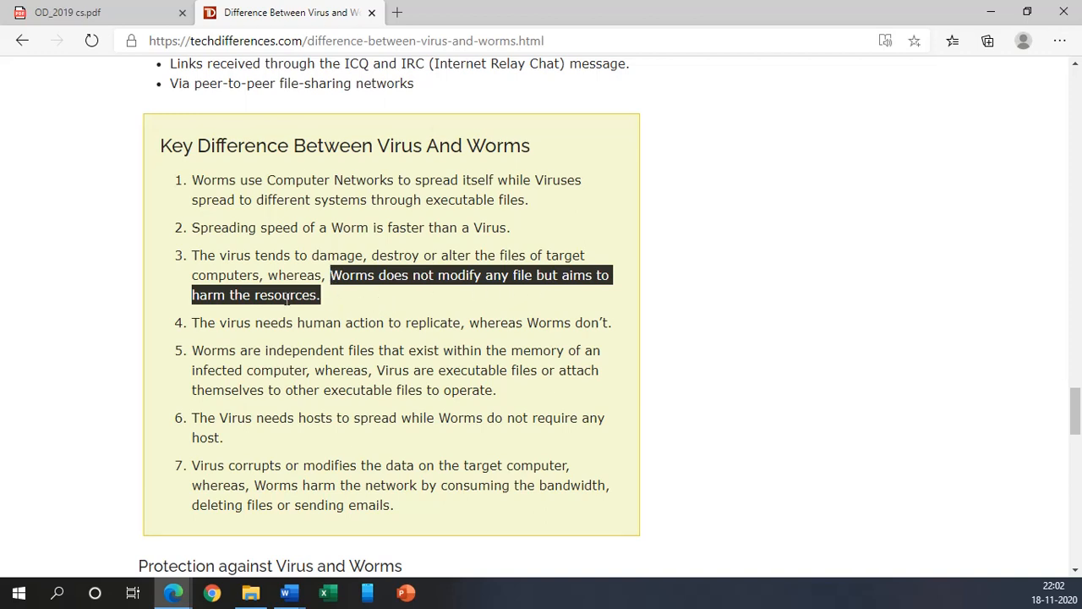
mouse_move(487, 272)
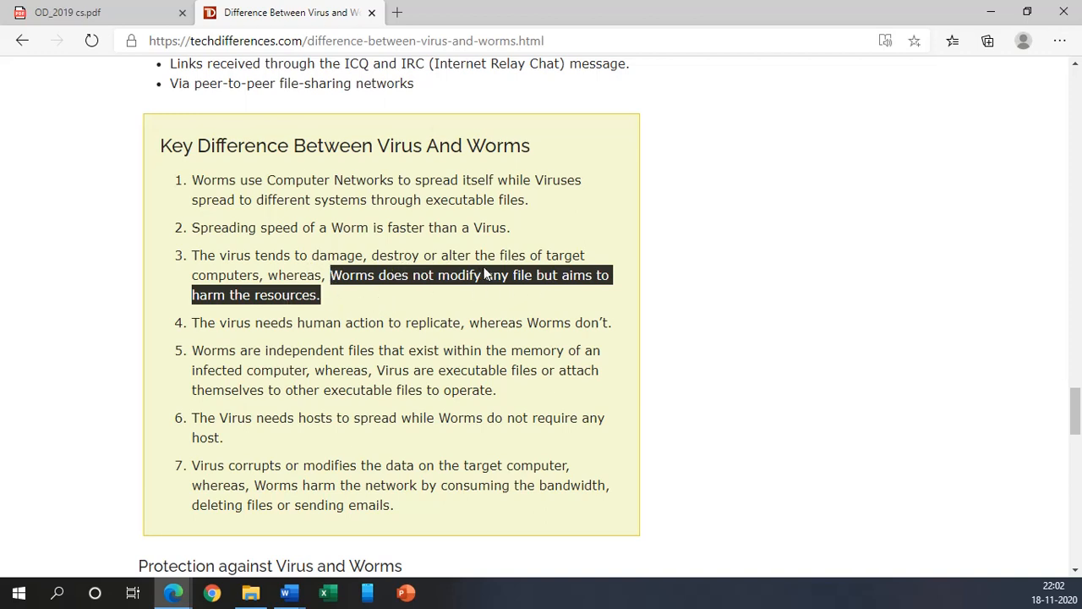
mouse_move(328, 272)
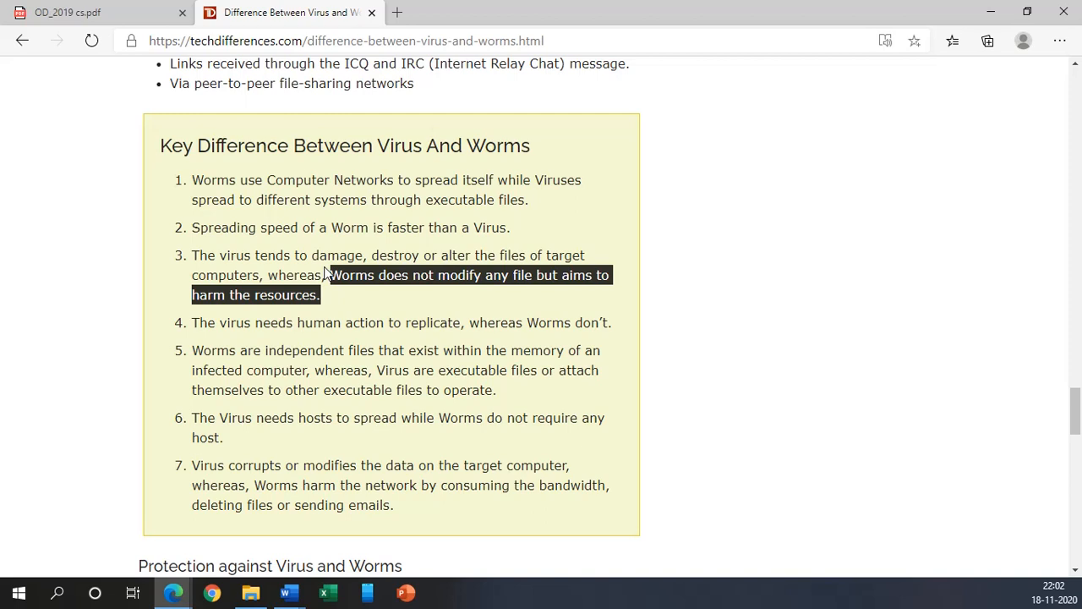
mouse_move(190, 328)
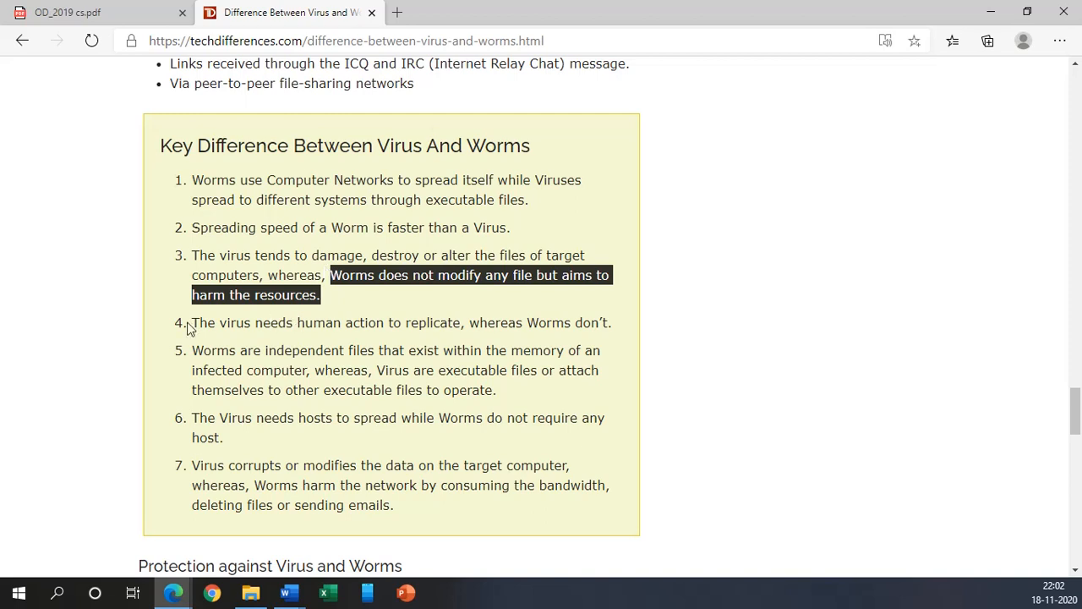
mouse_move(360, 339)
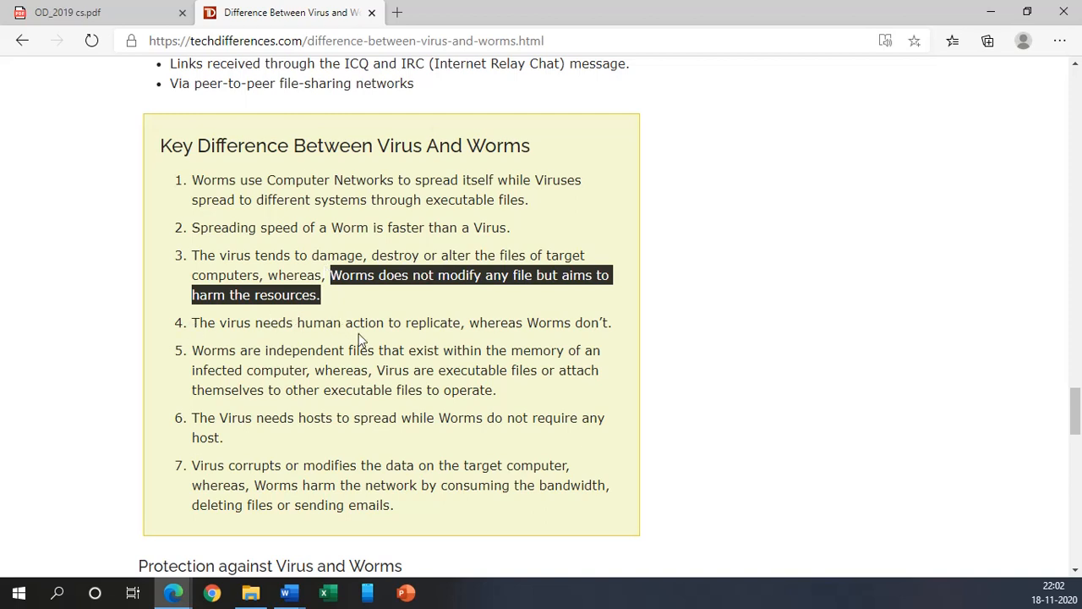
mouse_move(605, 330)
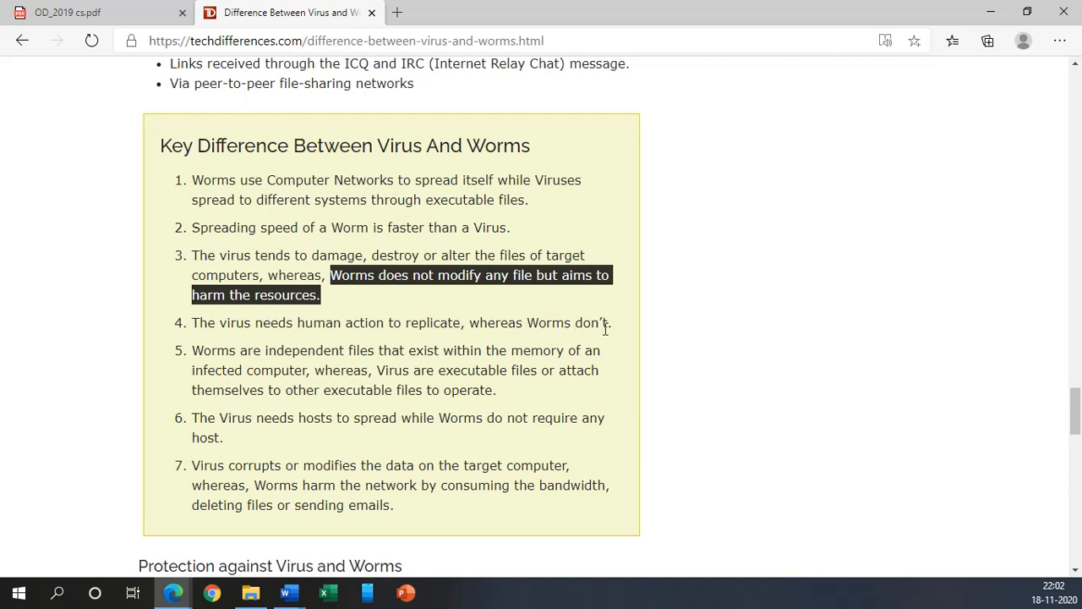
mouse_move(219, 365)
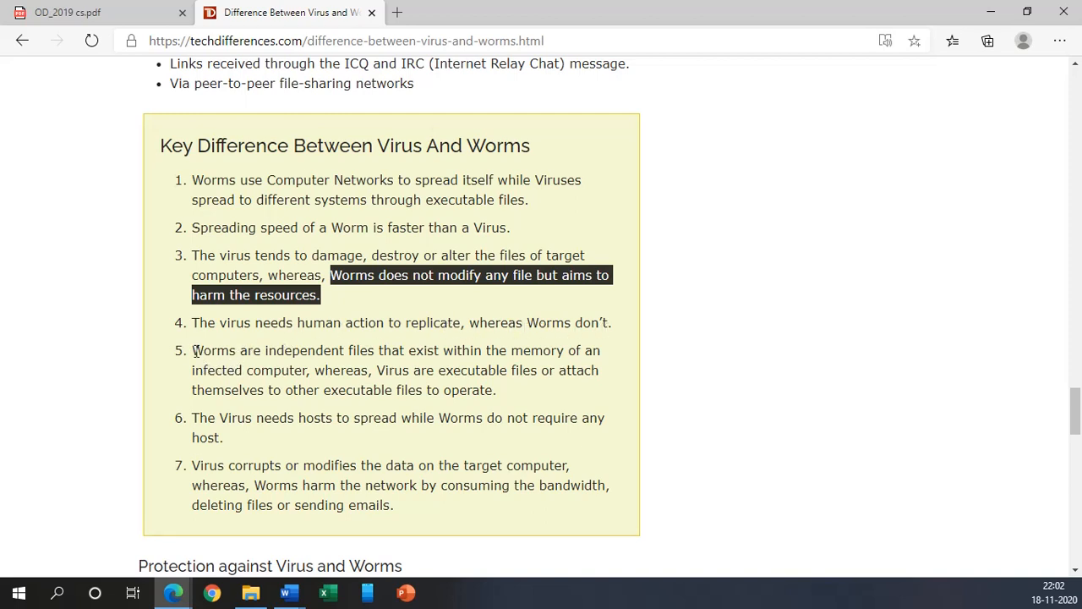
mouse_move(372, 358)
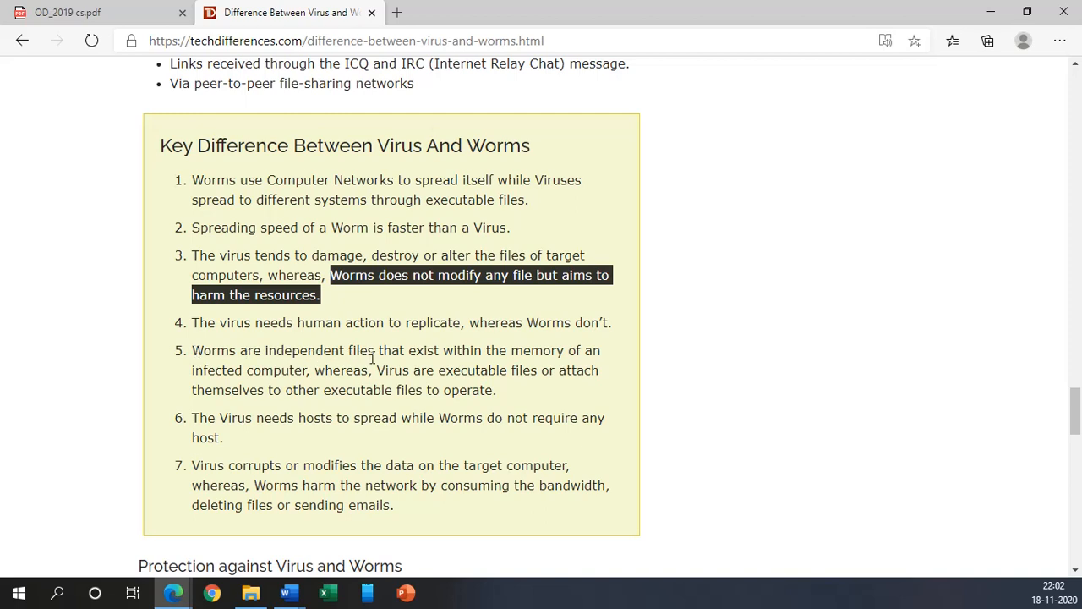
mouse_move(539, 360)
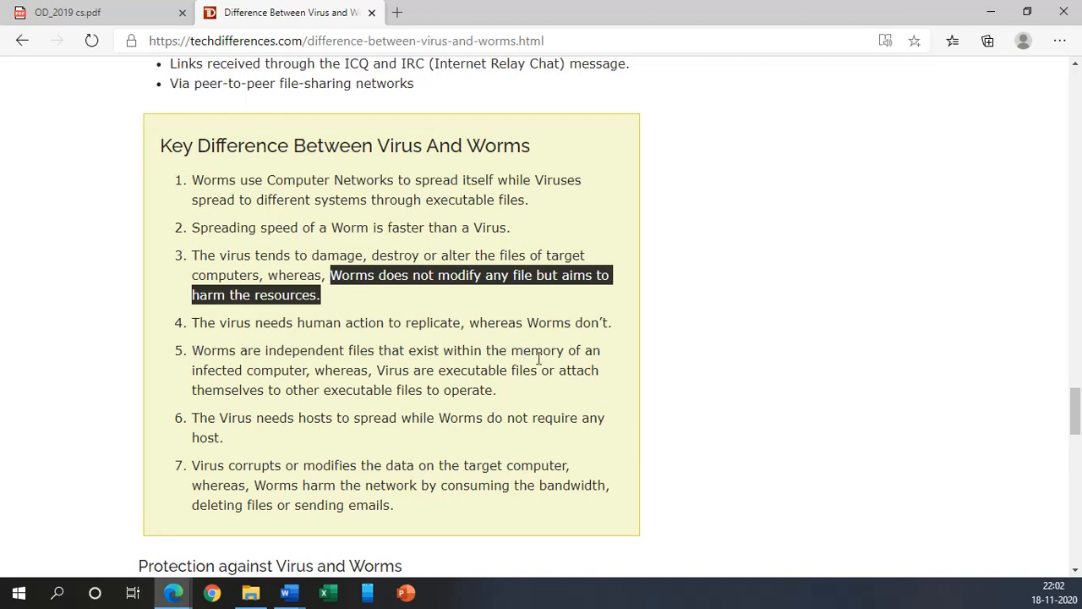
mouse_move(298, 376)
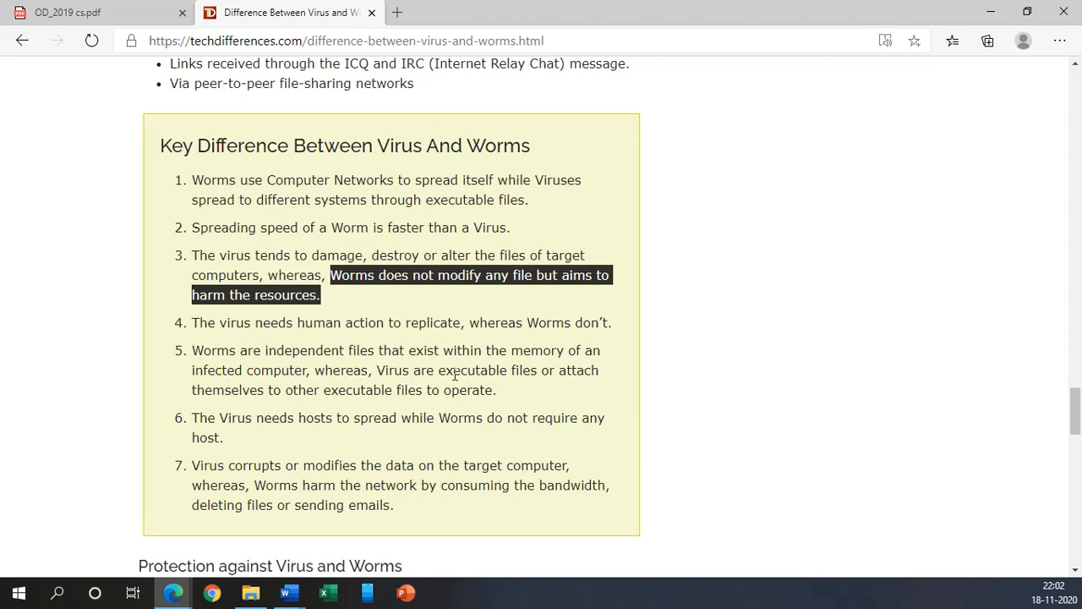
mouse_move(298, 405)
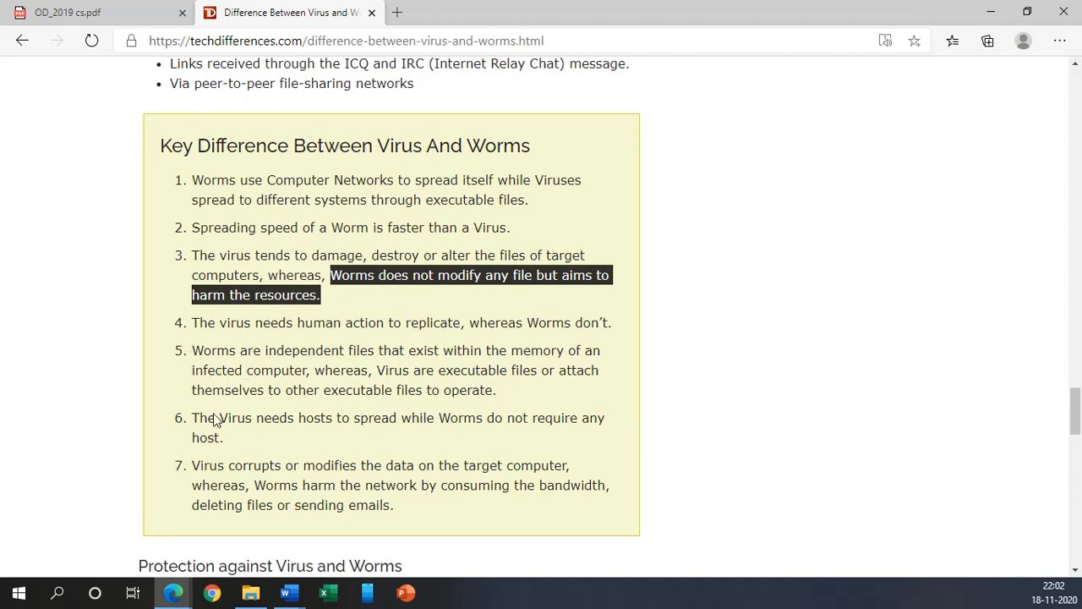
mouse_move(223, 416)
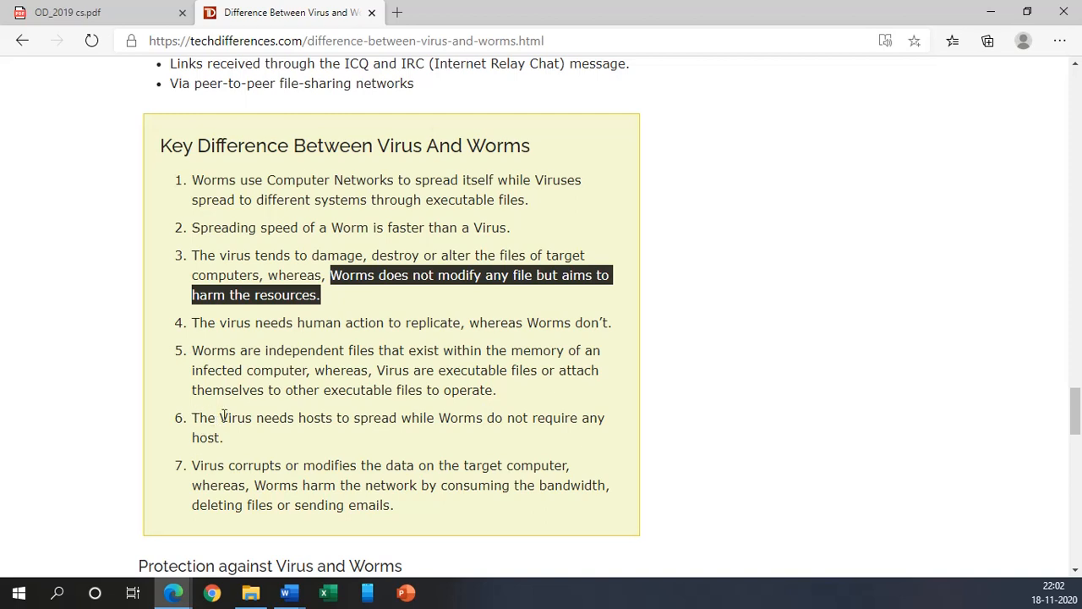
mouse_move(421, 422)
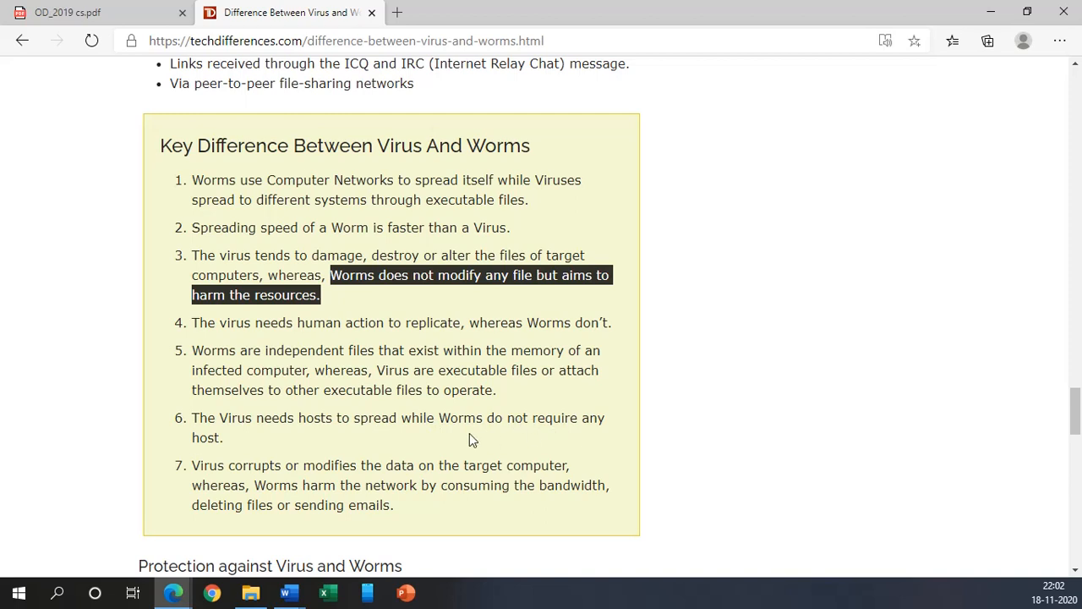
mouse_move(443, 420)
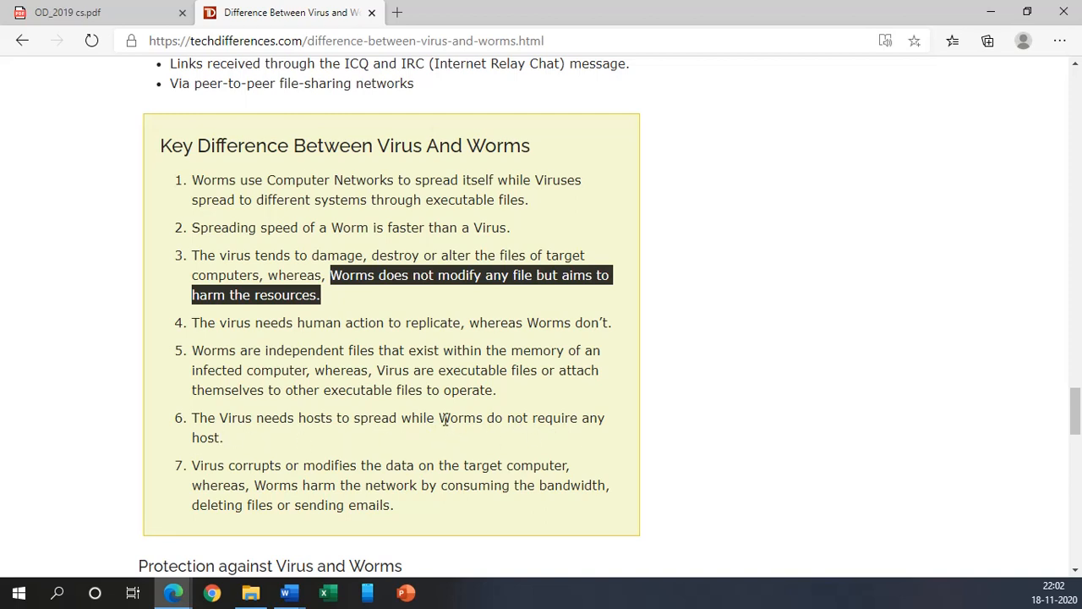
Step: Mark the key-difference points describing how worms behave
left_click_drag(440, 417, 605, 418)
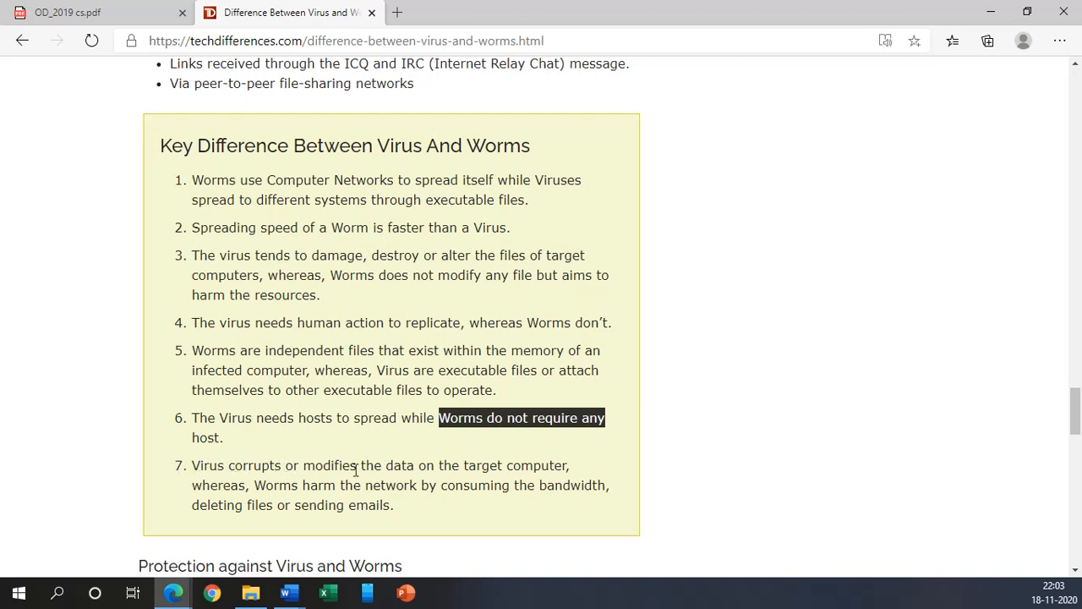
mouse_move(436, 487)
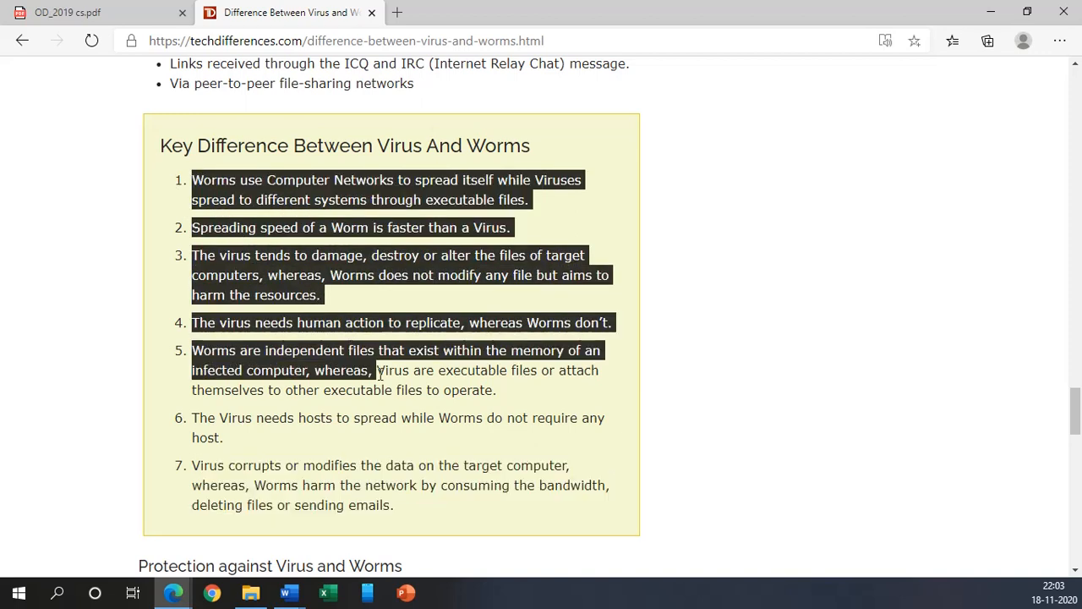
left_click_drag(378, 369, 473, 499)
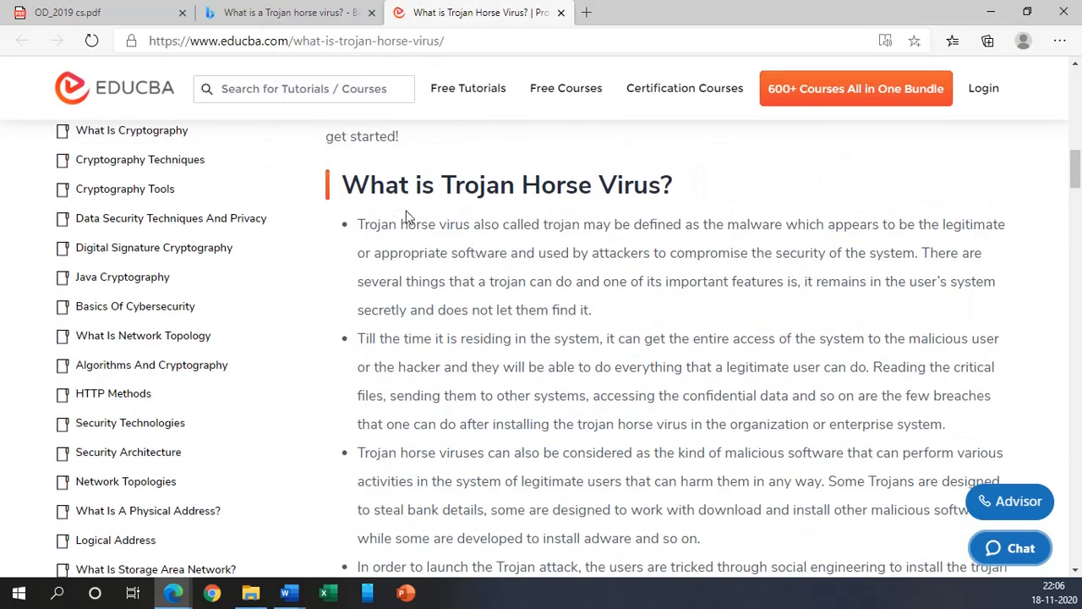
mouse_move(585, 216)
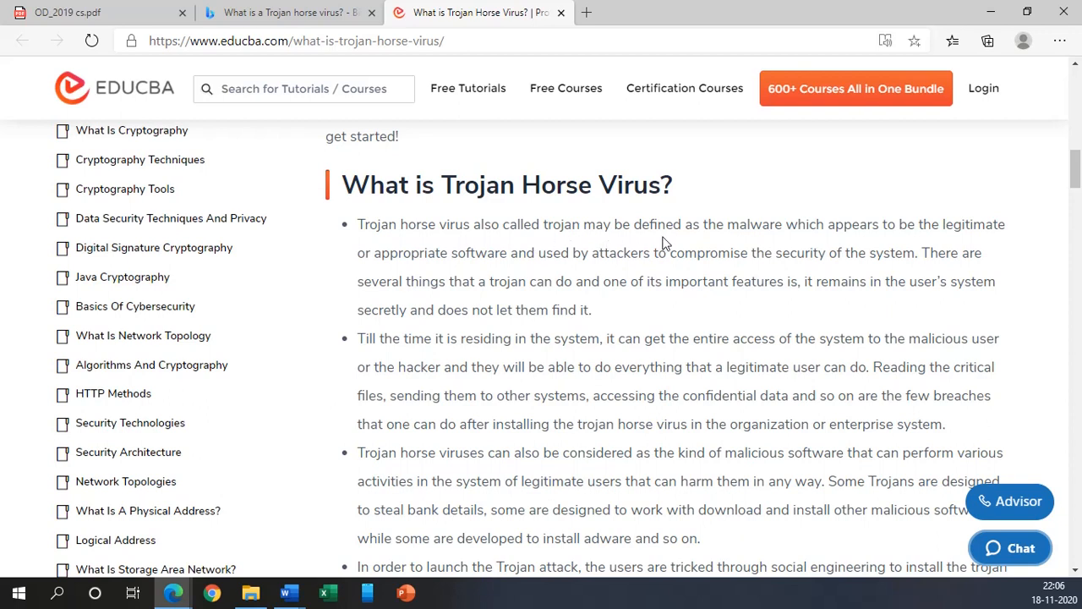
mouse_move(906, 235)
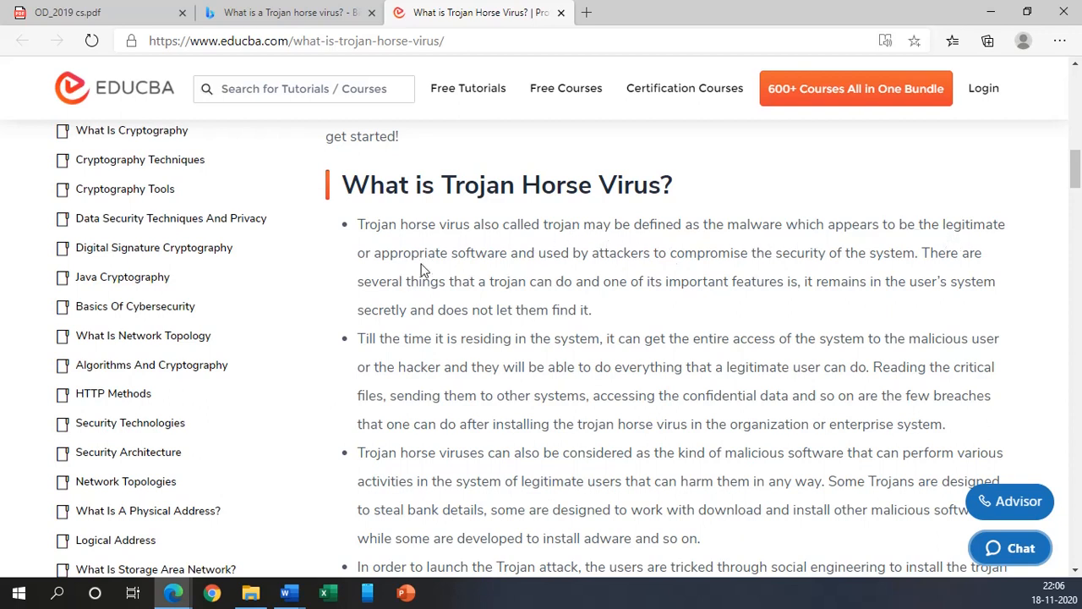
mouse_move(142, 121)
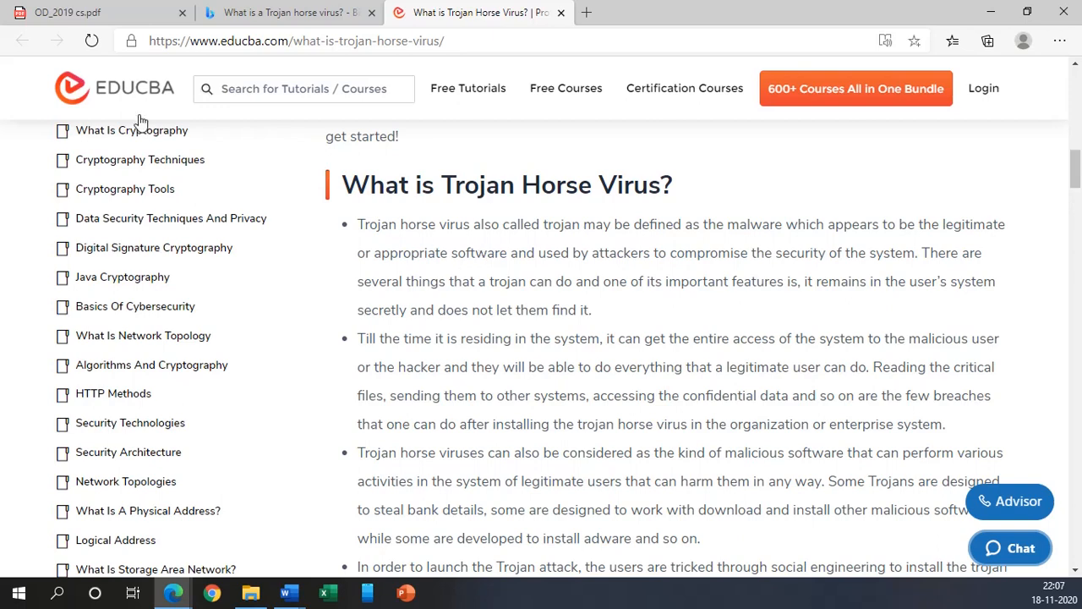
Step: Return from the EDUCBA Trojan article to the exam paper PDF
left_click(85, 12)
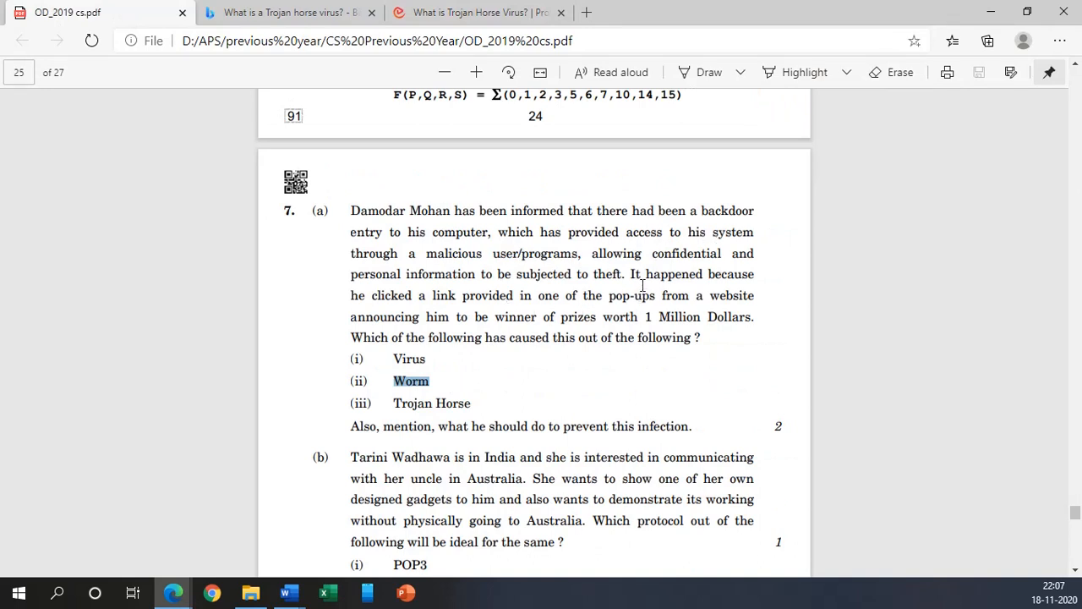
mouse_move(489, 268)
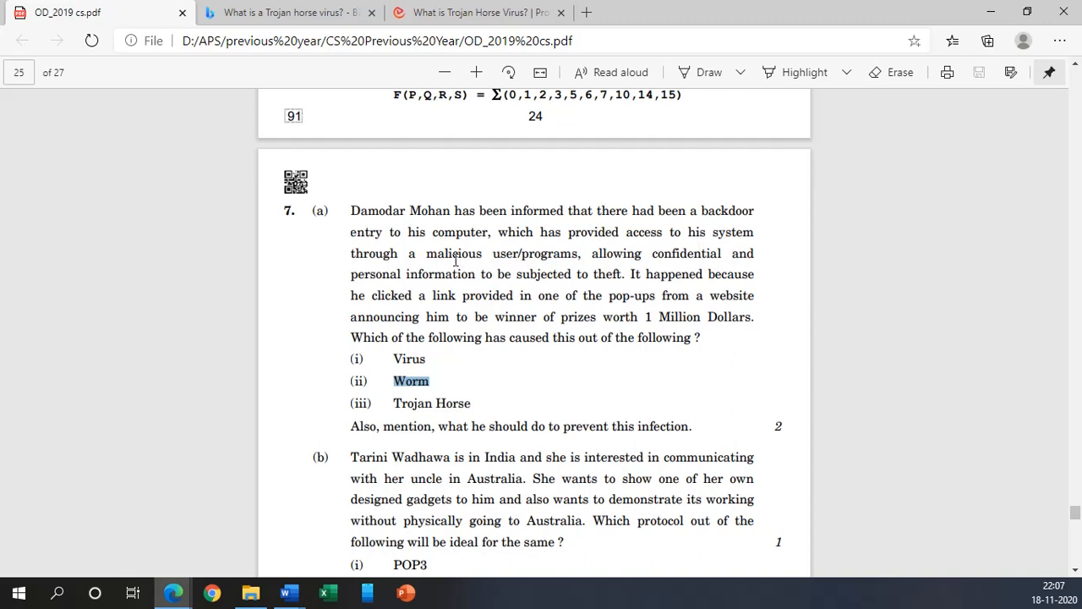
mouse_move(474, 285)
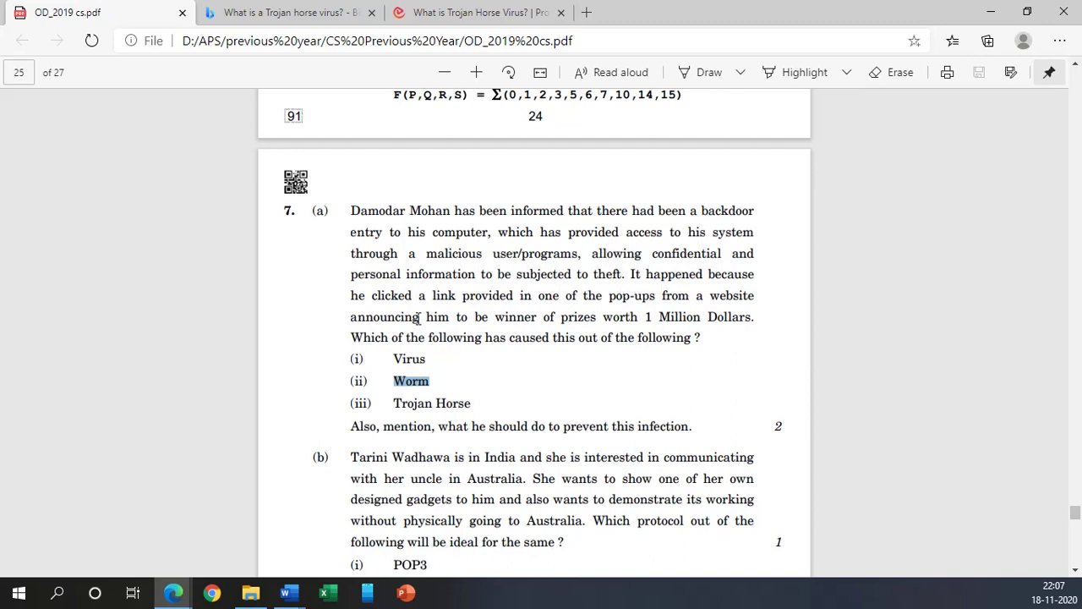
mouse_move(637, 277)
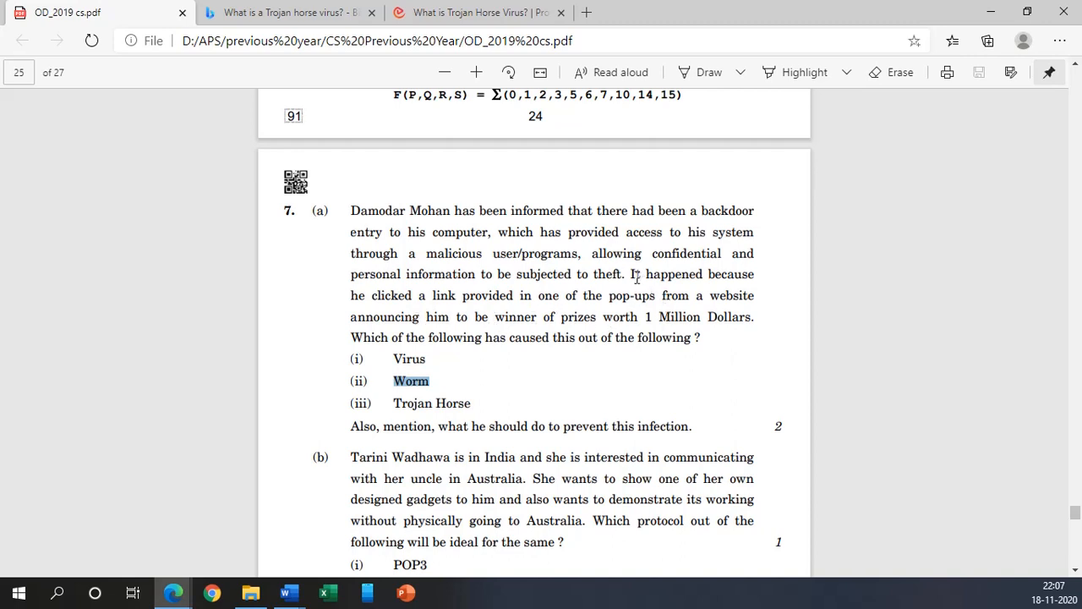
Step: Select the pop-up prize-link sentence in question 7(a)
left_click_drag(629, 274, 693, 339)
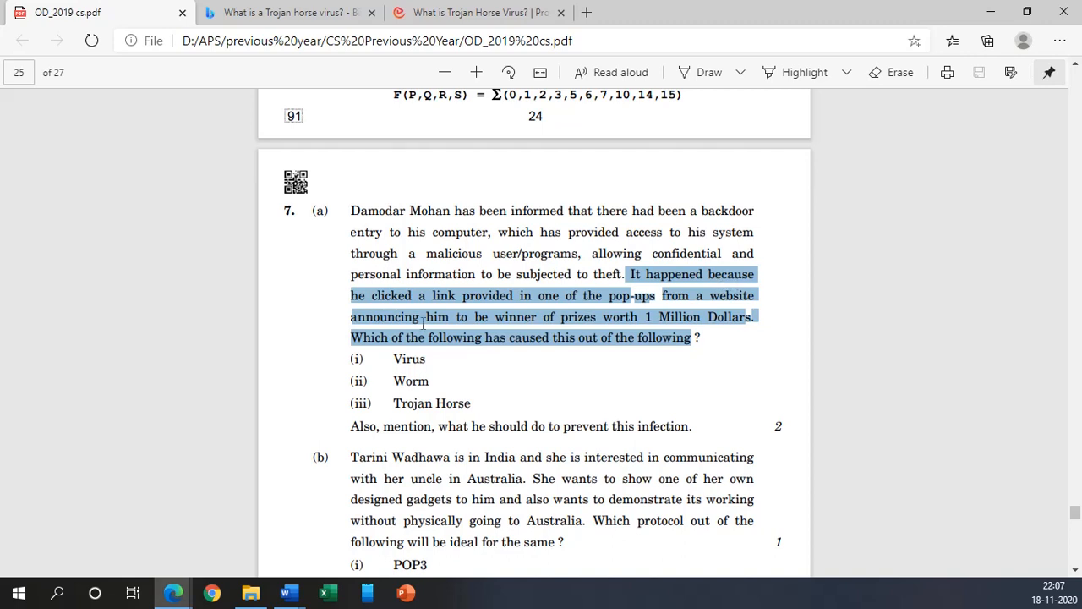
mouse_move(503, 301)
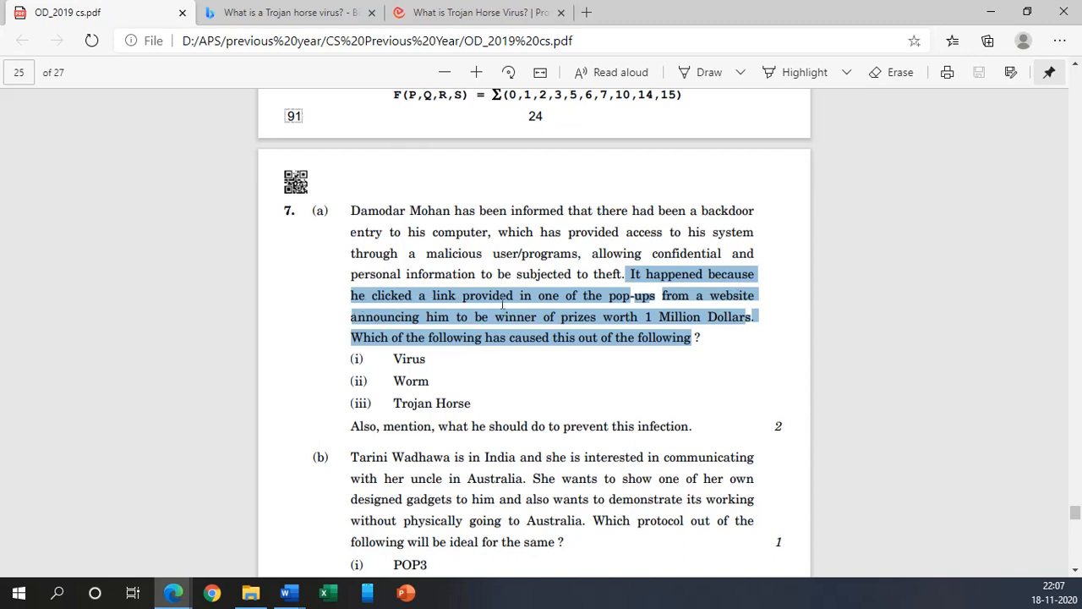
mouse_move(700, 301)
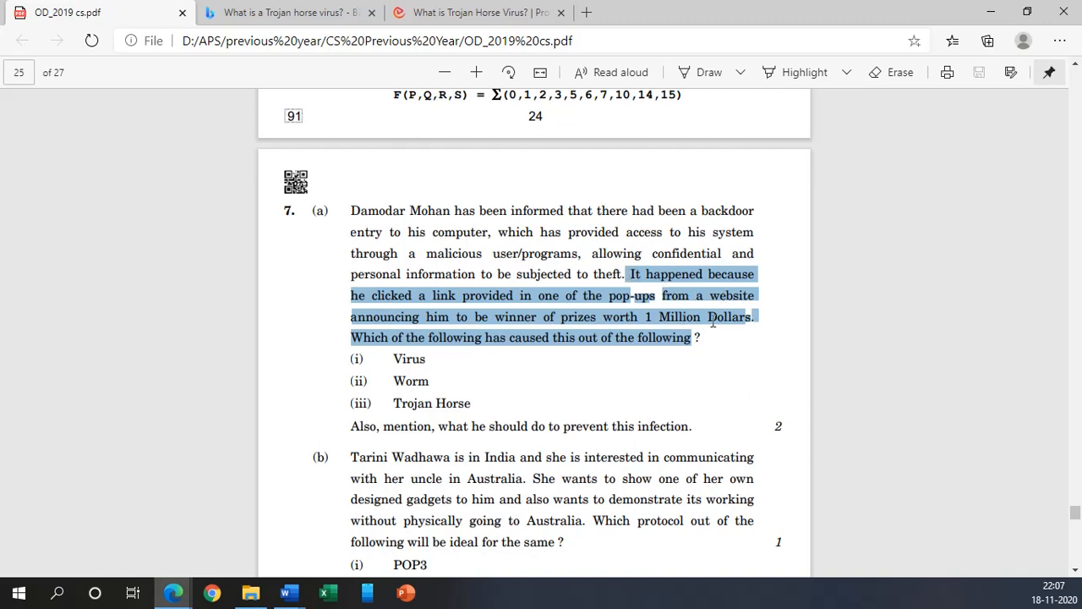
mouse_move(646, 348)
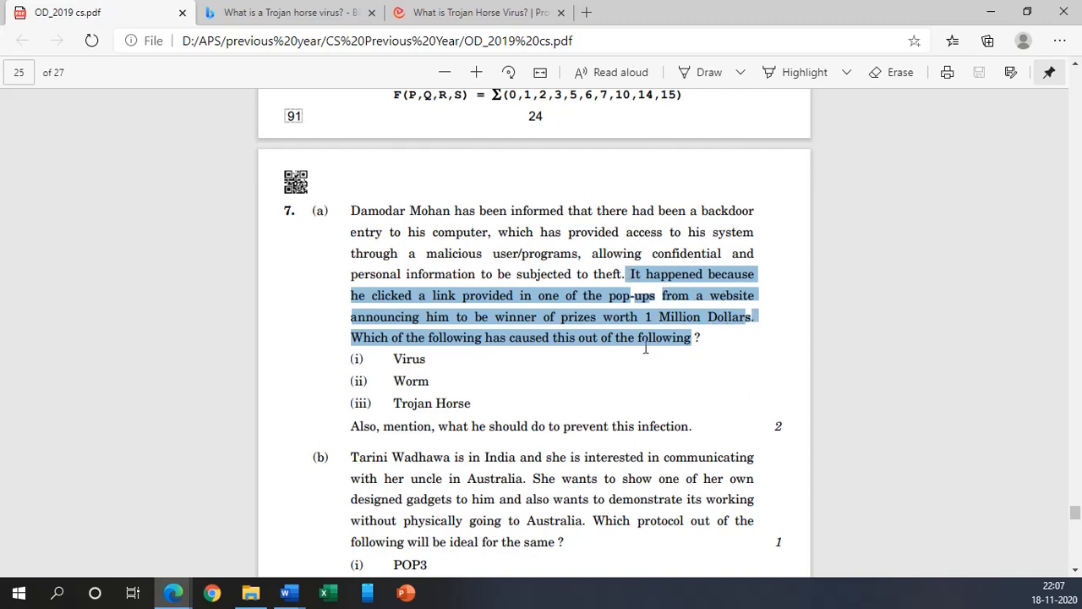
mouse_move(612, 288)
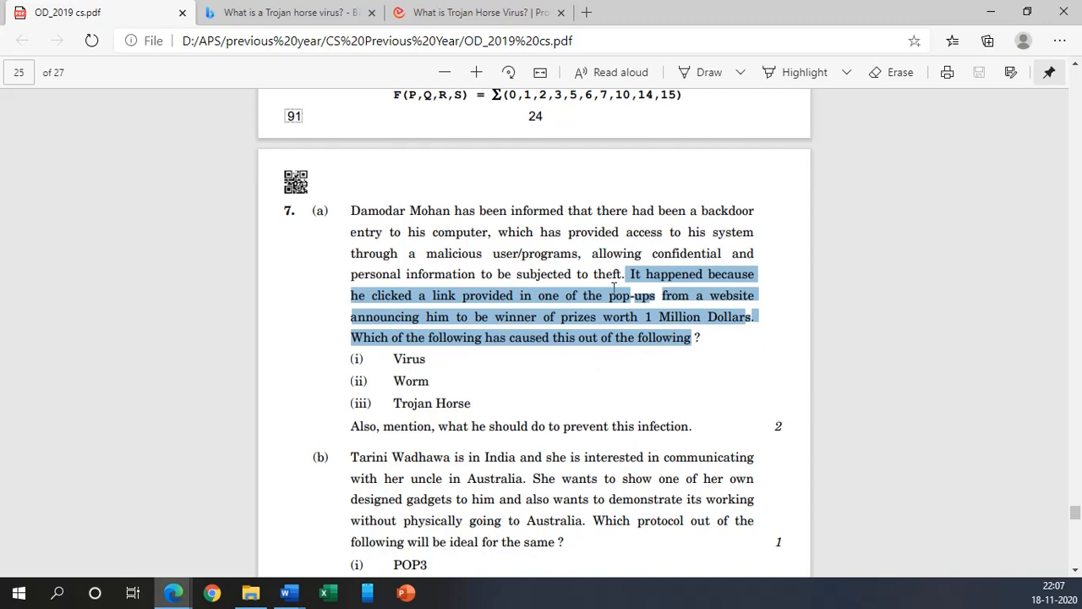
mouse_move(571, 243)
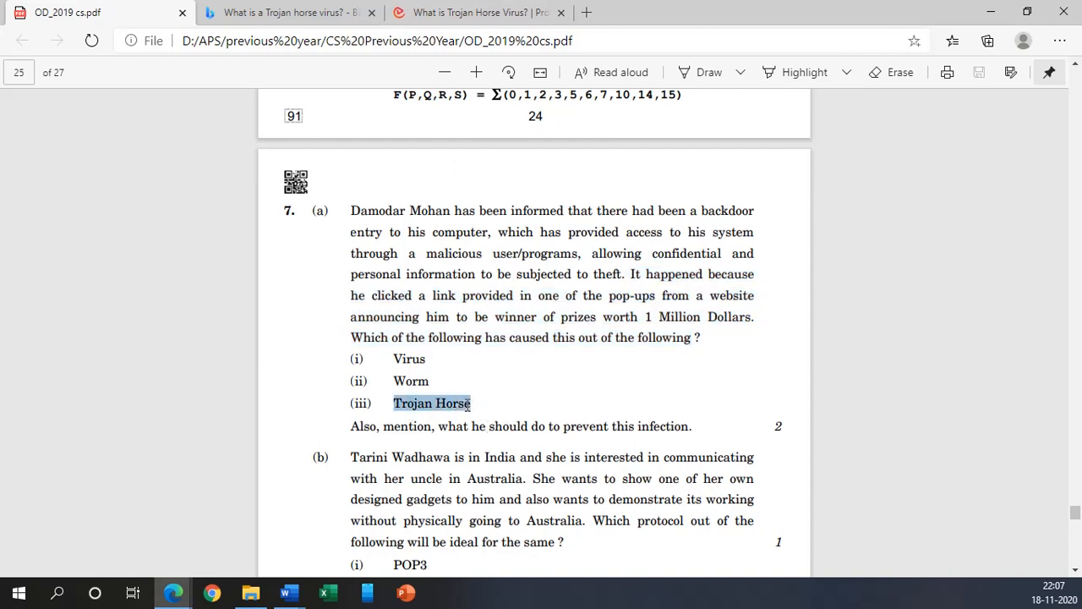
mouse_move(460, 392)
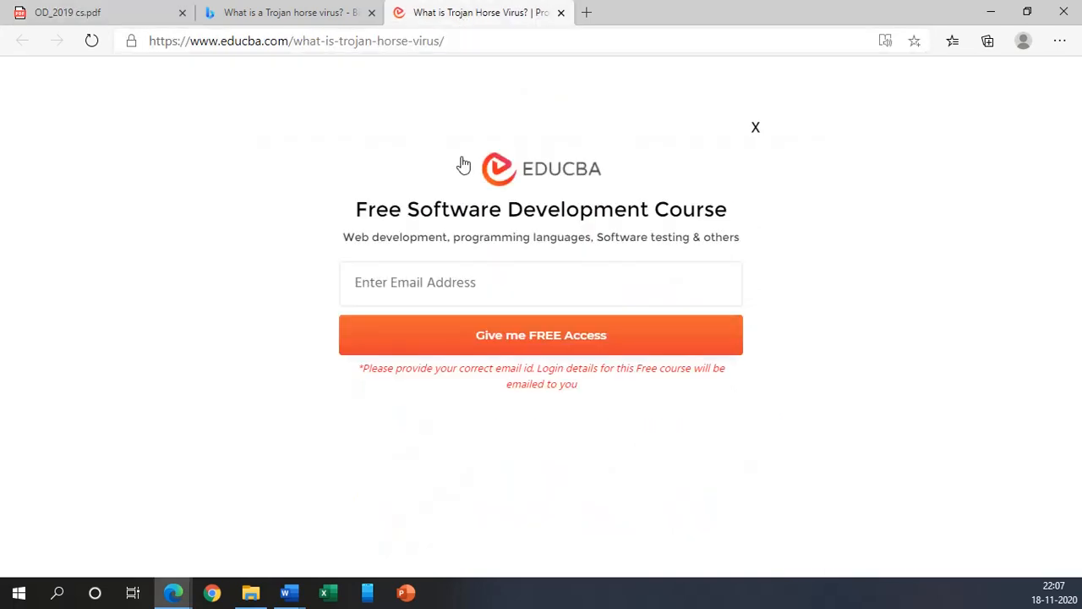
Step: On EDUCBA, select the full Trojan horse definition of malware posing as legitimate software
left_click(288, 12)
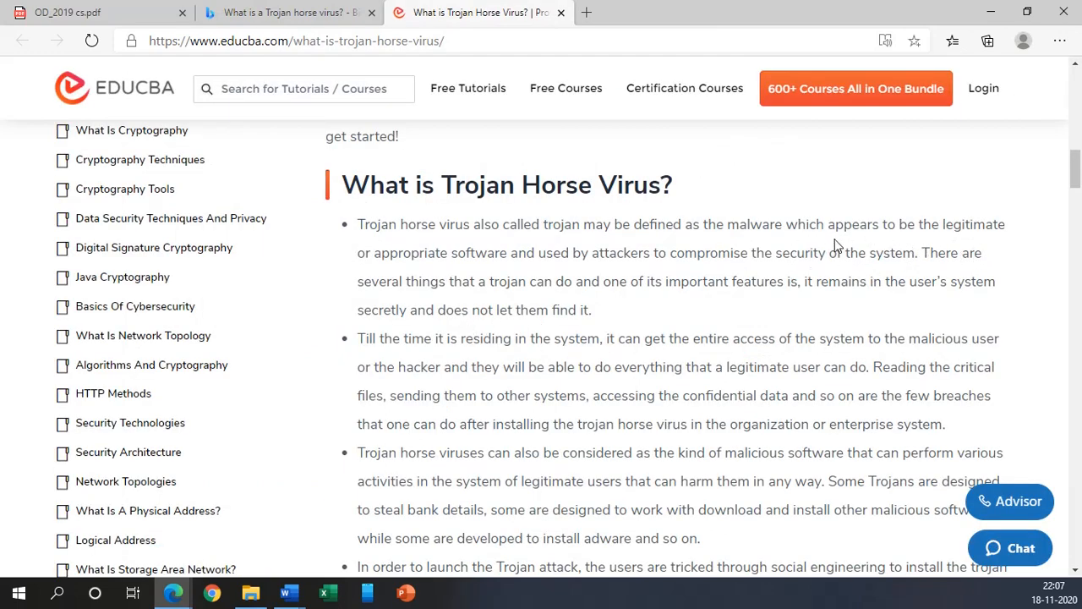
left_click_drag(727, 223, 900, 223)
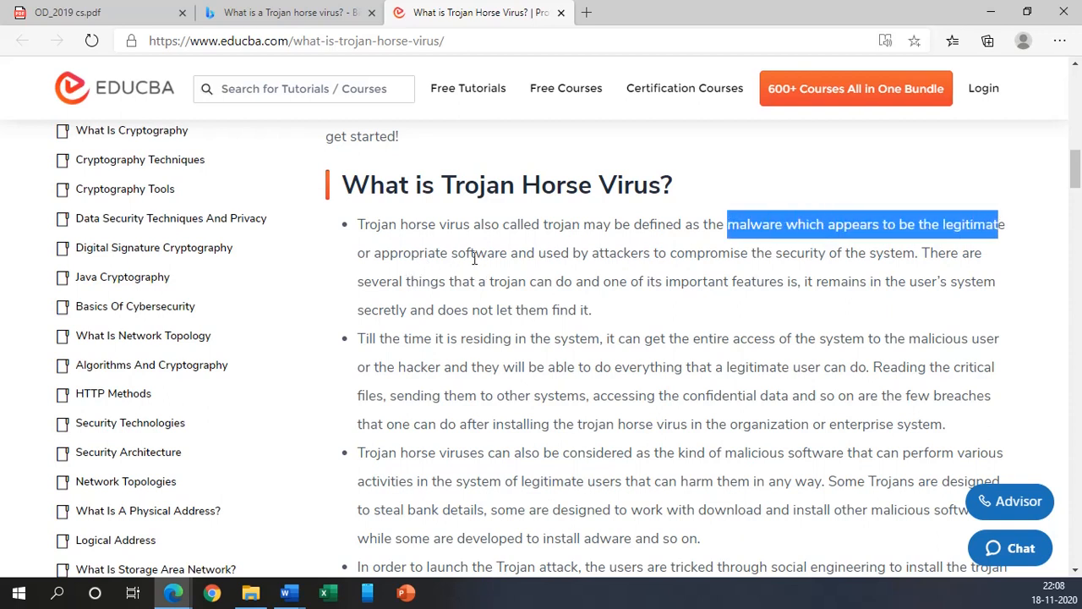
mouse_move(666, 271)
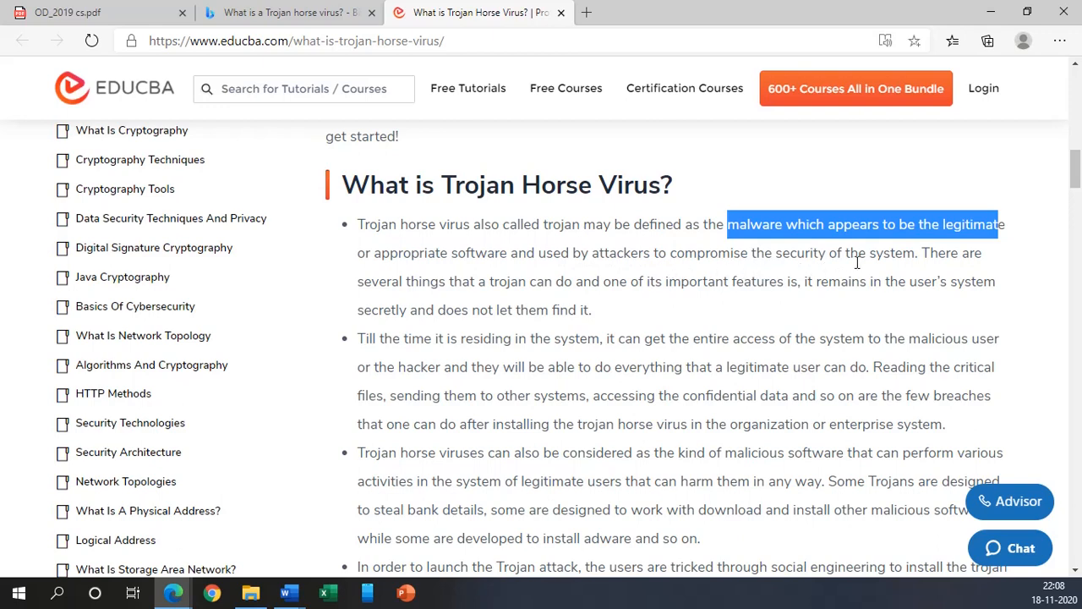
left_click(913, 257)
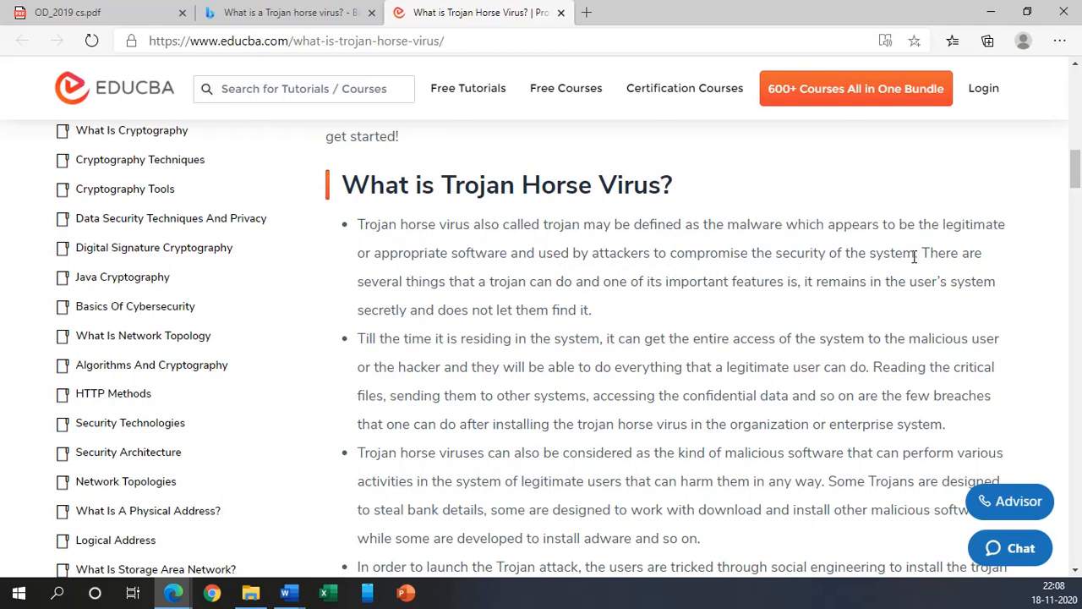
left_click_drag(735, 223, 916, 254)
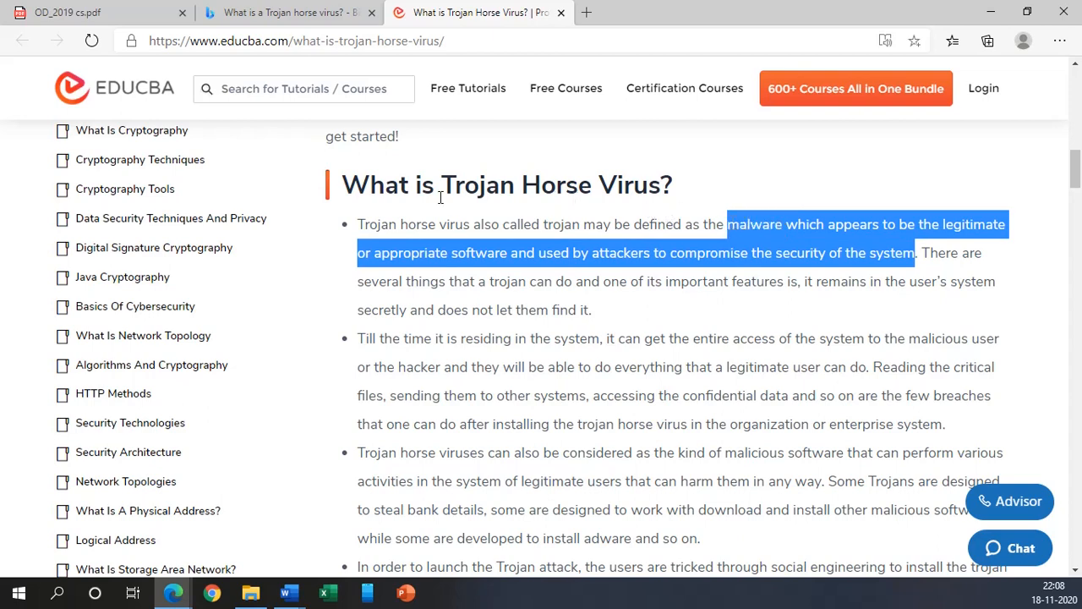
mouse_move(644, 330)
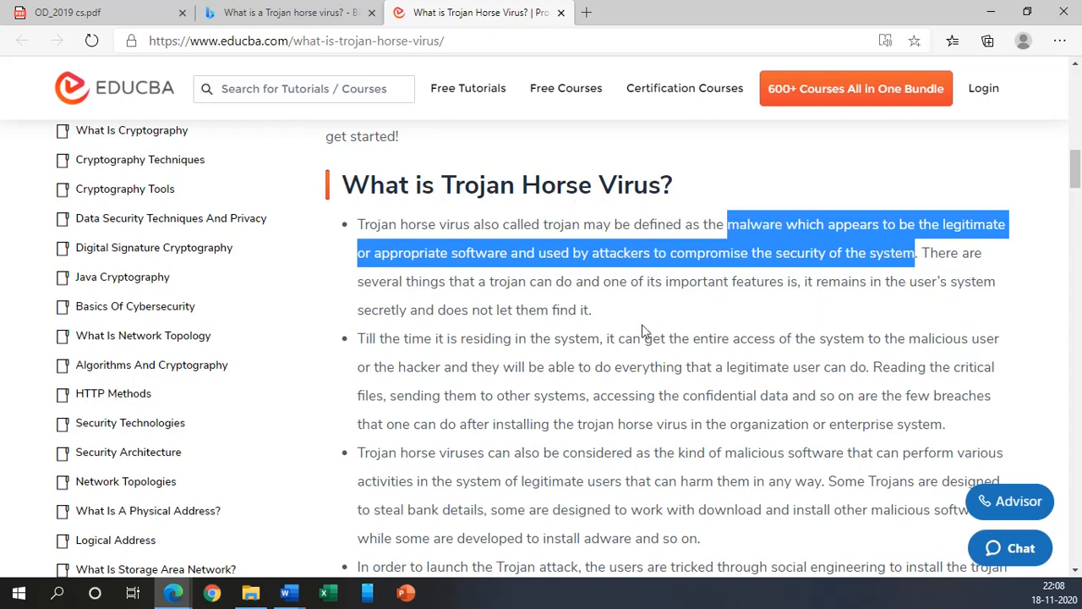
mouse_move(532, 301)
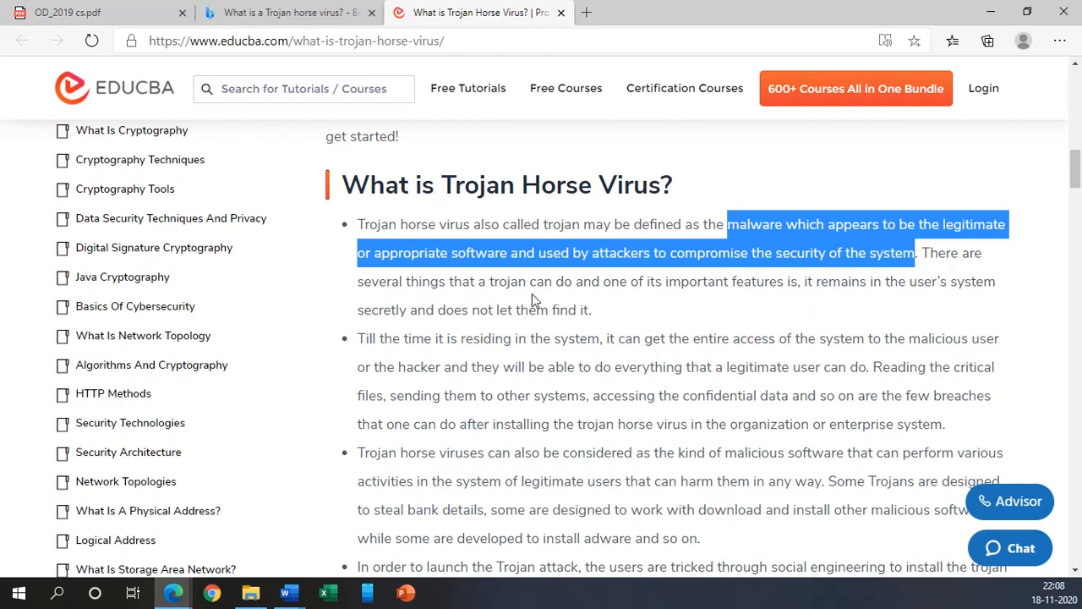
mouse_move(581, 298)
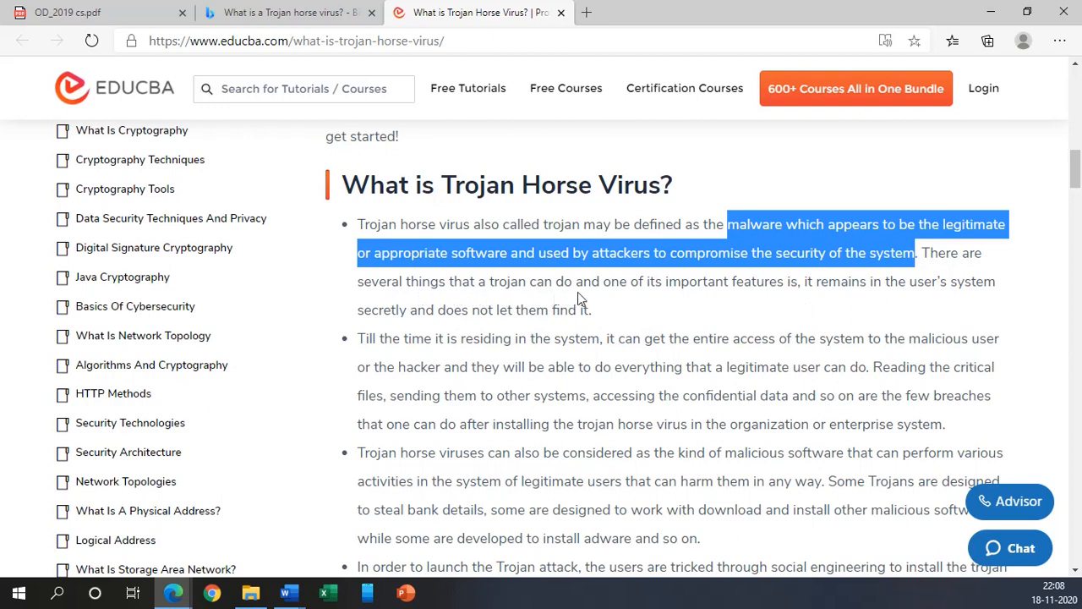
mouse_move(752, 290)
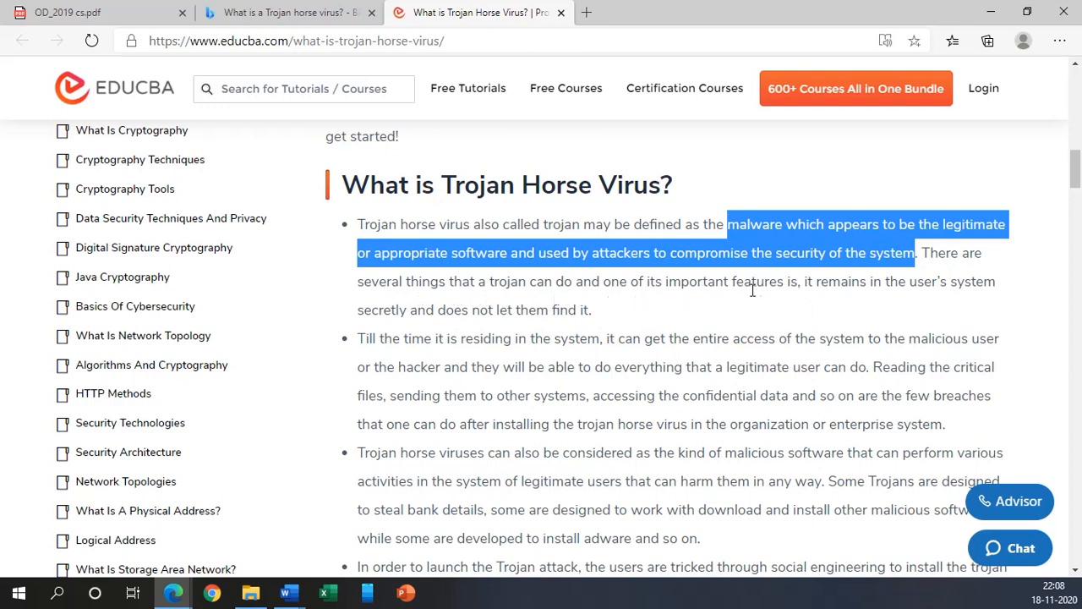
mouse_move(873, 298)
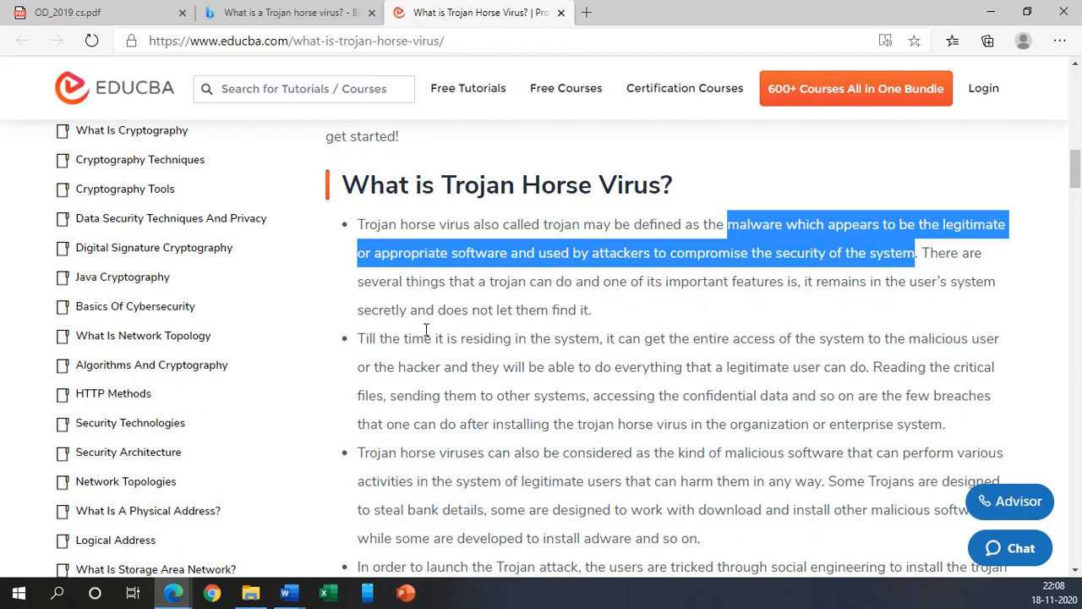
mouse_move(494, 318)
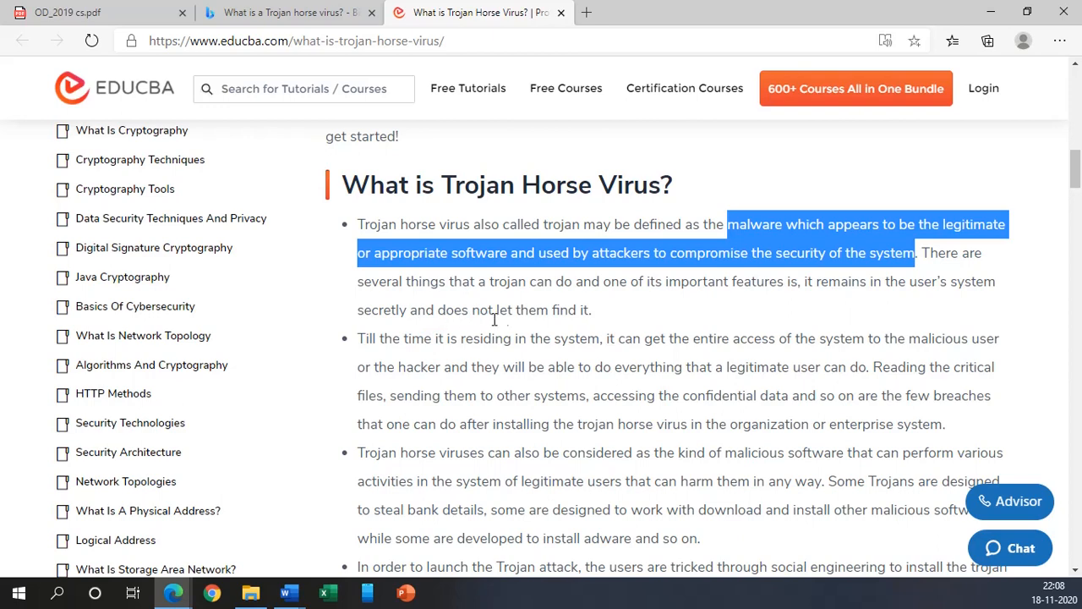
mouse_move(598, 321)
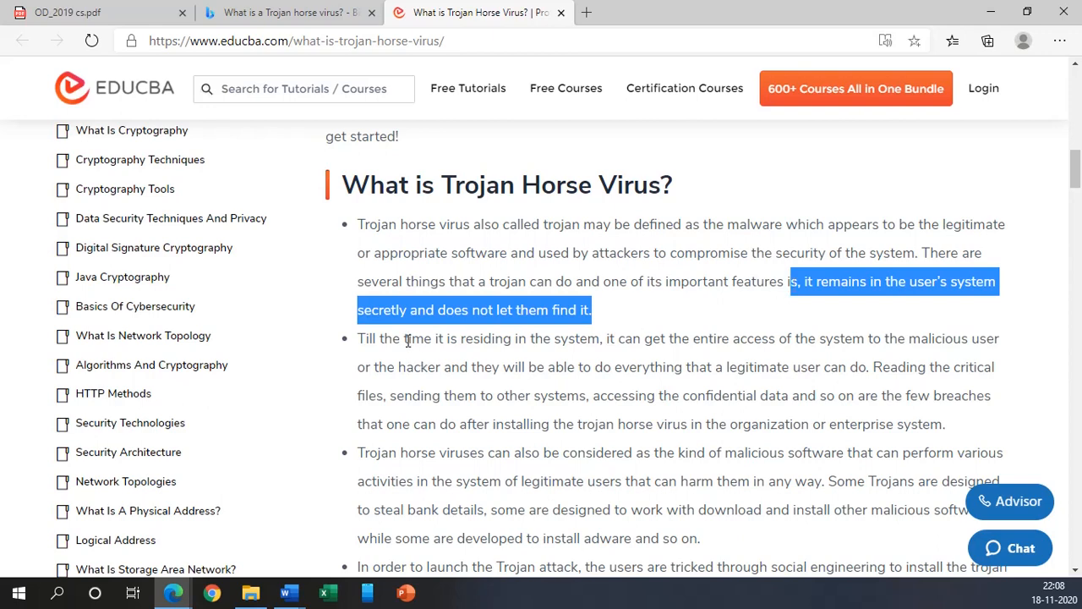
mouse_move(583, 341)
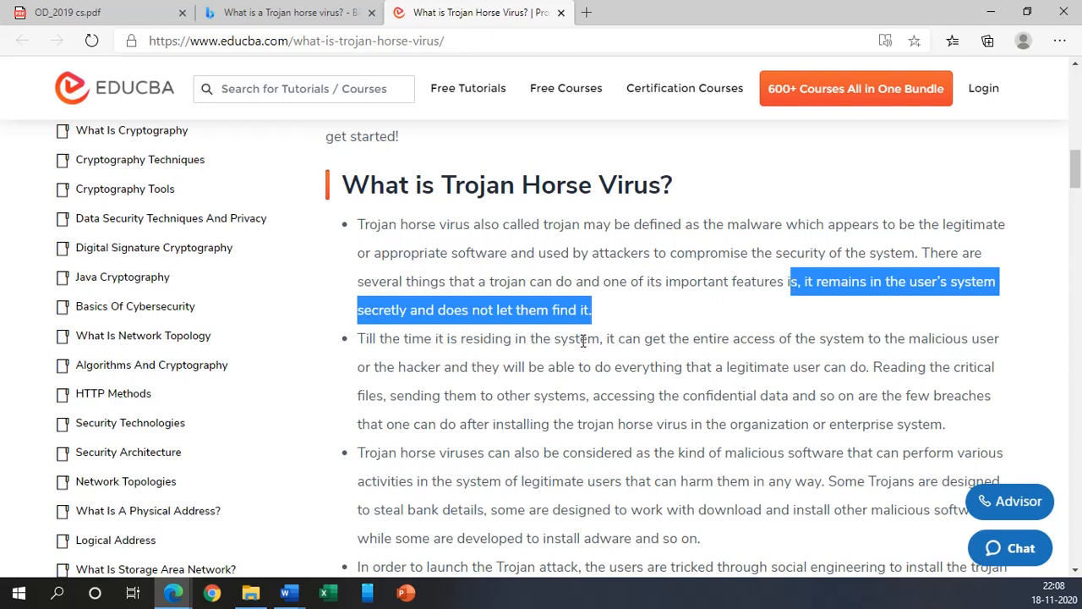
mouse_move(801, 339)
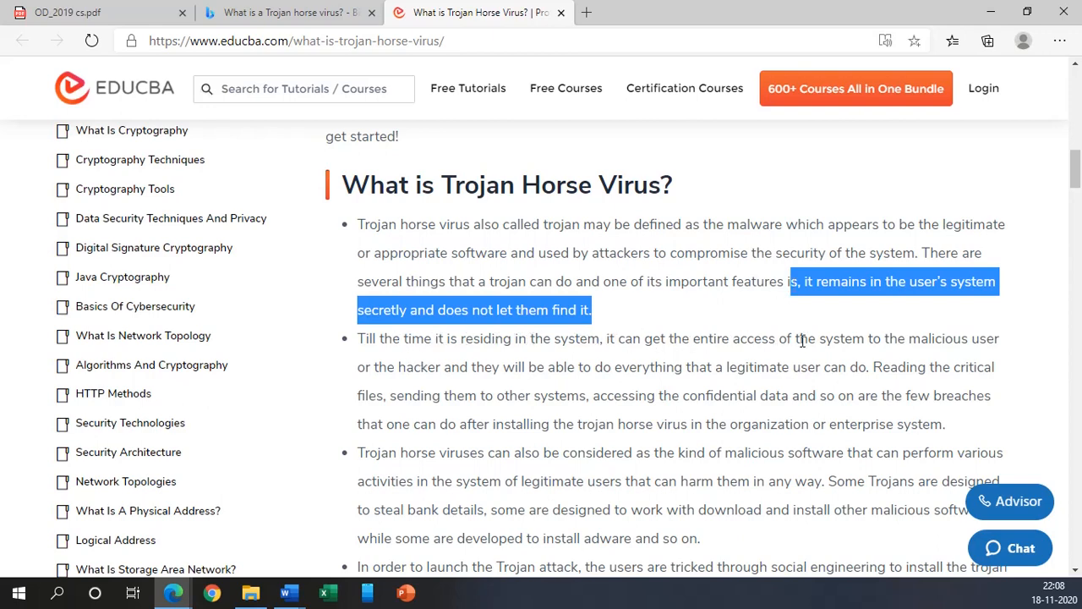
mouse_move(465, 388)
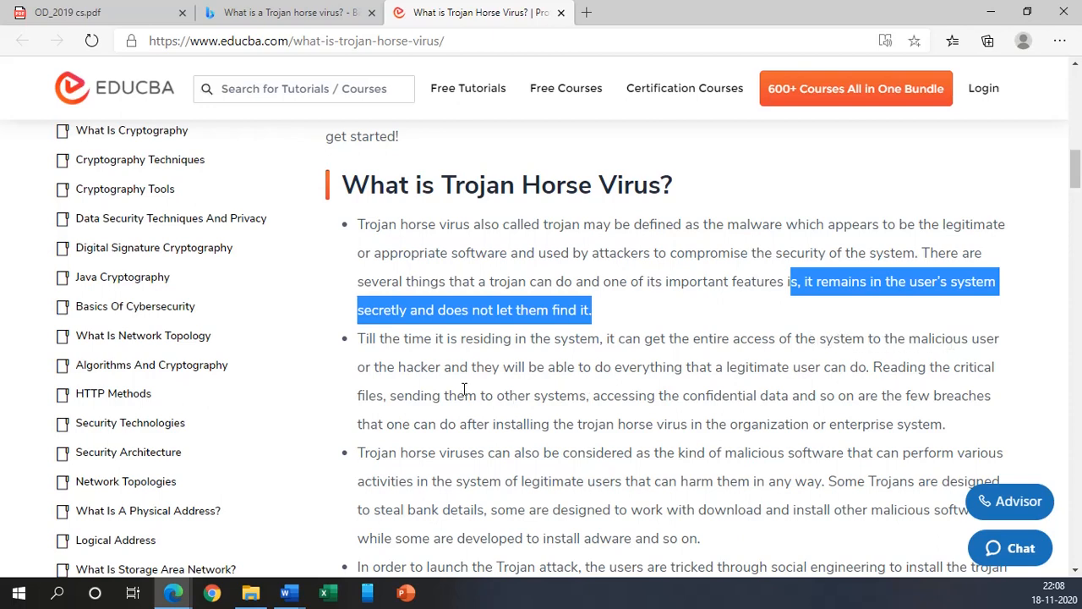
mouse_move(485, 382)
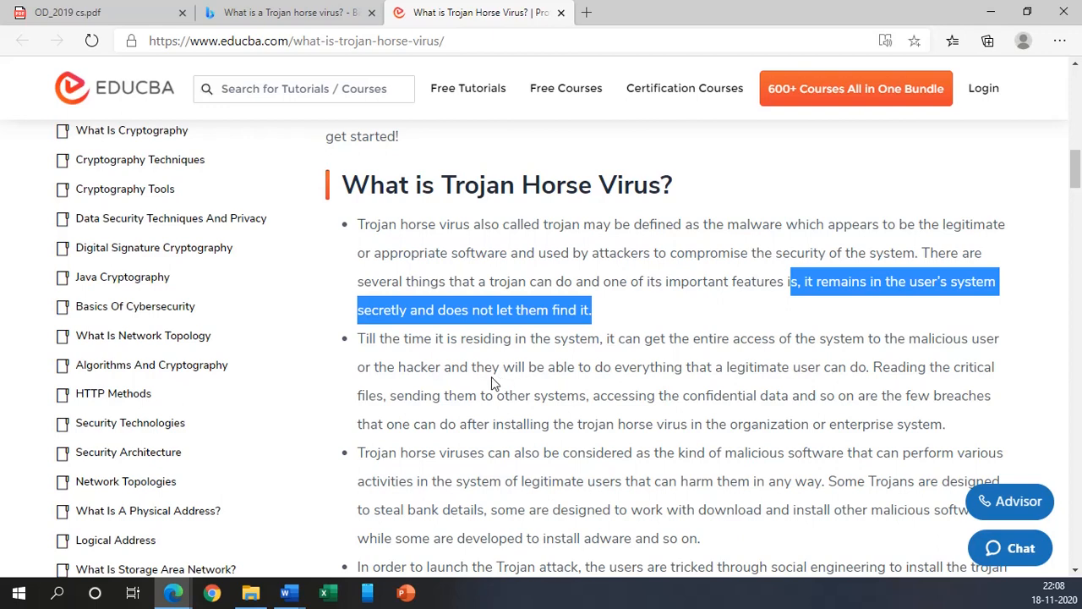
mouse_move(636, 377)
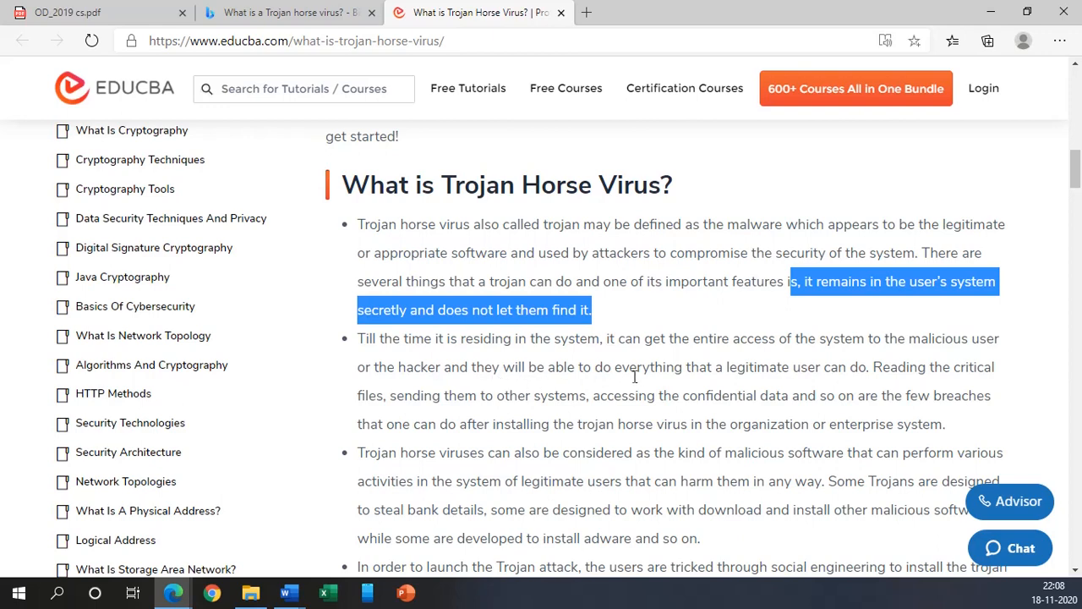
mouse_move(835, 378)
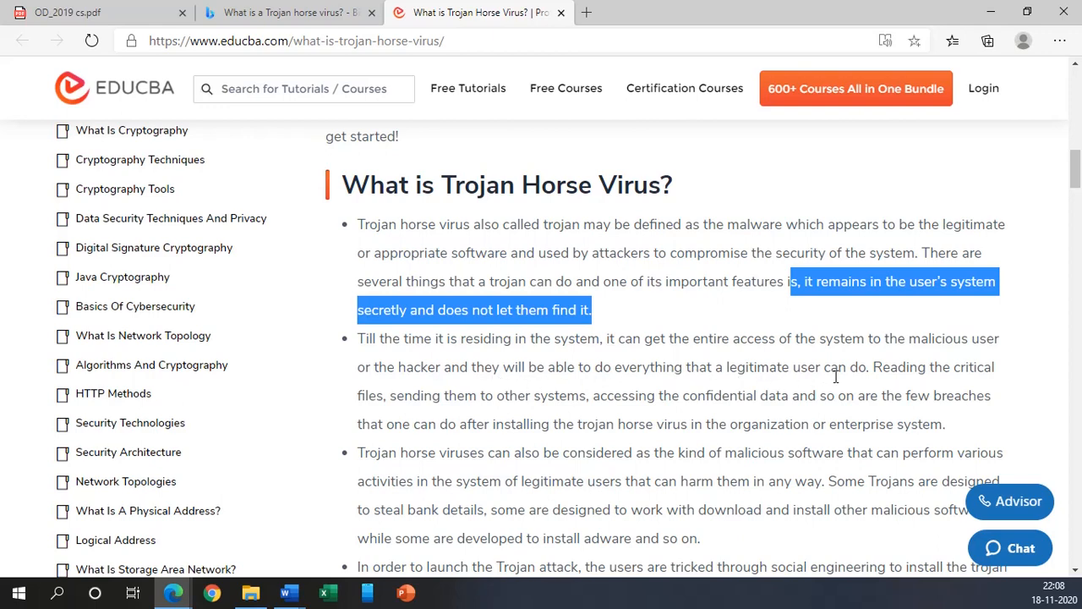
mouse_move(421, 412)
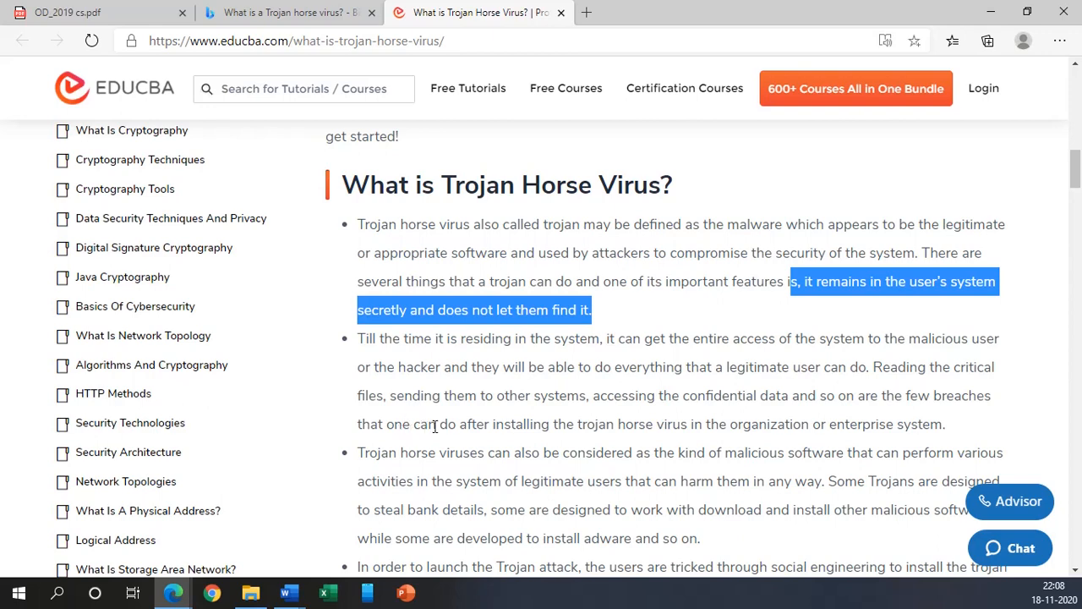
mouse_move(656, 434)
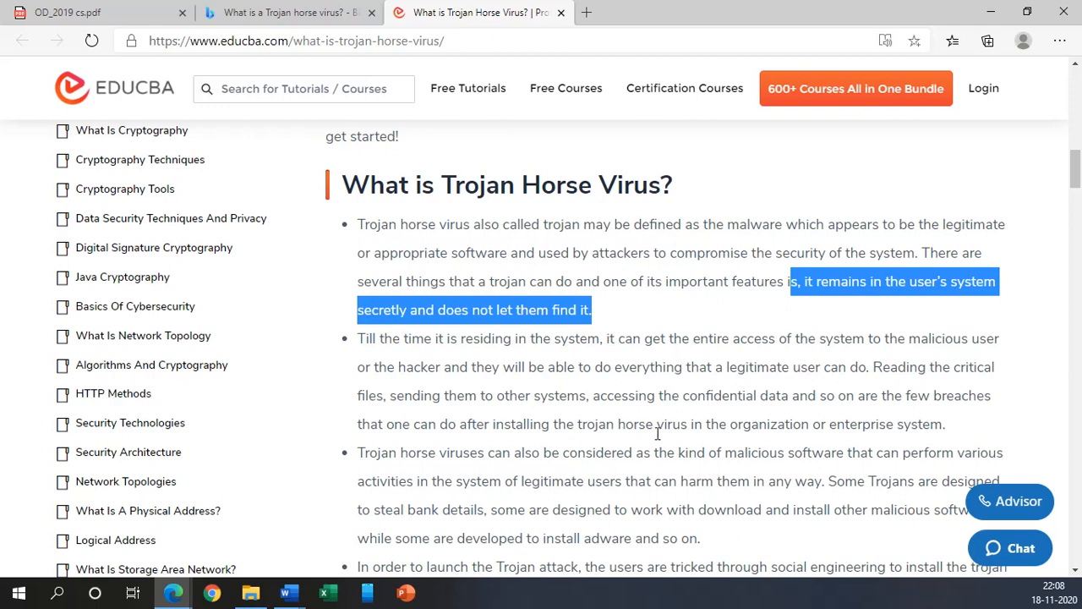
mouse_move(835, 429)
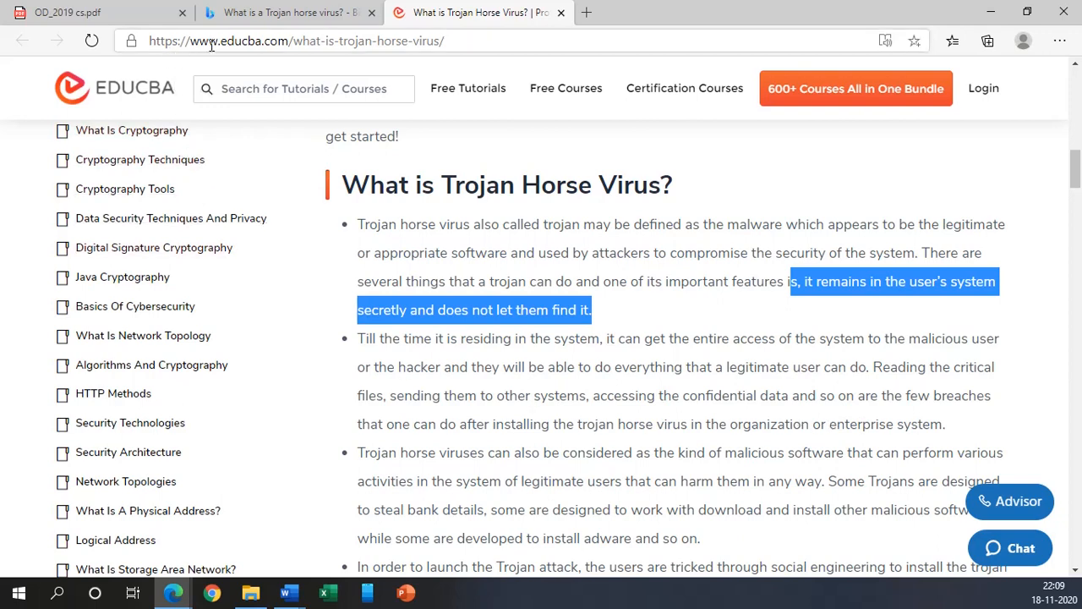
mouse_move(262, 48)
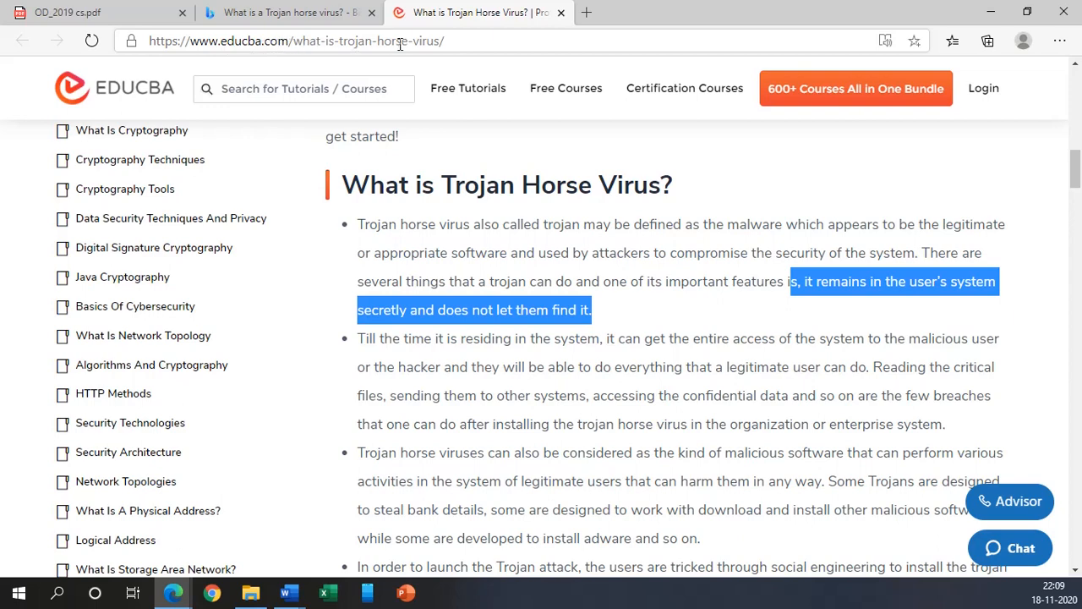
Step: Select the article's name in the address bar and glance down the page
left_click(289, 40)
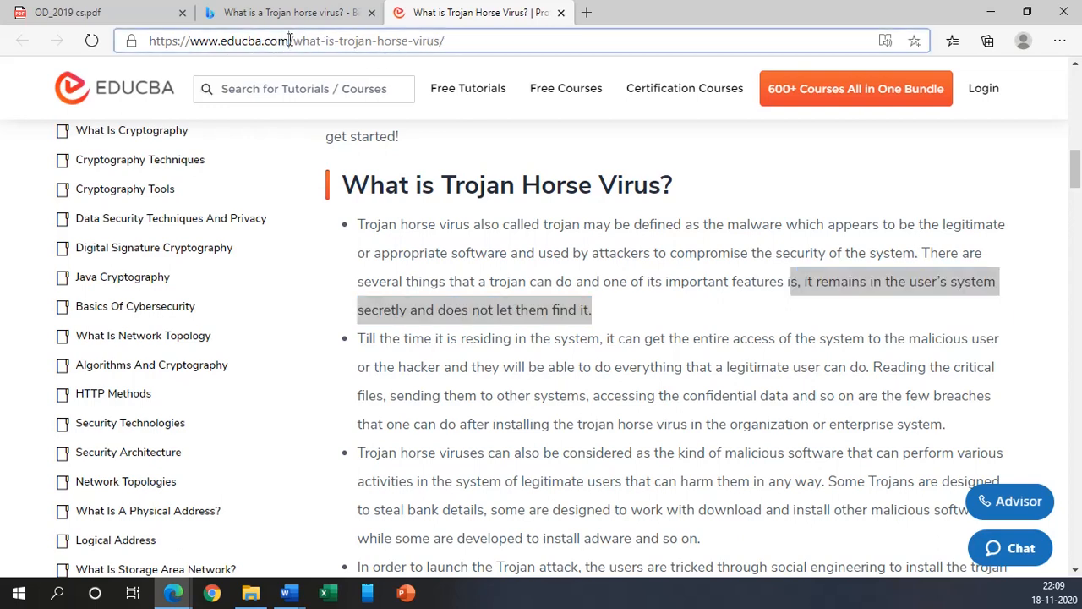
double_click(375, 40)
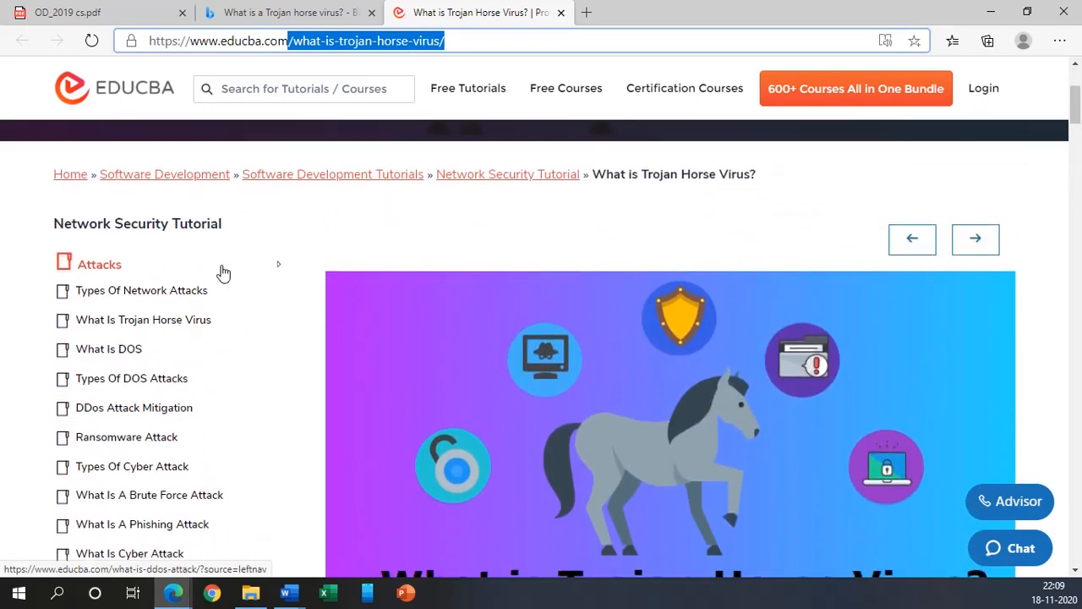
scroll("down", 3)
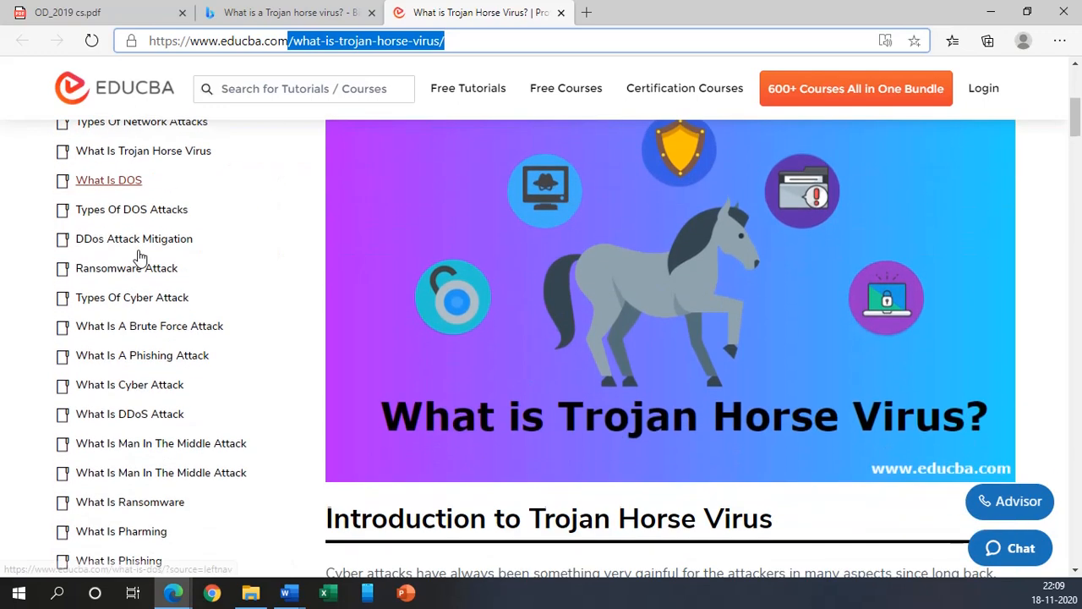
scroll("down", 3)
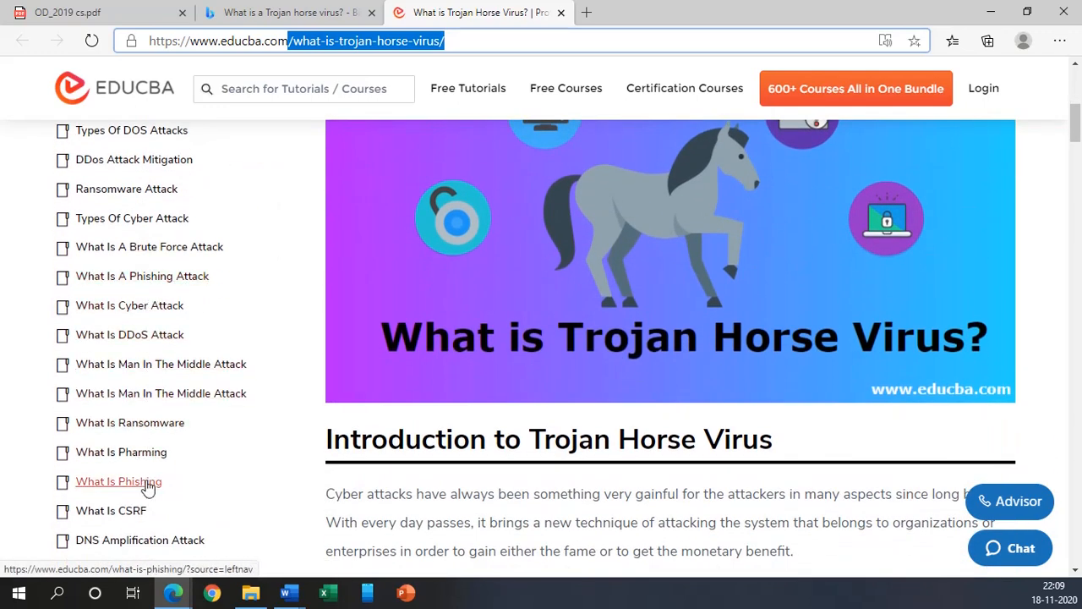
scroll("up", 3)
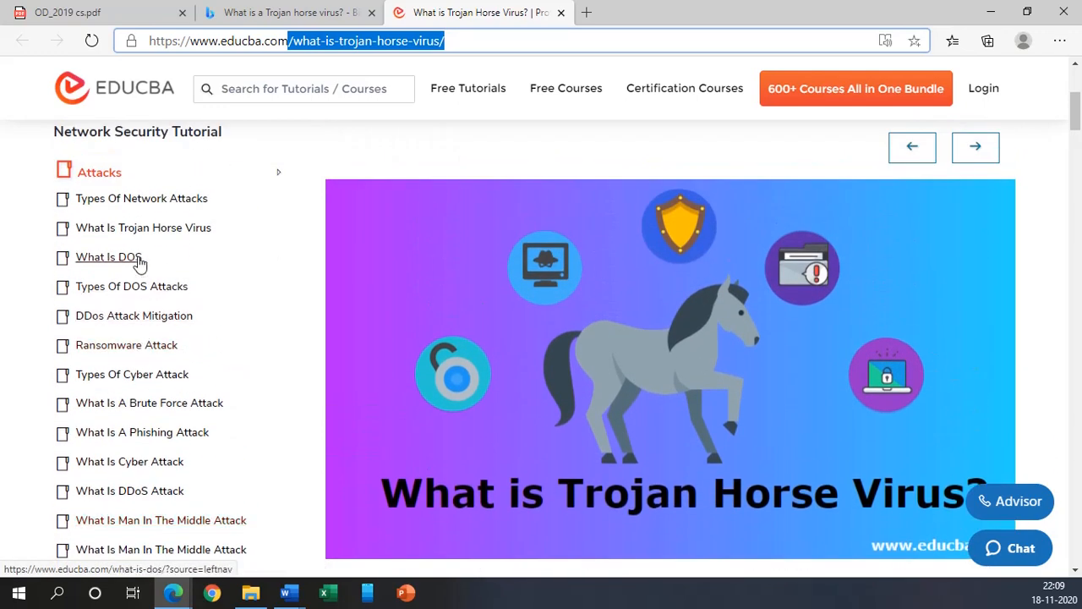
mouse_move(144, 291)
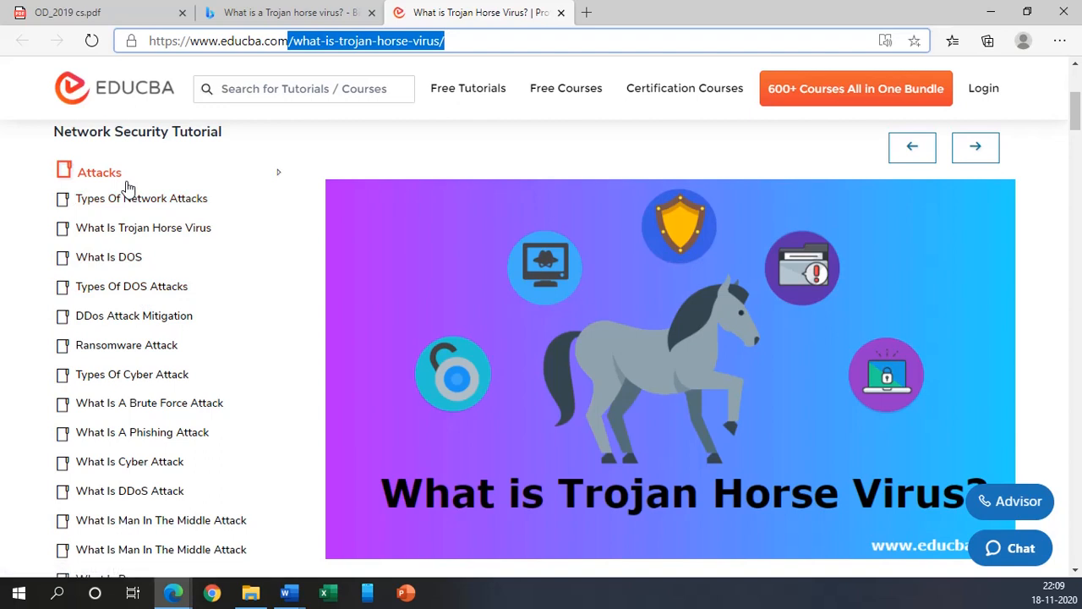
mouse_move(137, 230)
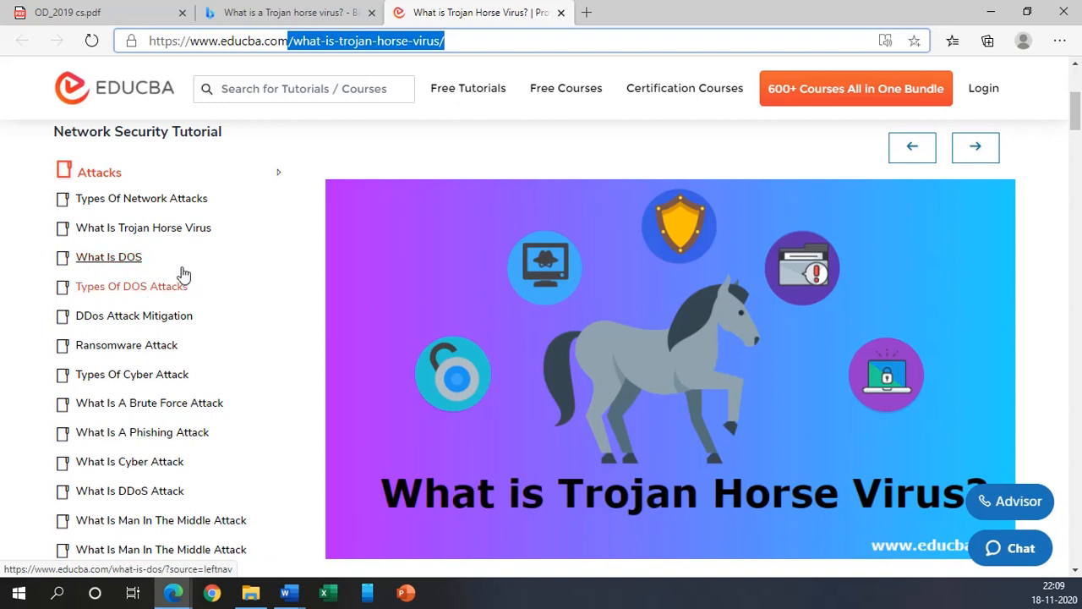
Step: Scroll down the article to the Types of Trojan Horse Virus section
scroll("down", 3)
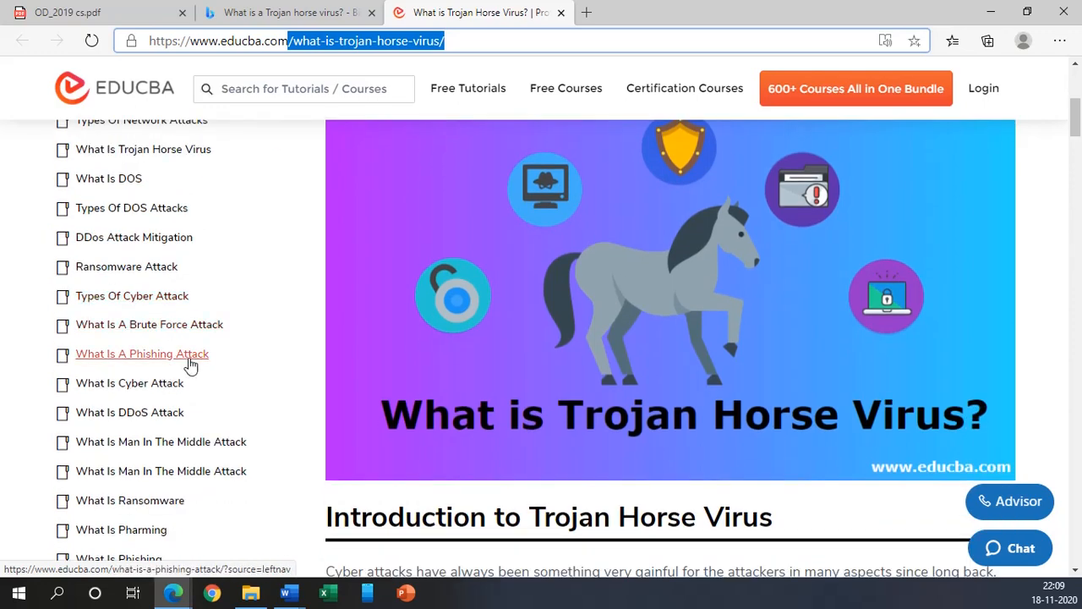
scroll("down", 3)
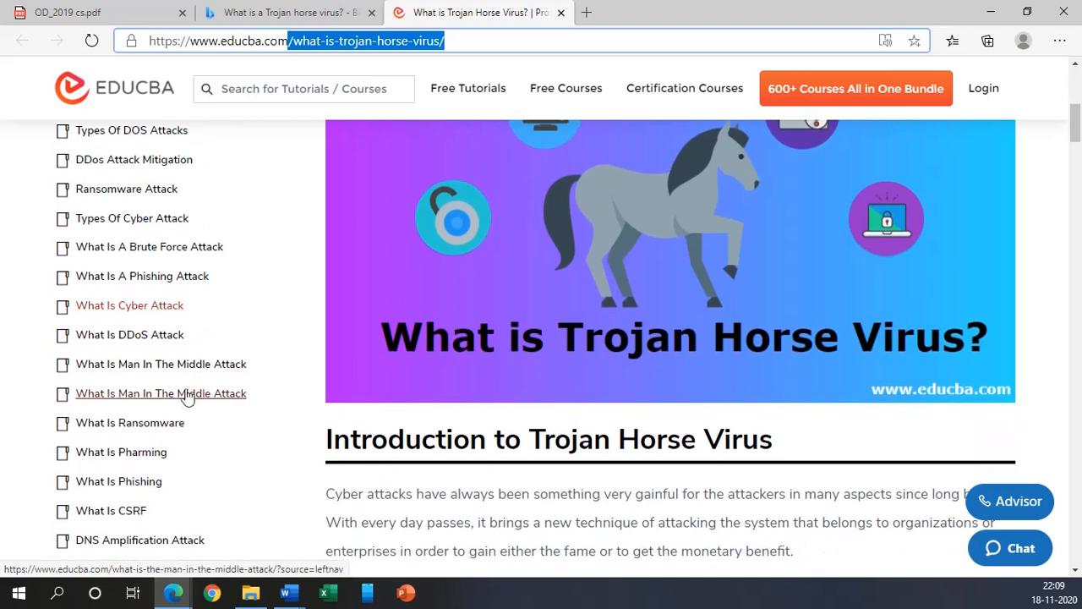
scroll("down", 3)
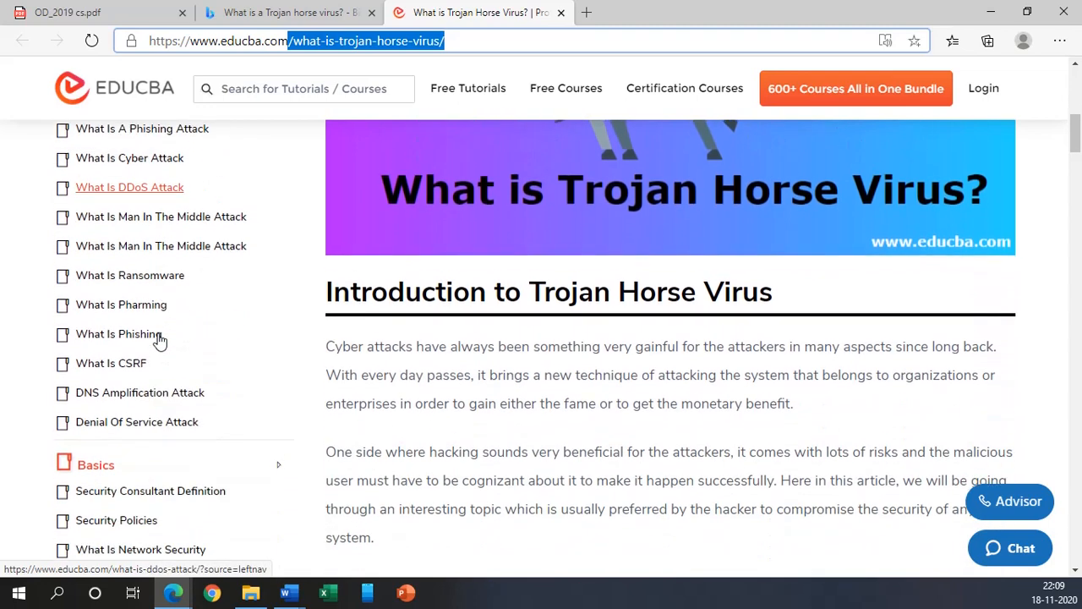
scroll("down", 3)
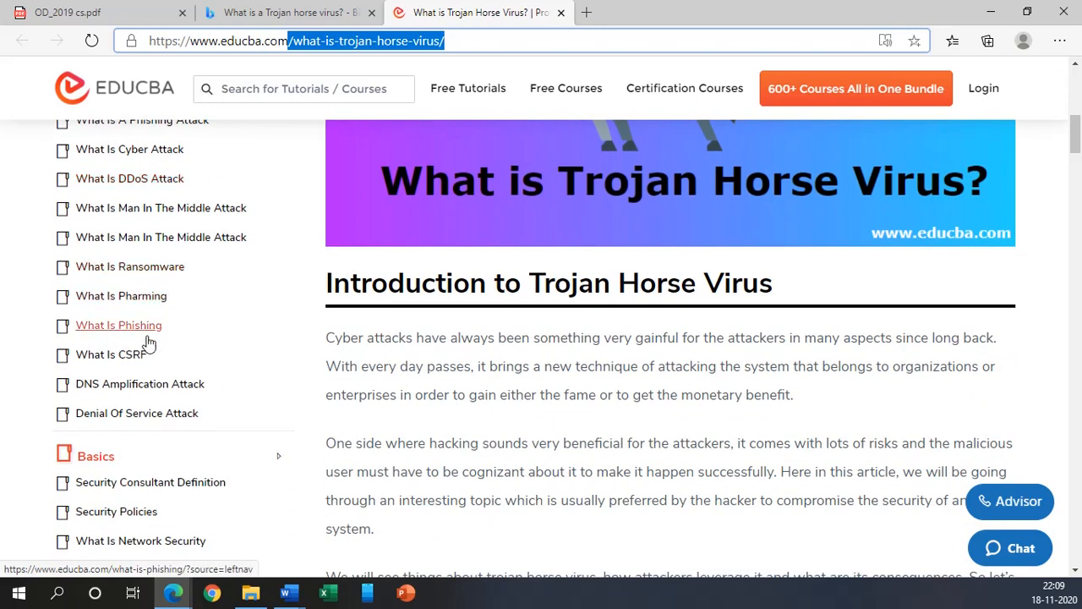
mouse_move(166, 409)
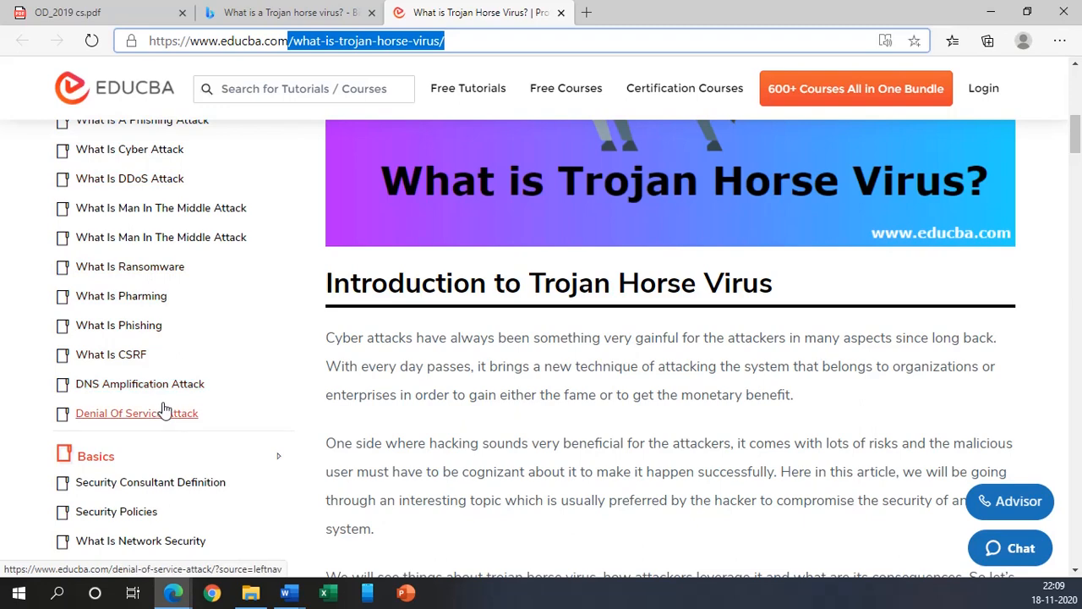
scroll("down", 3)
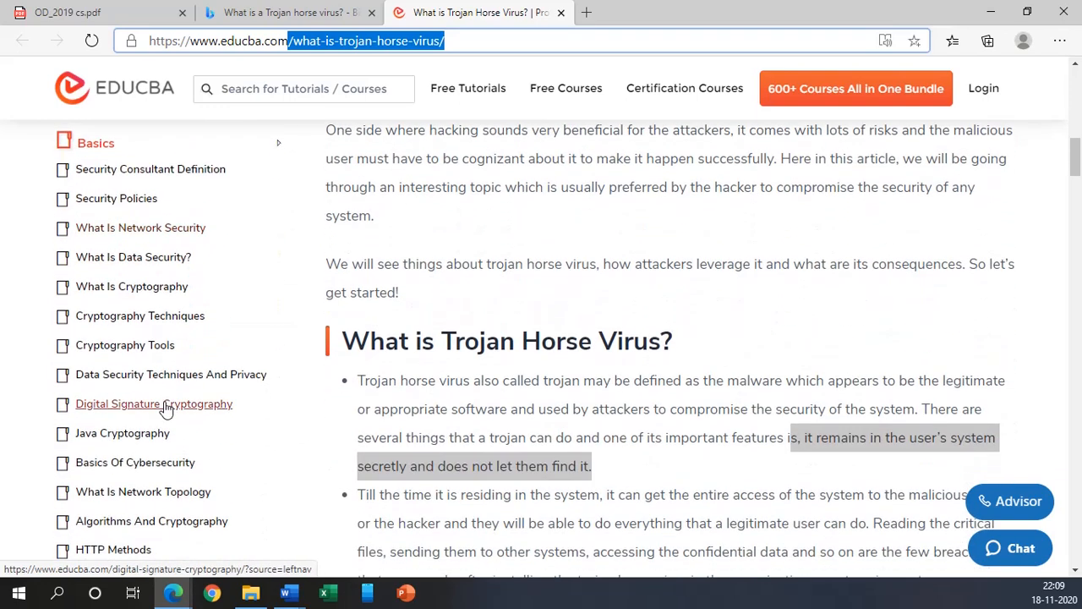
scroll("down", 3)
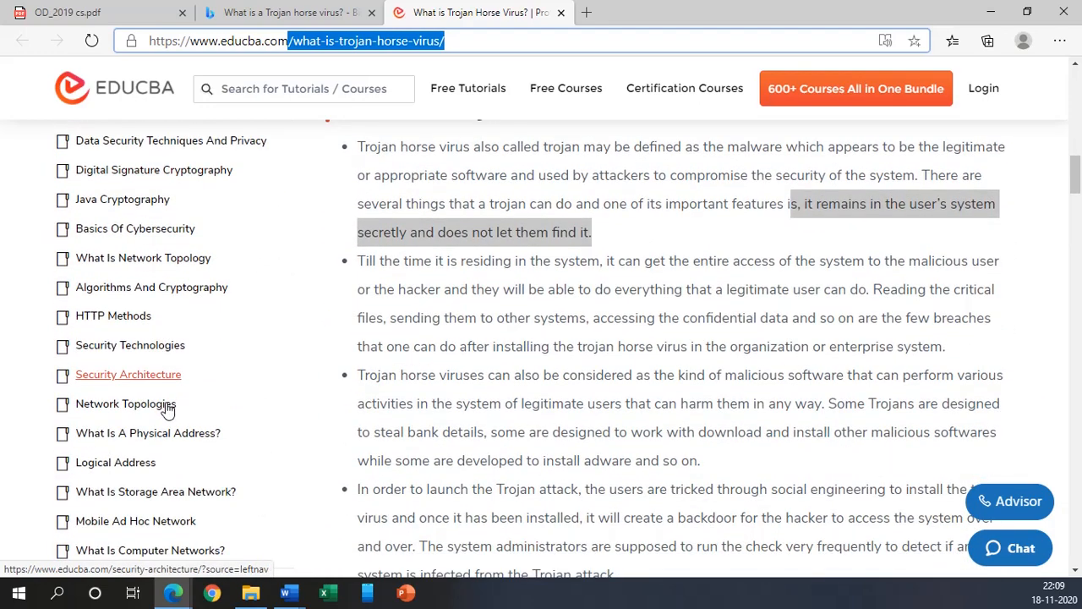
scroll("down", 3)
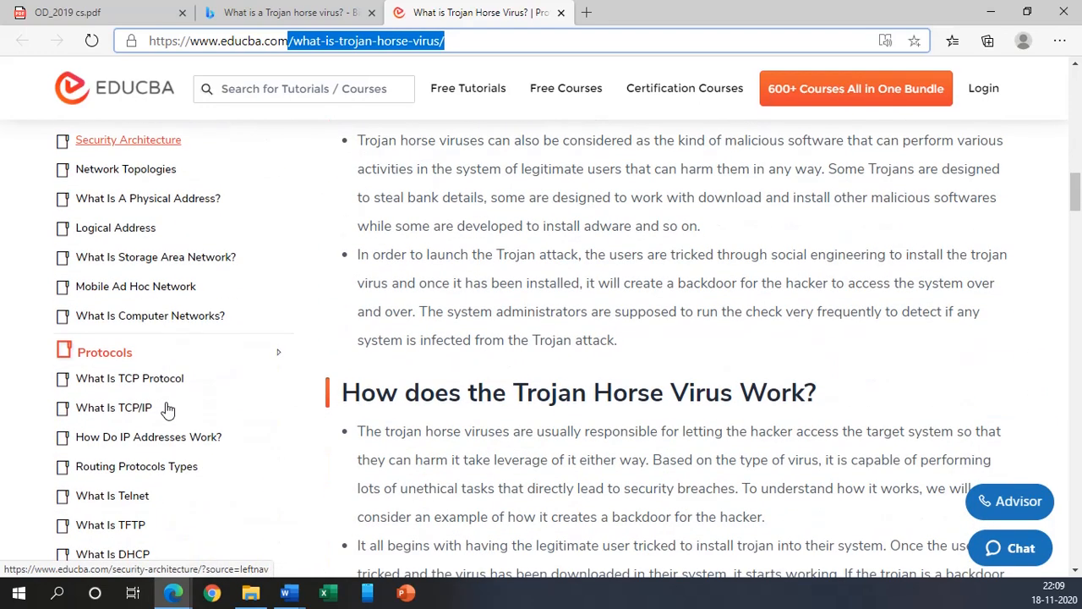
mouse_move(160, 384)
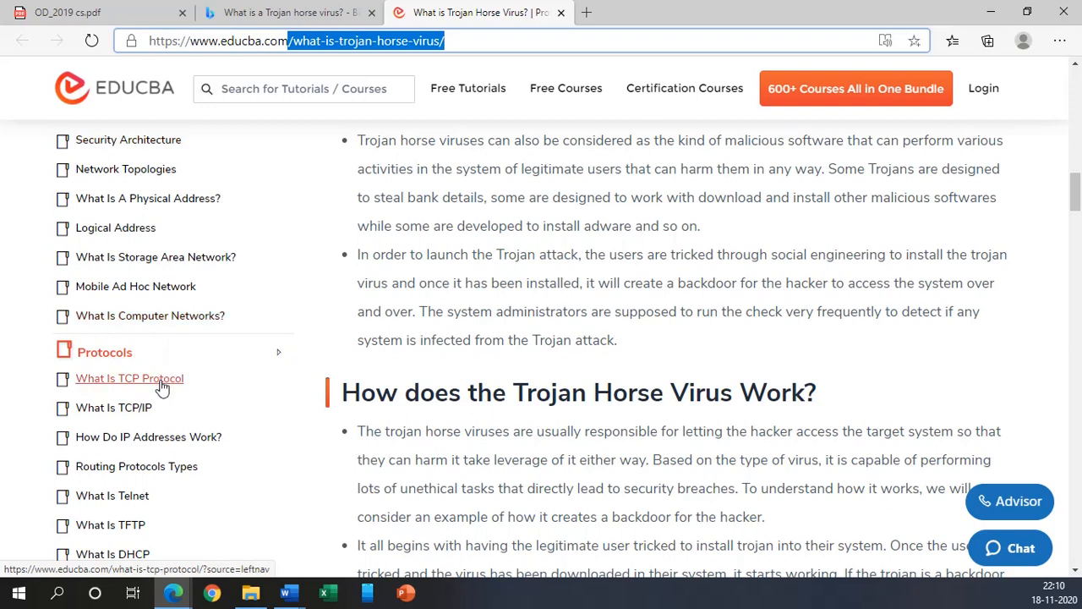
scroll("down", 3)
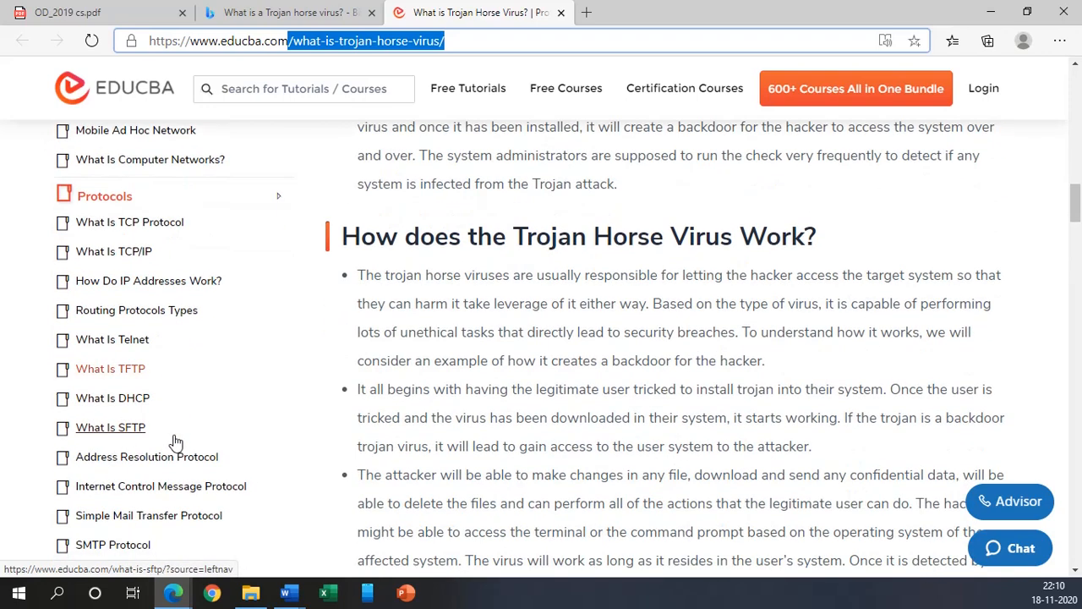
mouse_move(174, 389)
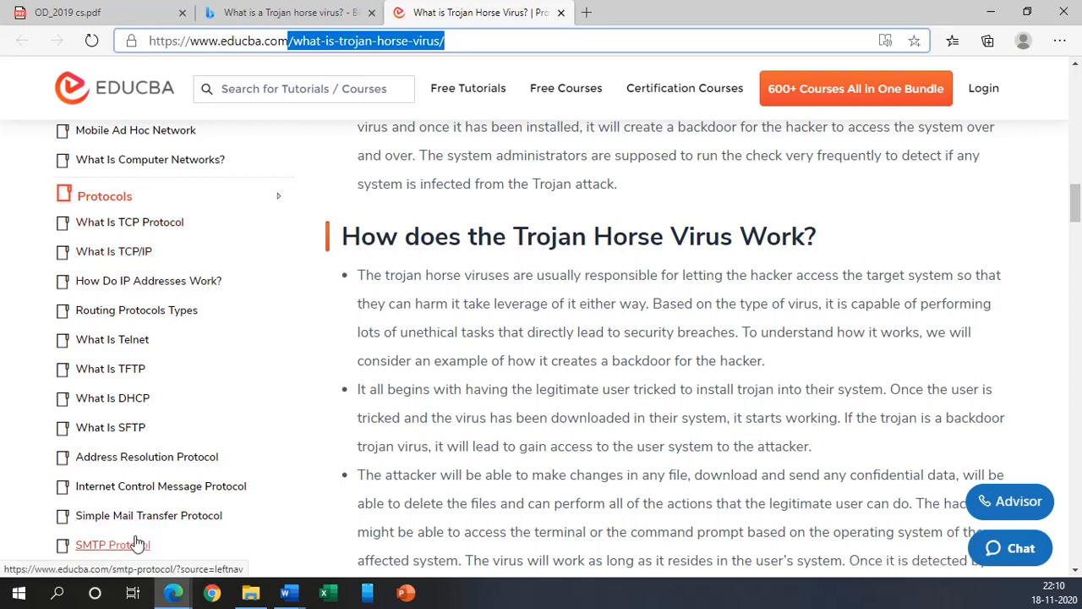
scroll("down", 3)
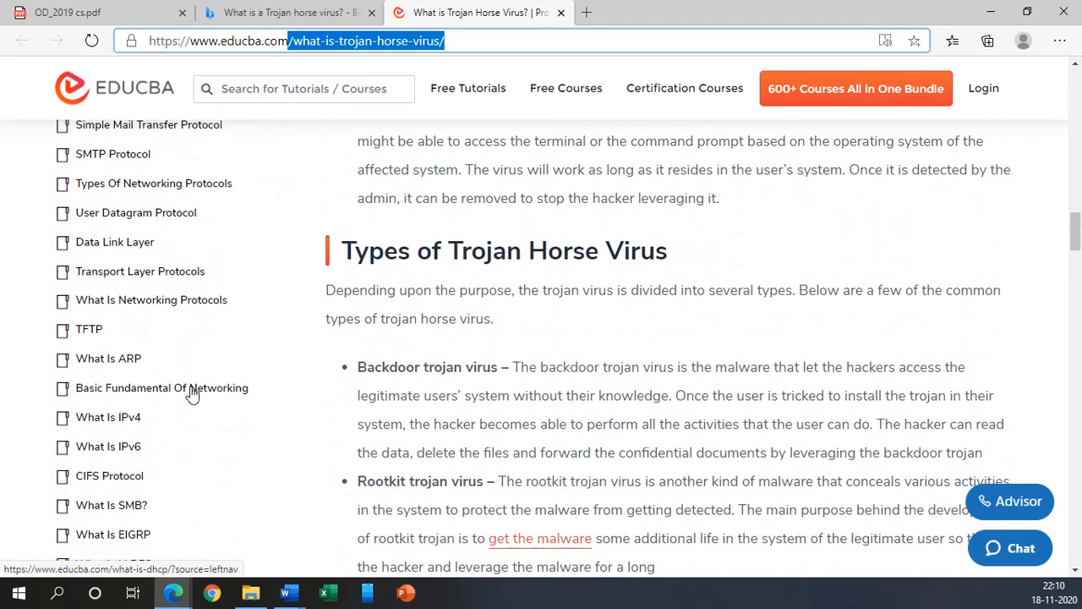
mouse_move(194, 423)
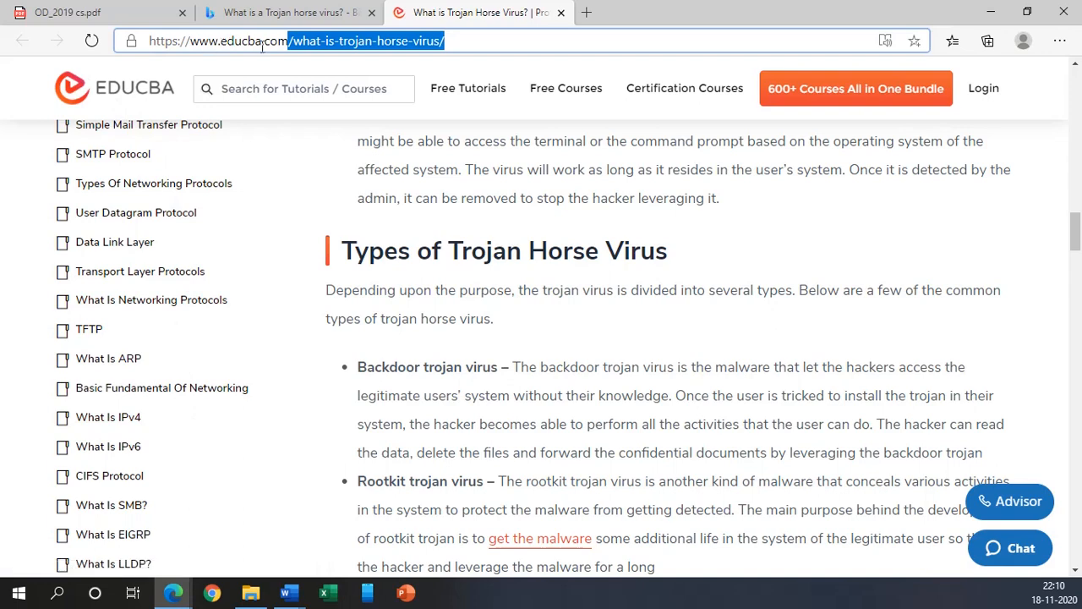
mouse_move(392, 406)
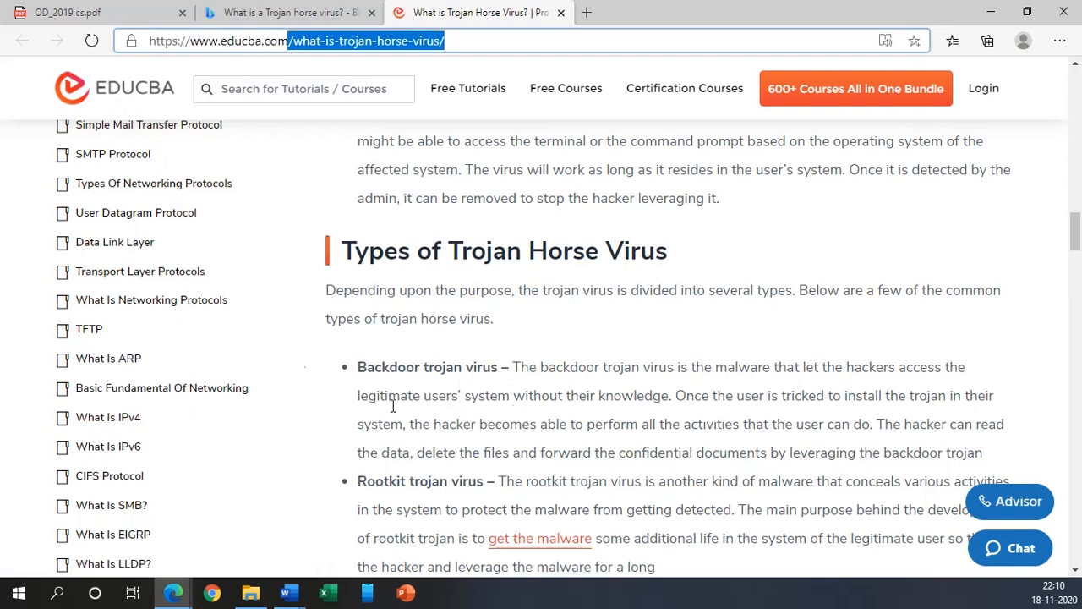
left_click(85, 14)
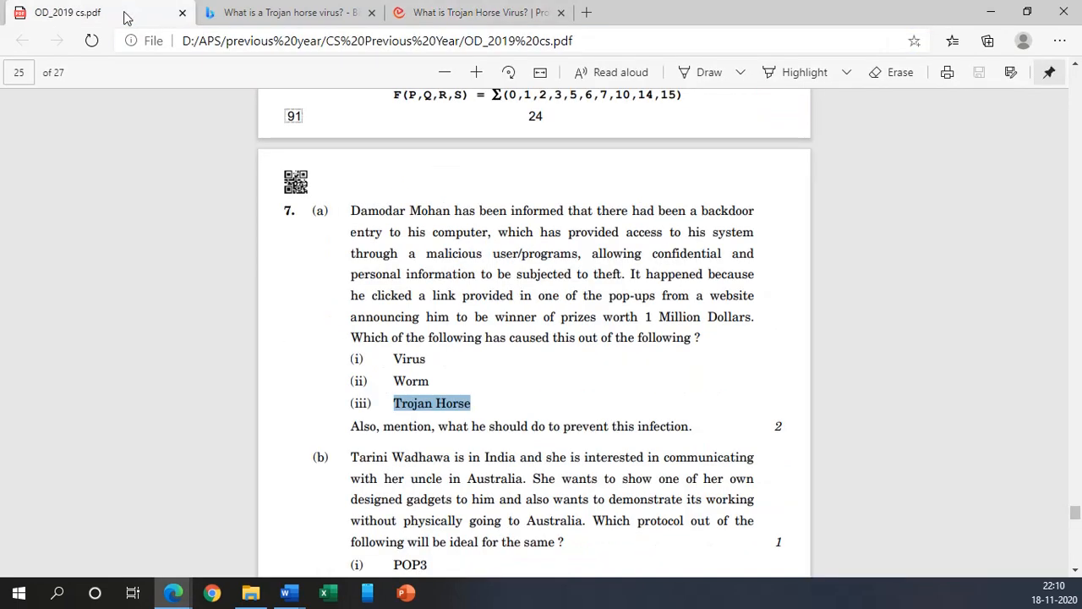
scroll("down", 3)
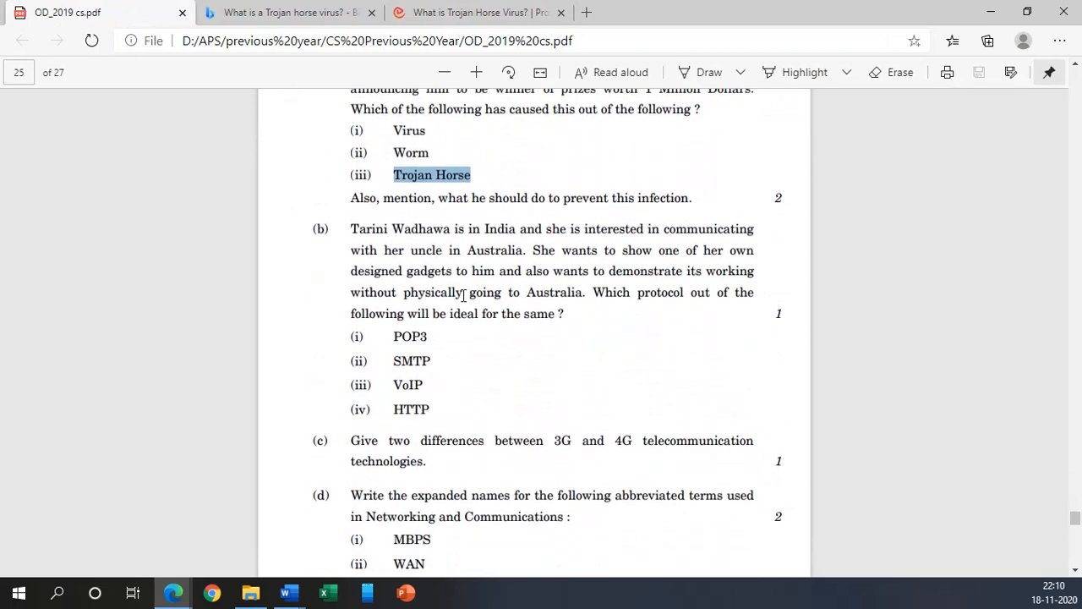
scroll("down", 3)
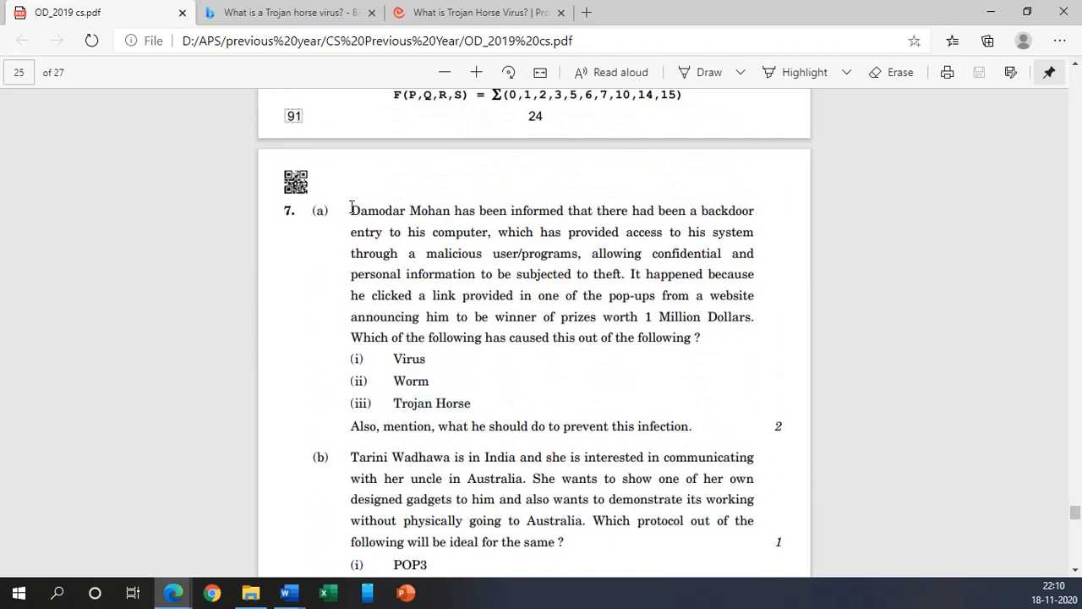
left_click_drag(352, 210, 635, 440)
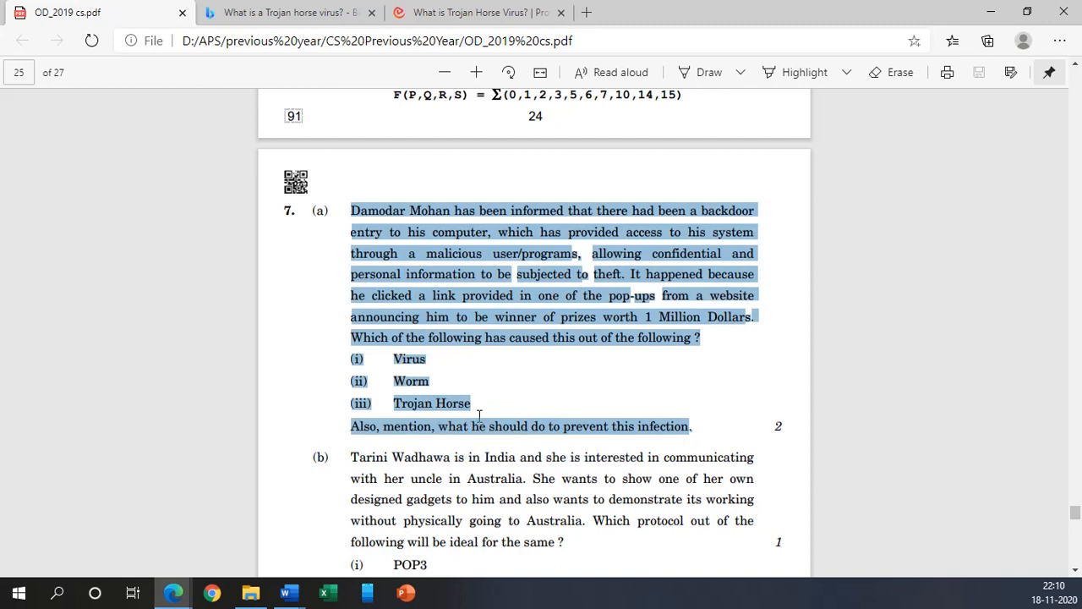
mouse_move(474, 405)
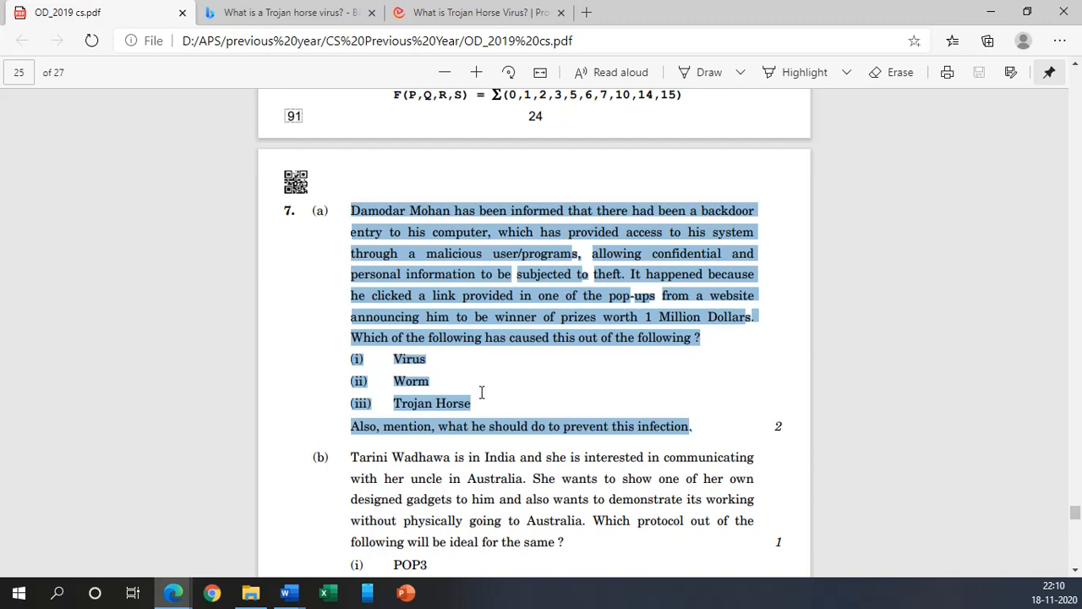
left_click(483, 397)
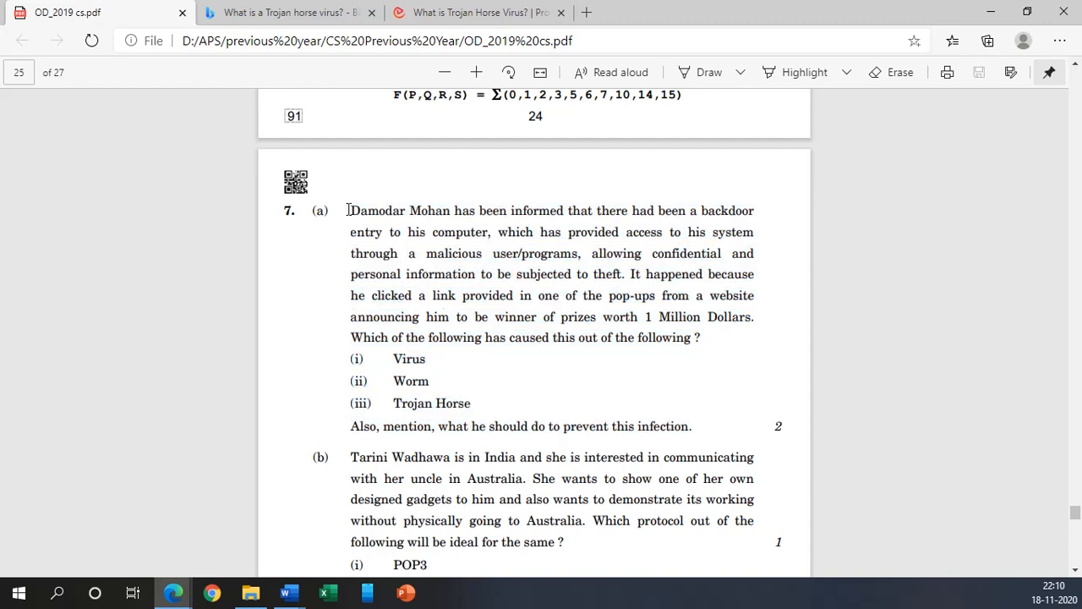
left_click_drag(350, 210, 416, 294)
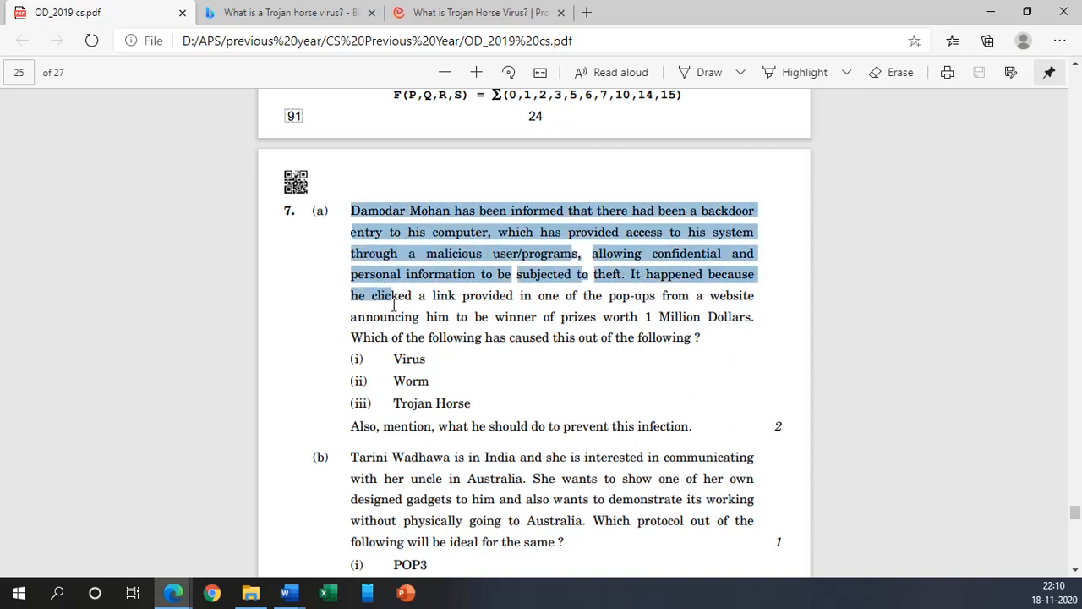
left_click_drag(392, 294, 550, 338)
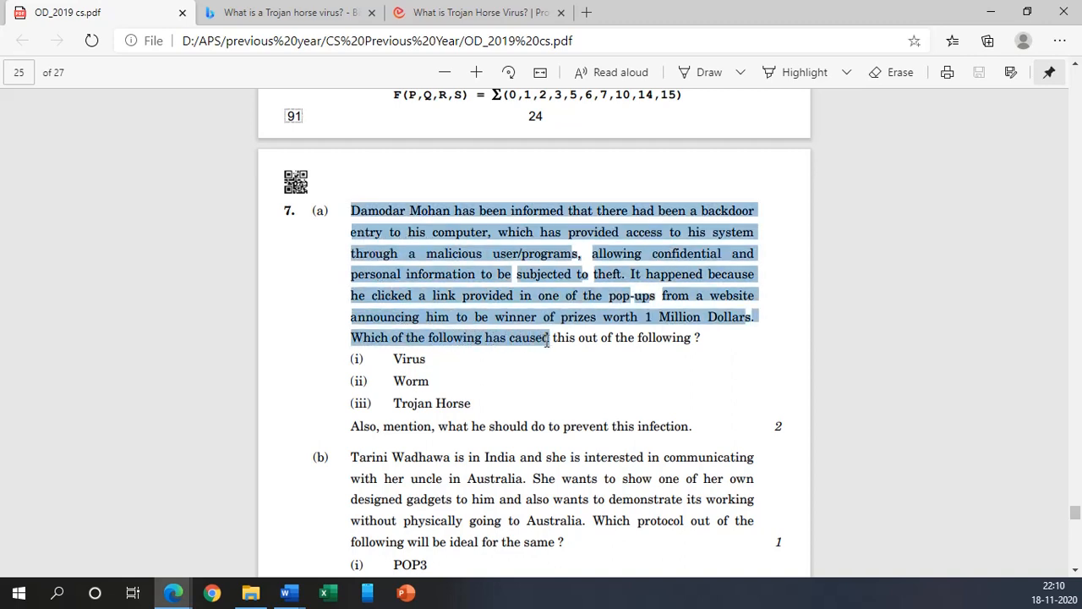
left_click_drag(548, 338, 702, 339)
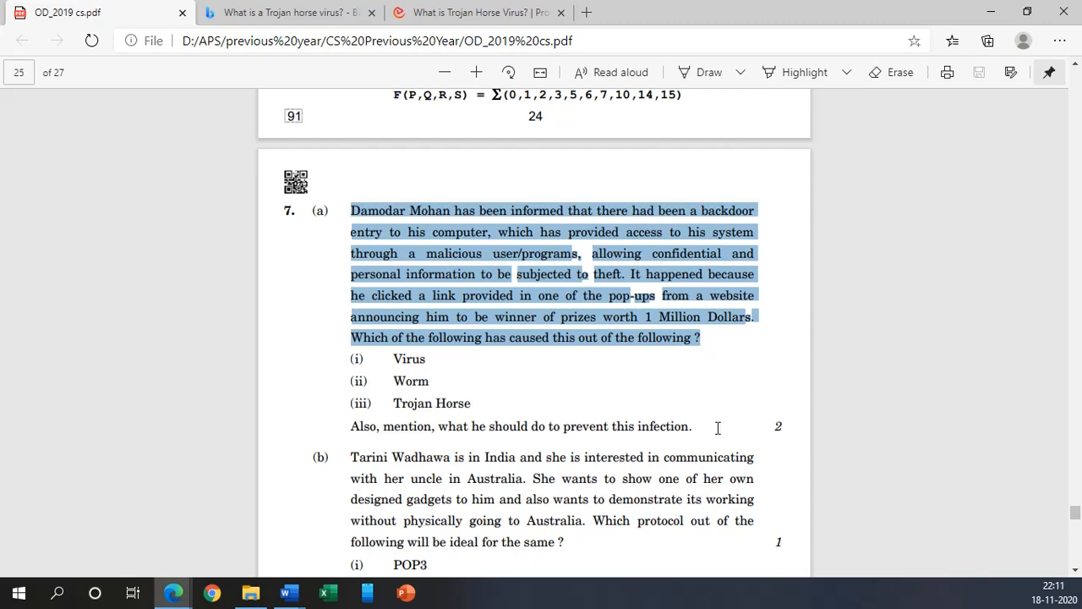
left_click(614, 203)
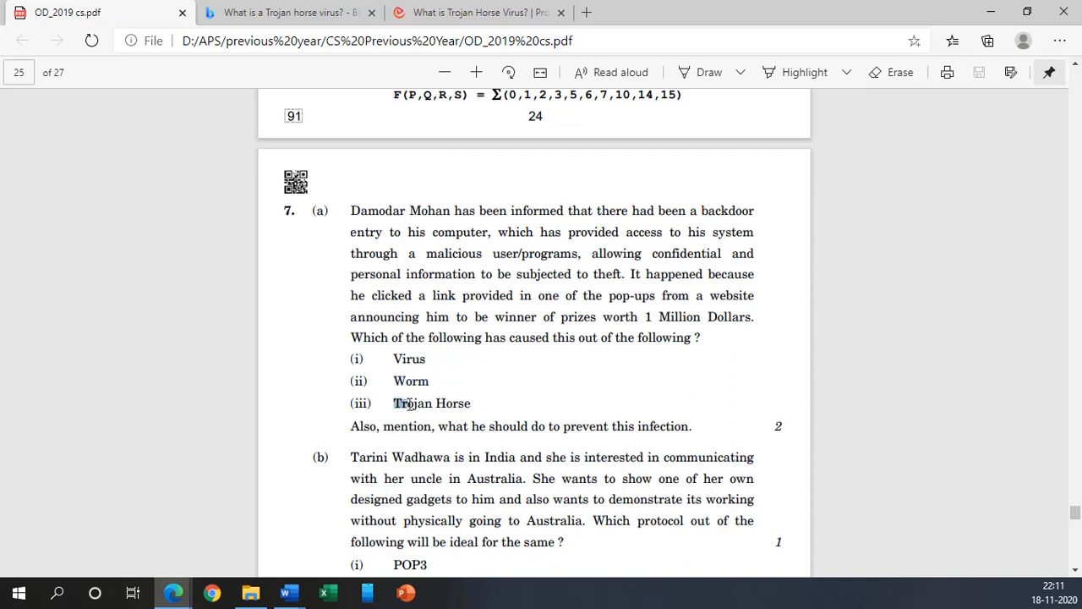
double_click(403, 403)
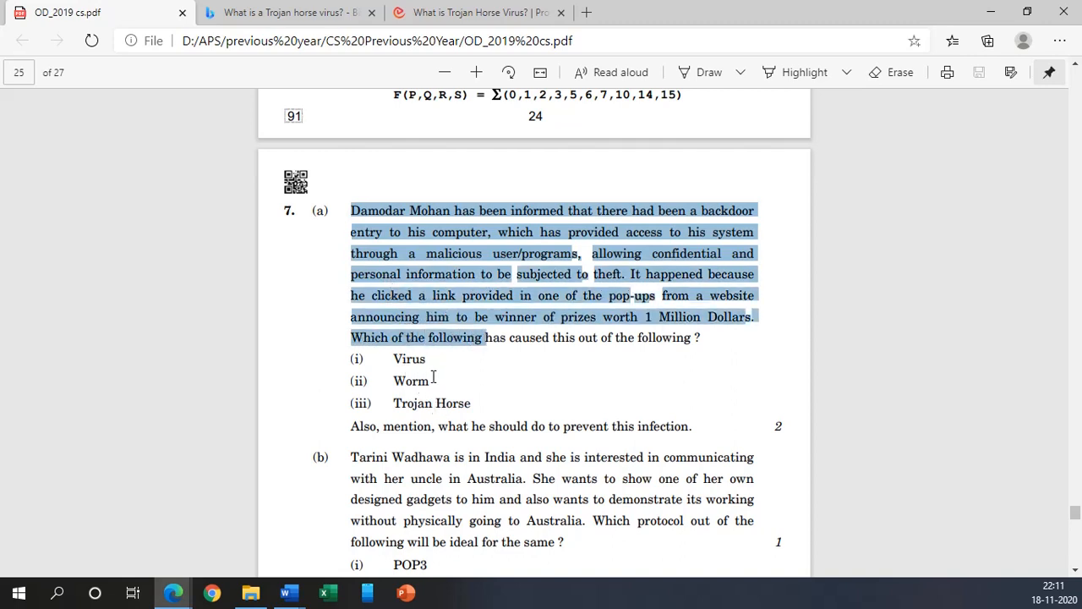
mouse_move(453, 399)
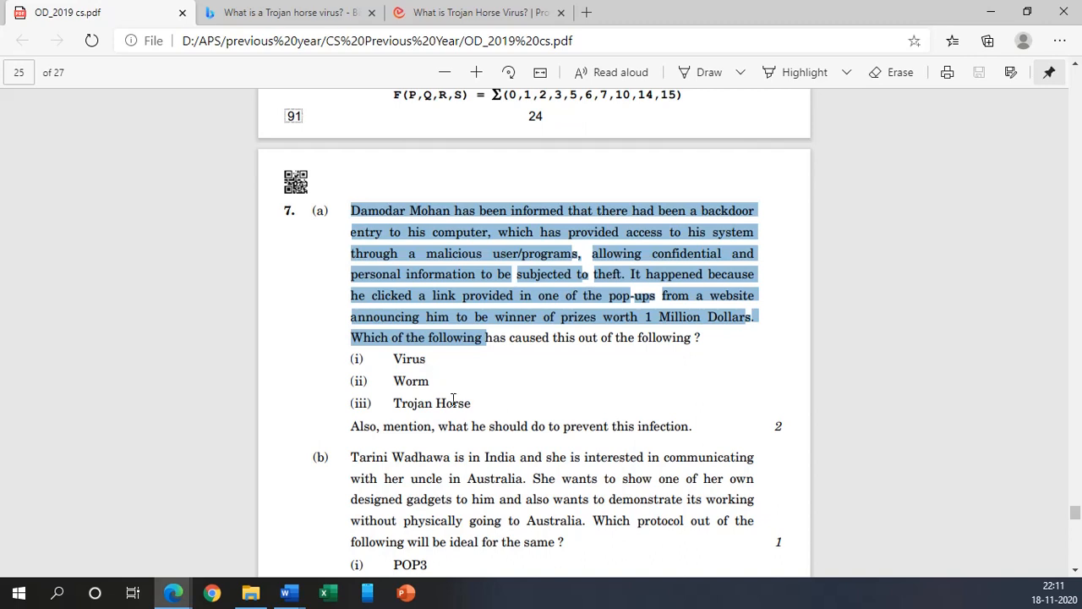
mouse_move(440, 395)
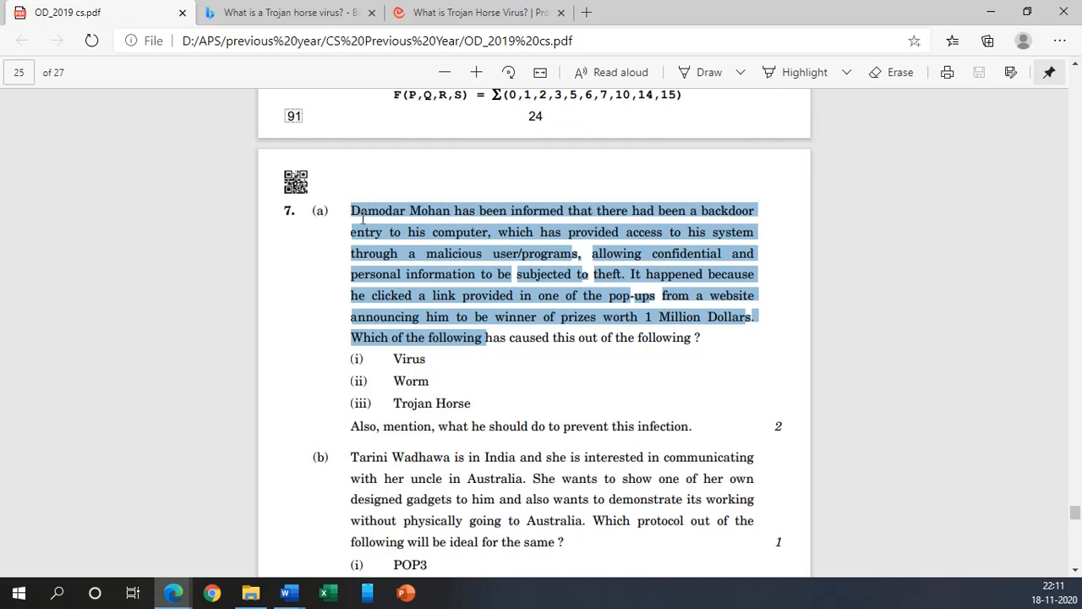
mouse_move(358, 261)
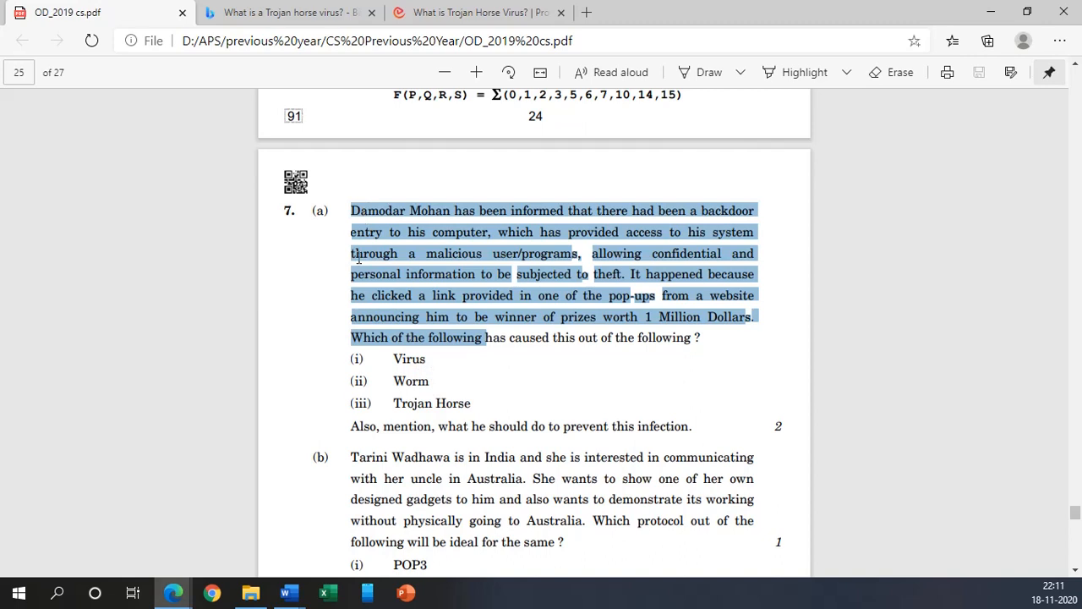
scroll("down", 3)
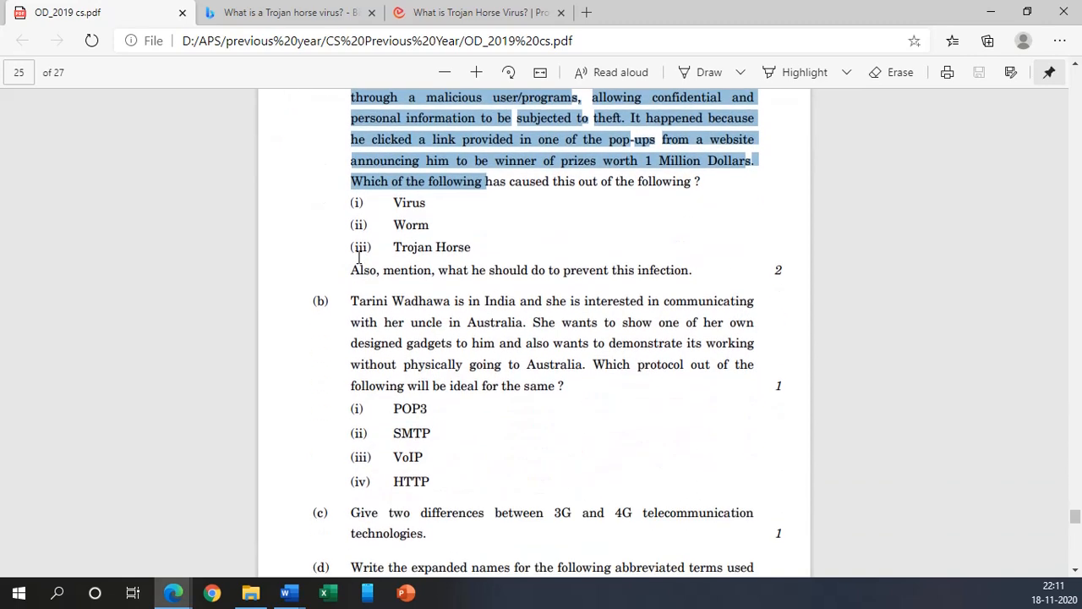
scroll("down", 3)
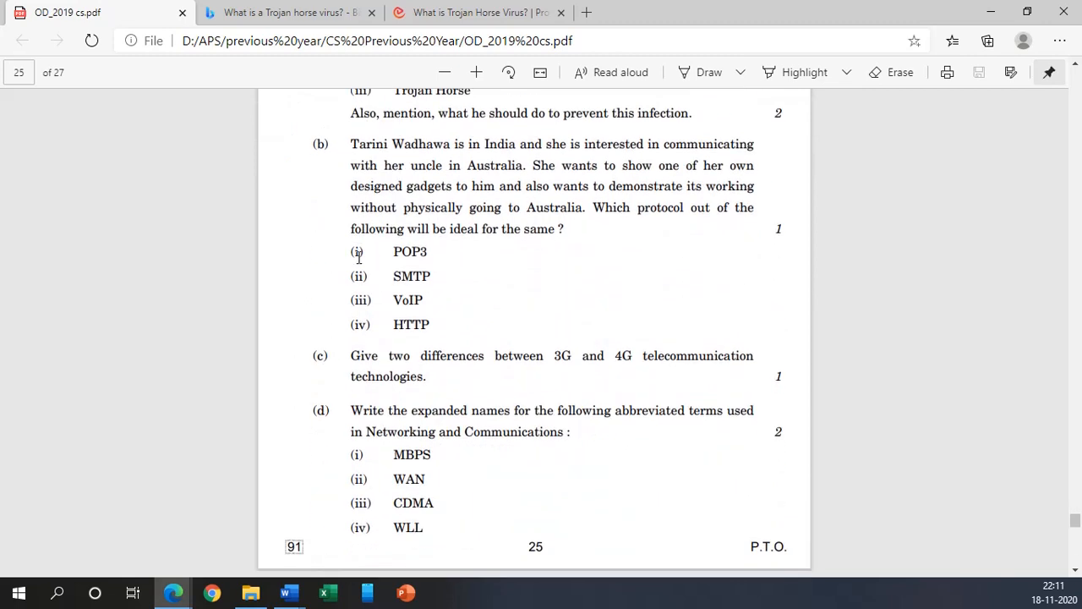
mouse_move(352, 229)
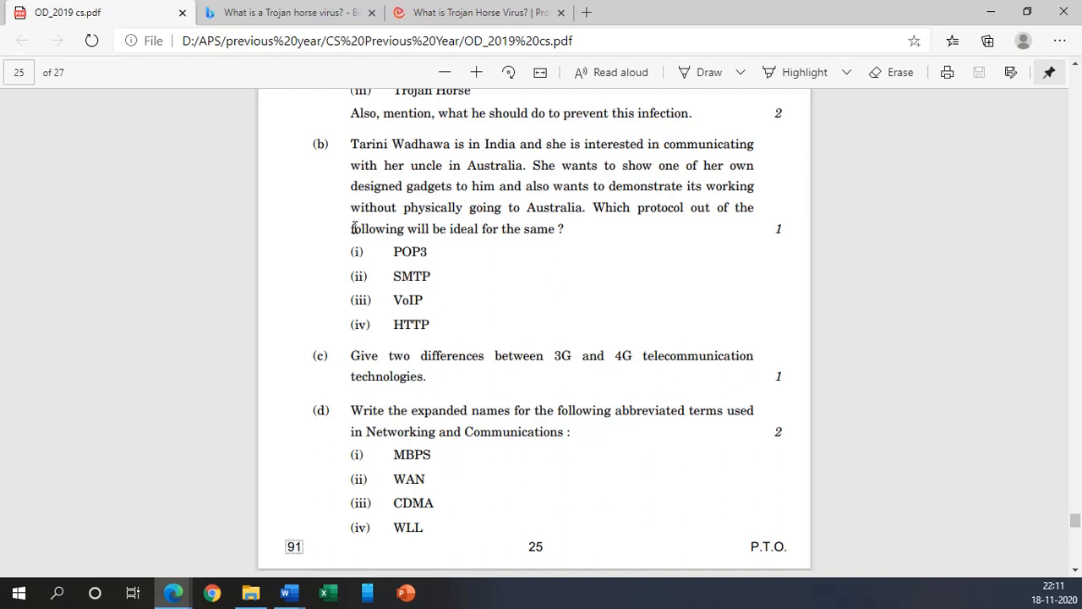
mouse_move(335, 155)
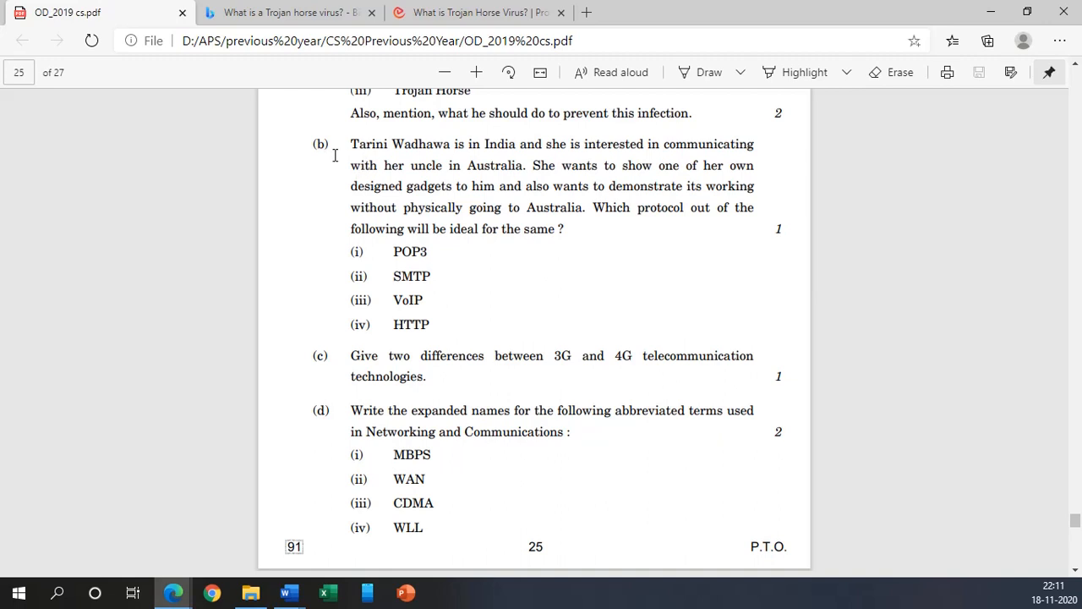
mouse_move(352, 149)
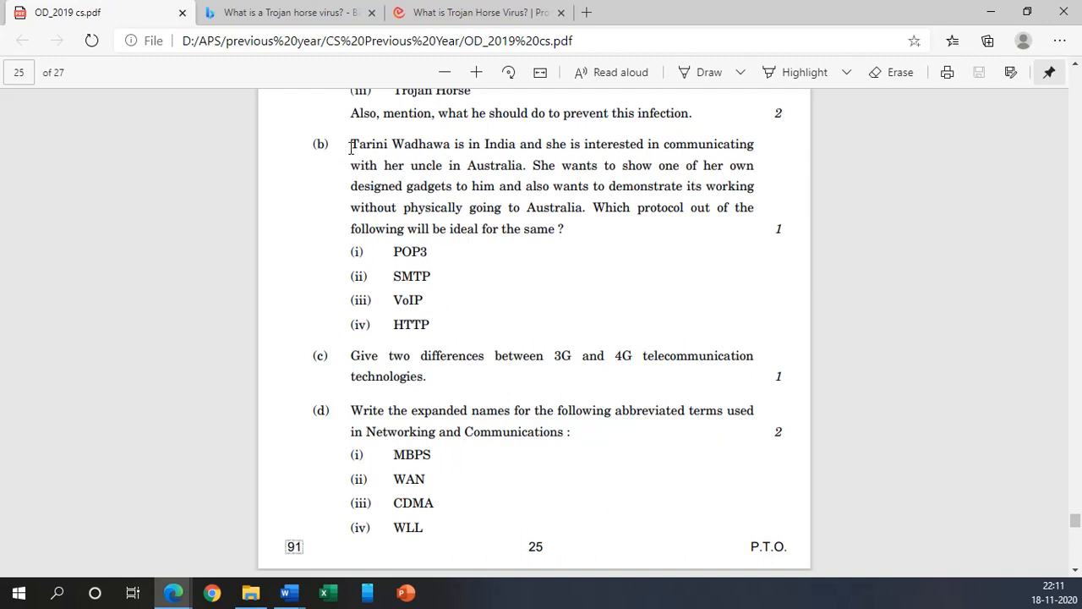
mouse_move(375, 148)
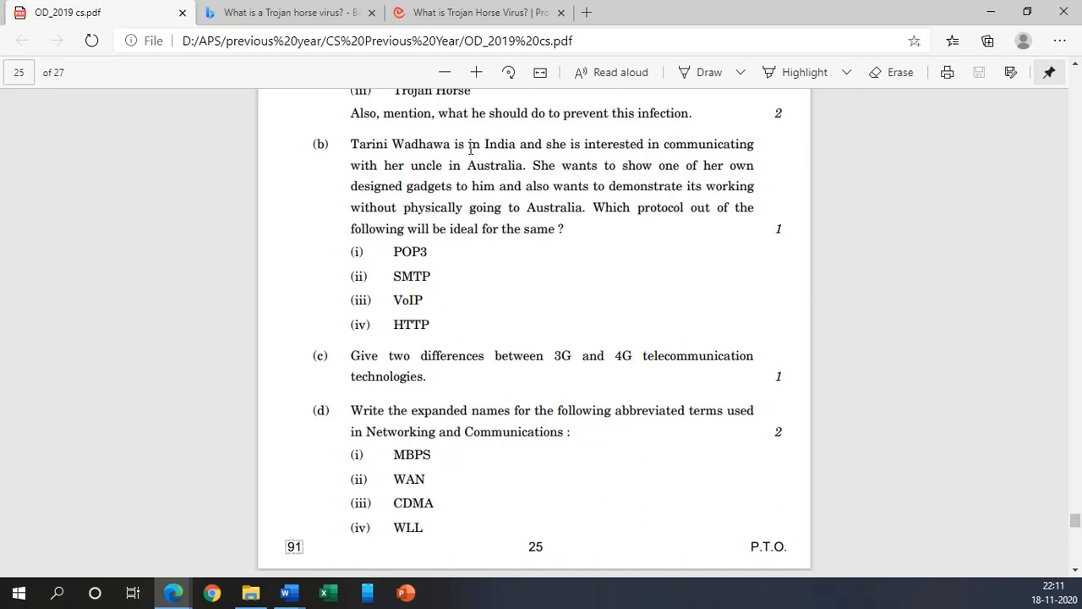
mouse_move(622, 149)
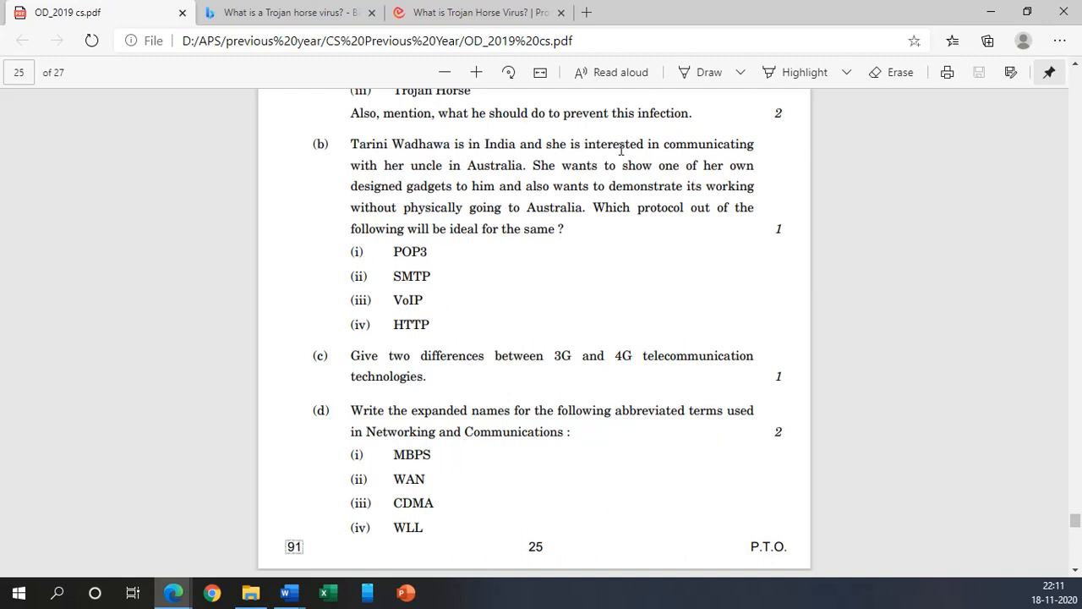
mouse_move(453, 168)
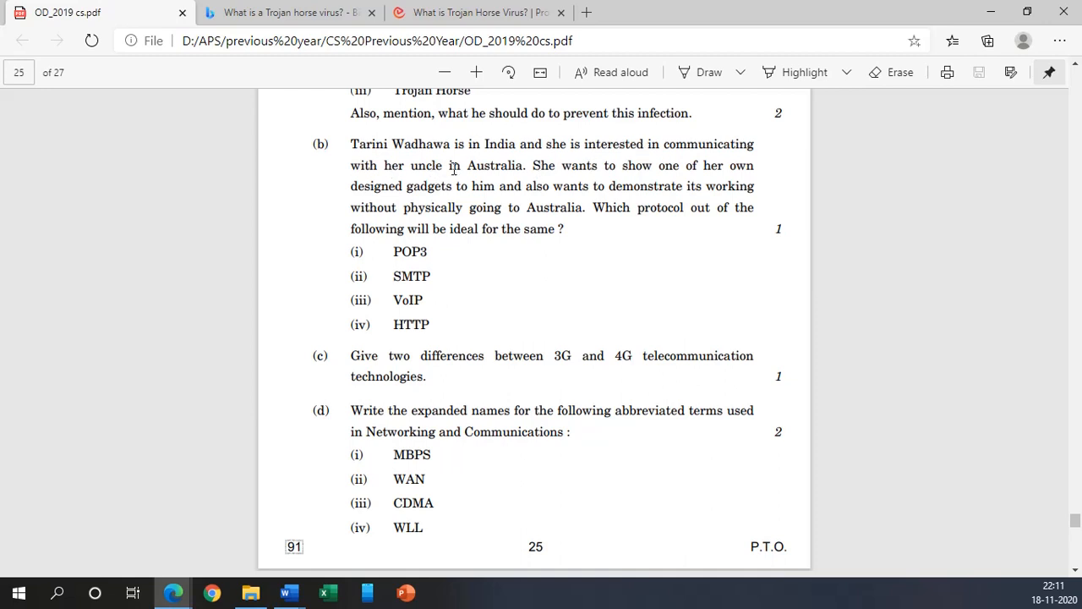
mouse_move(606, 174)
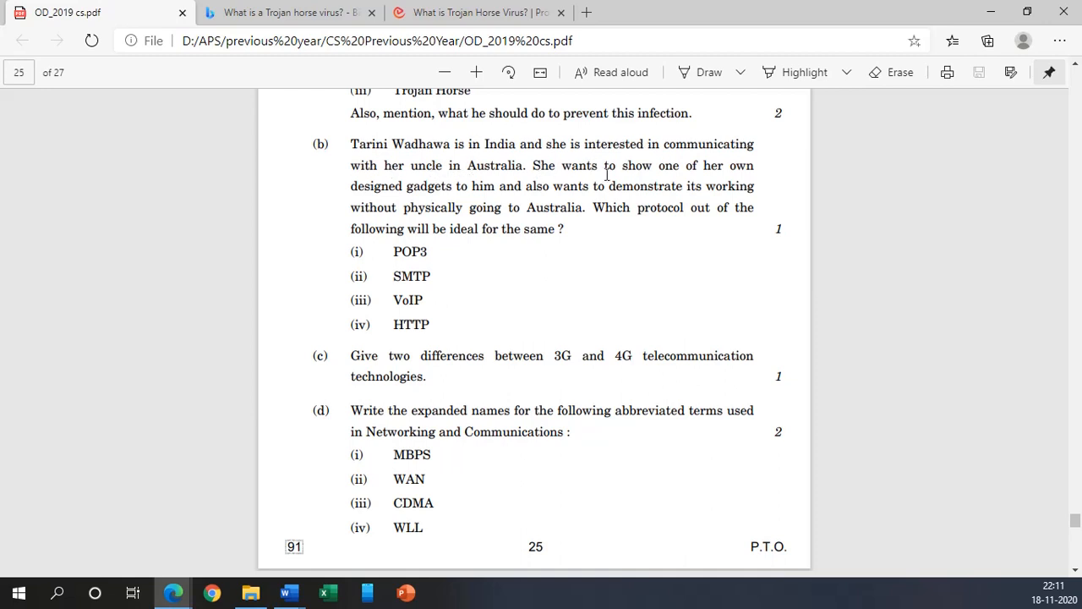
mouse_move(428, 189)
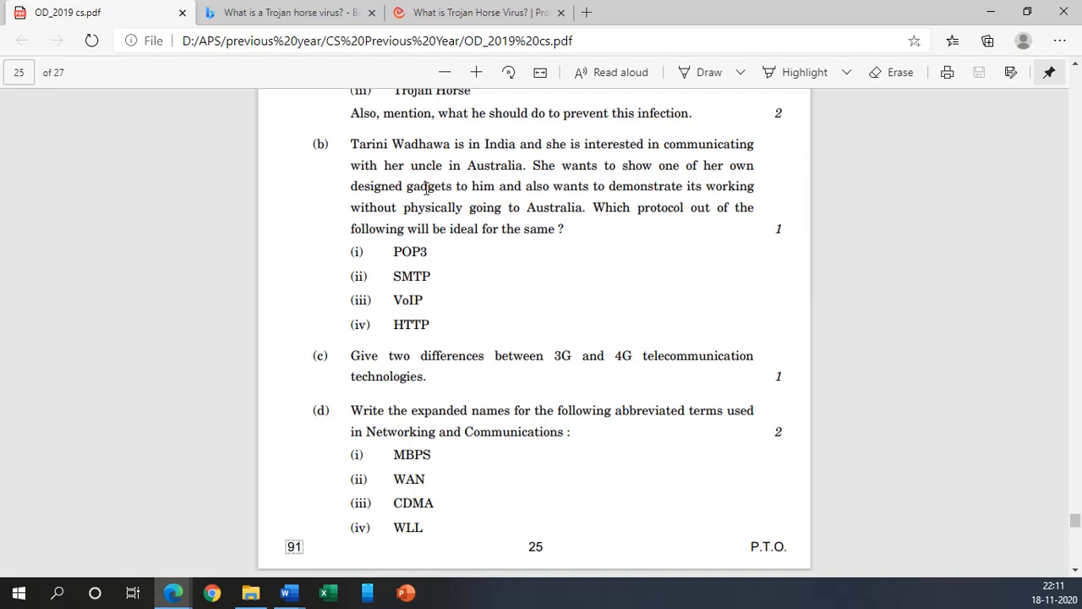
mouse_move(501, 193)
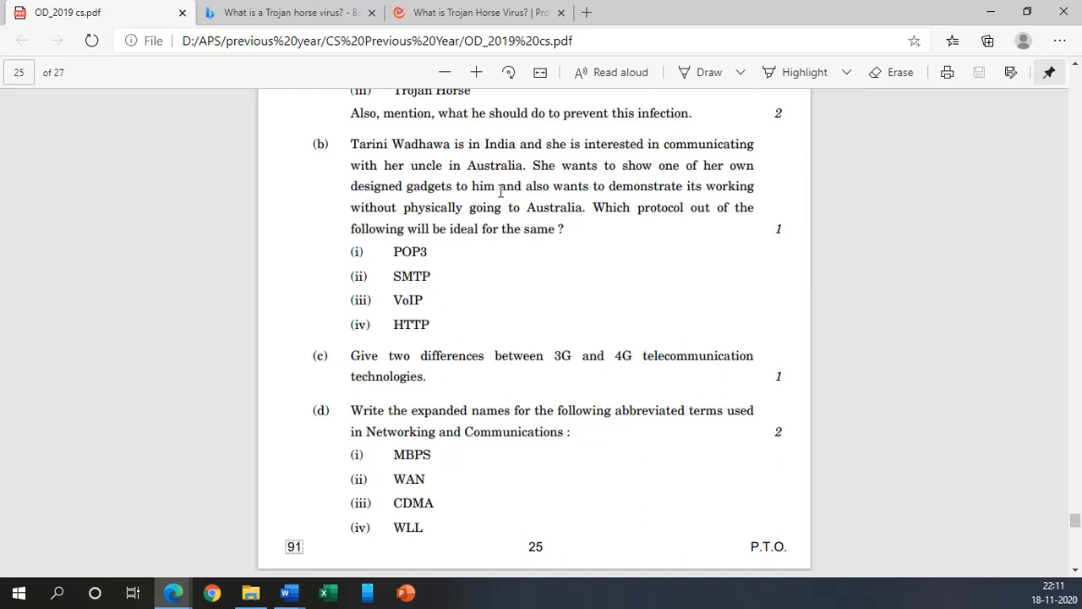
mouse_move(622, 193)
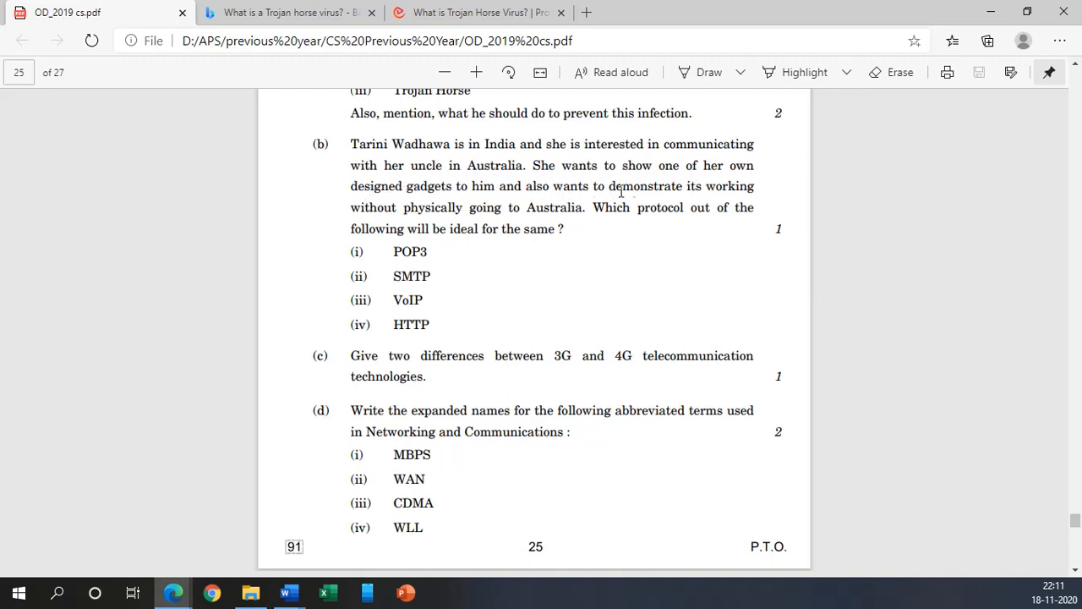
mouse_move(476, 215)
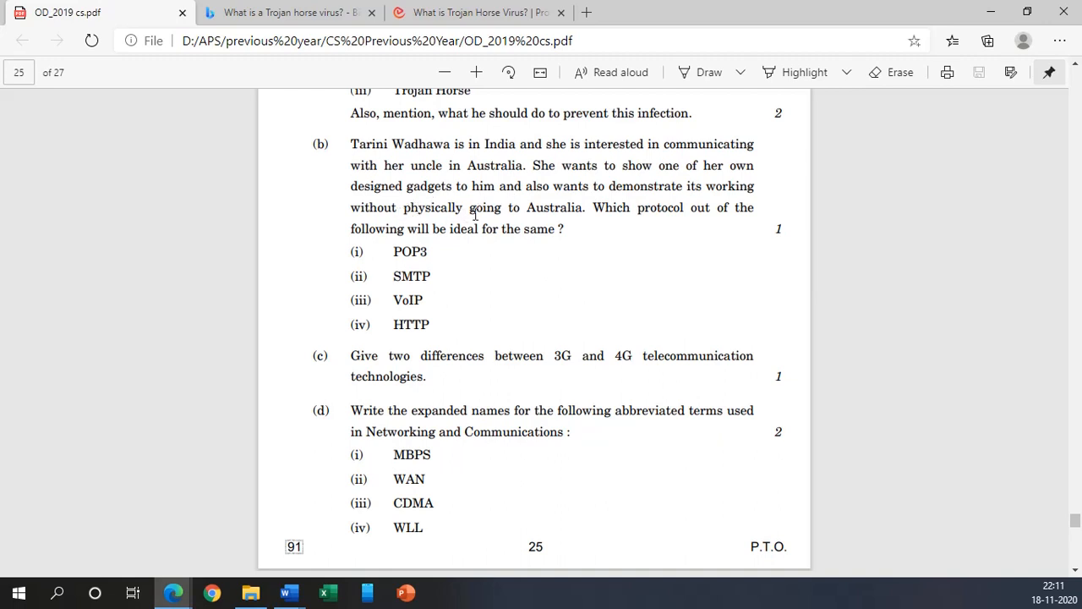
mouse_move(547, 213)
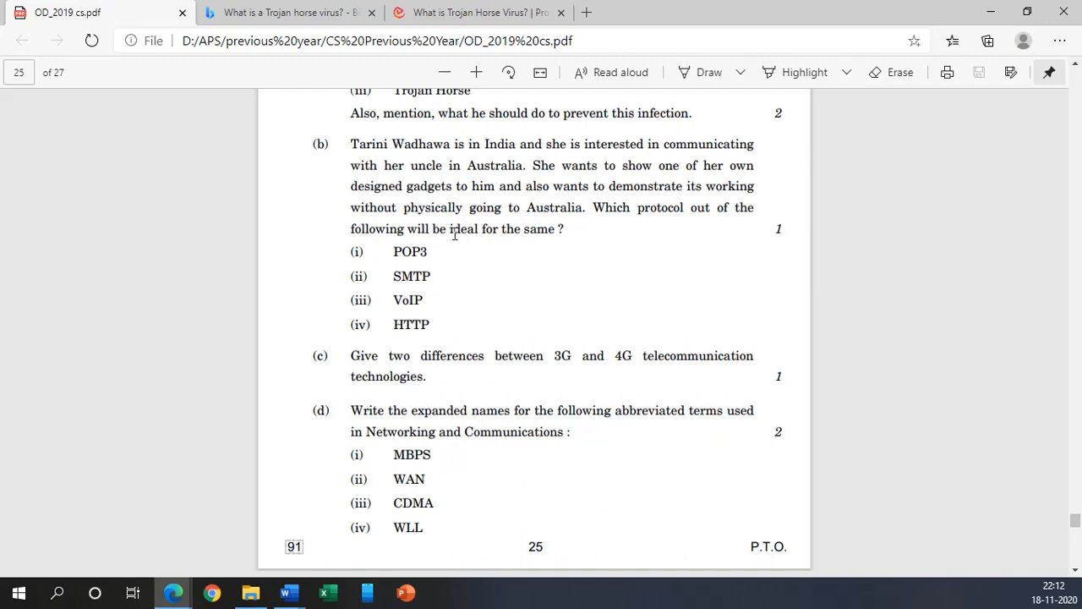
mouse_move(534, 235)
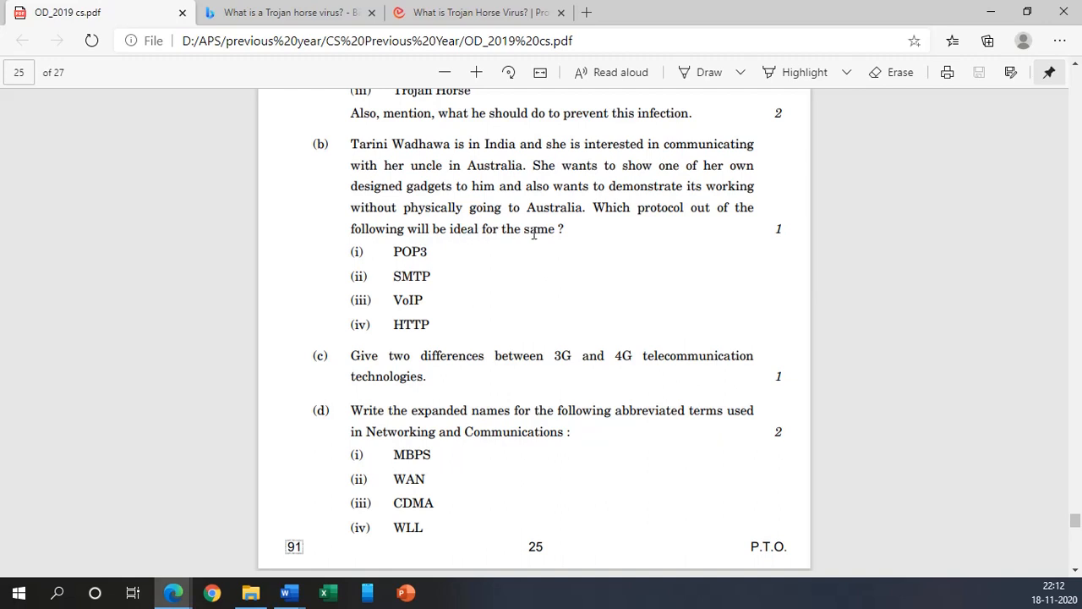
Step: Consider POP3 and SMTP among the protocol options of question 7(b)
double_click(409, 250)
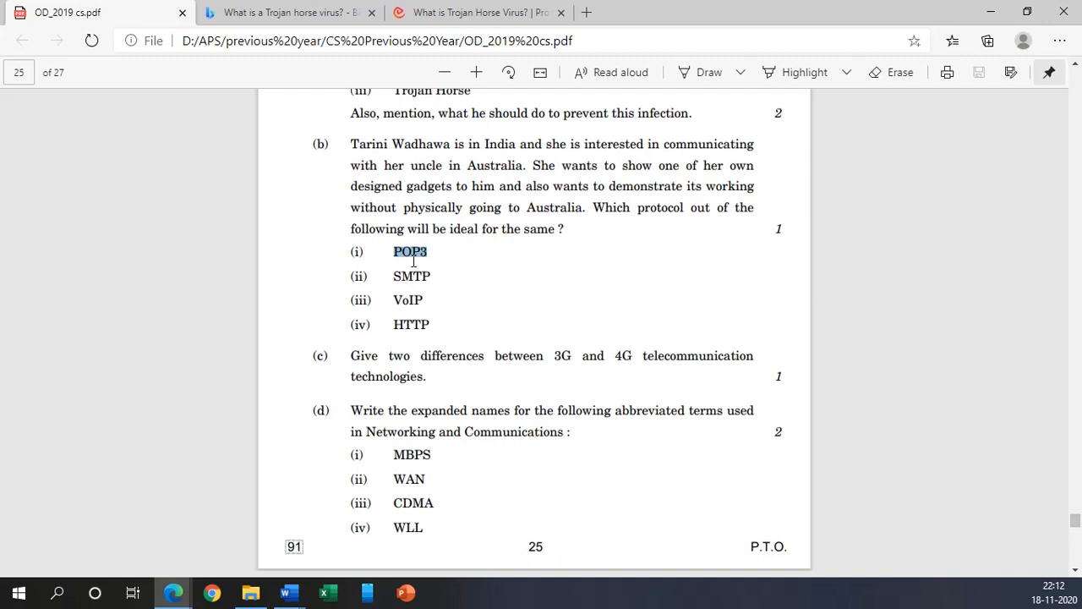
double_click(410, 276)
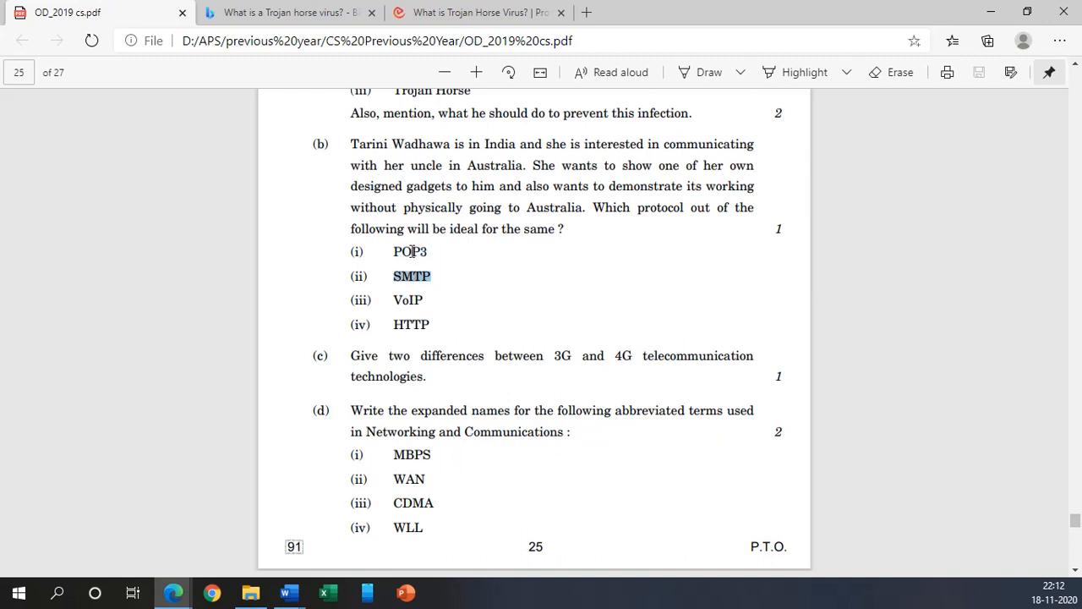
mouse_move(430, 306)
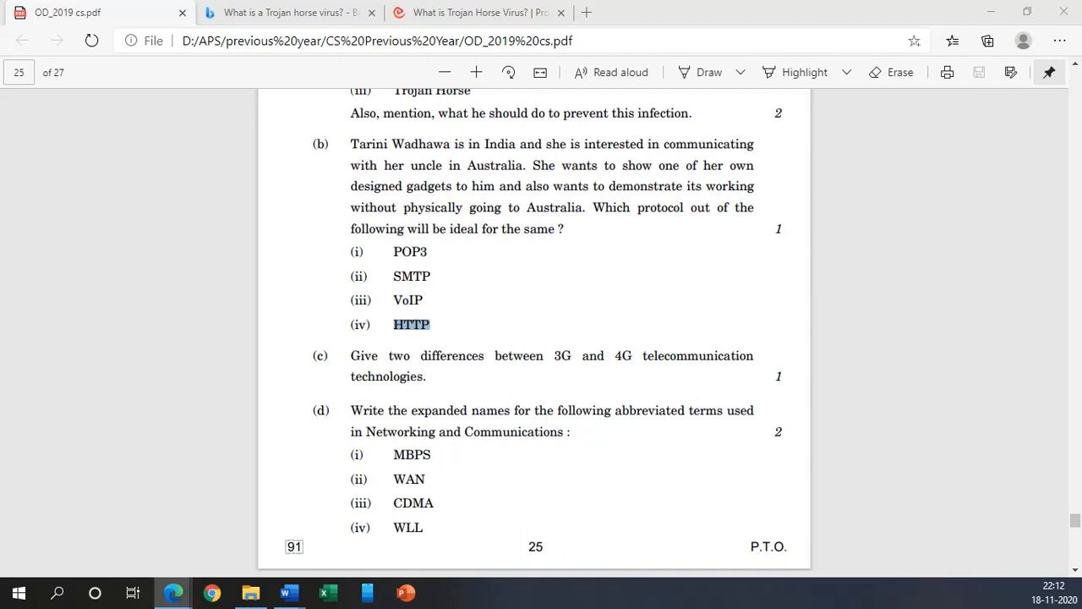
mouse_move(532, 330)
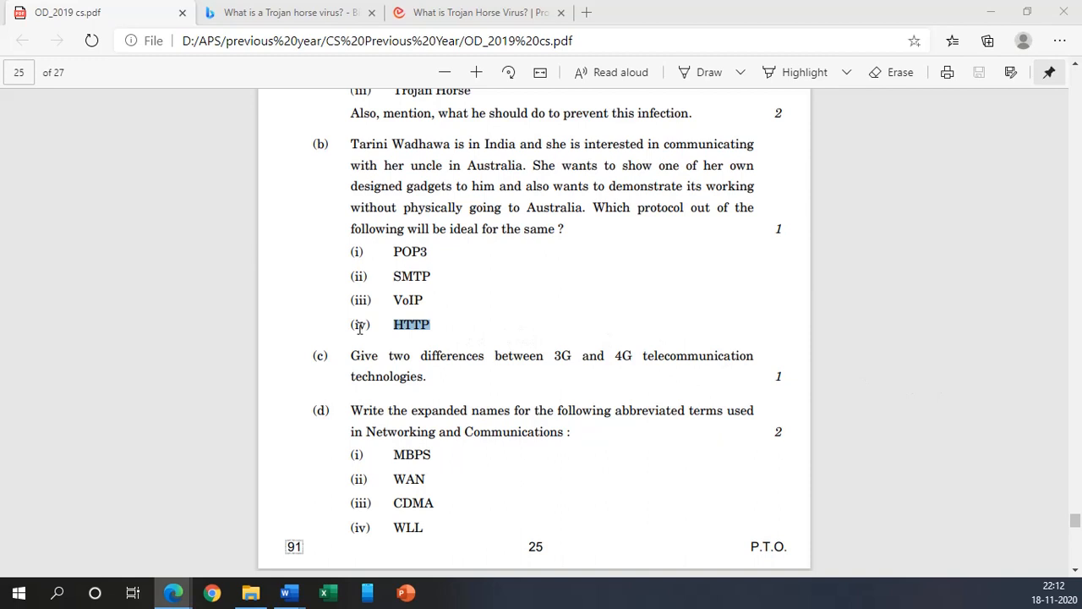
mouse_move(361, 321)
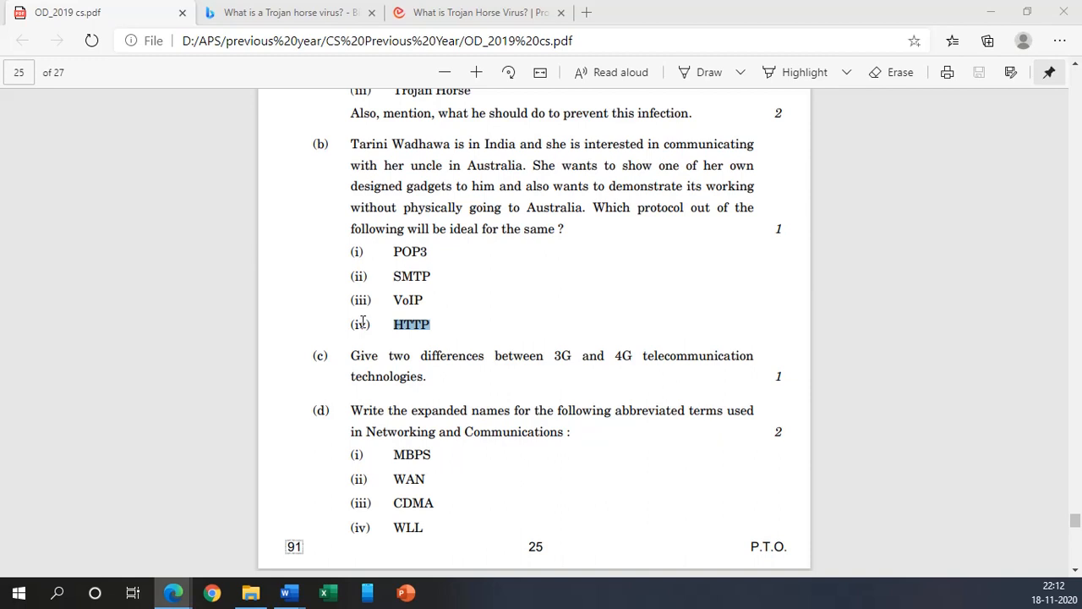
mouse_move(412, 318)
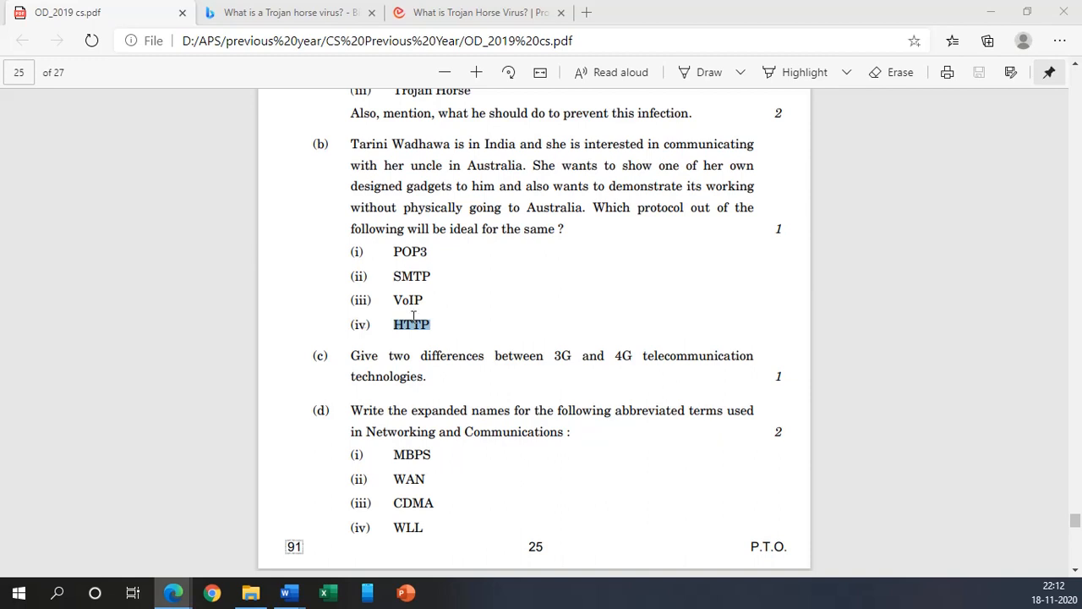
mouse_move(409, 331)
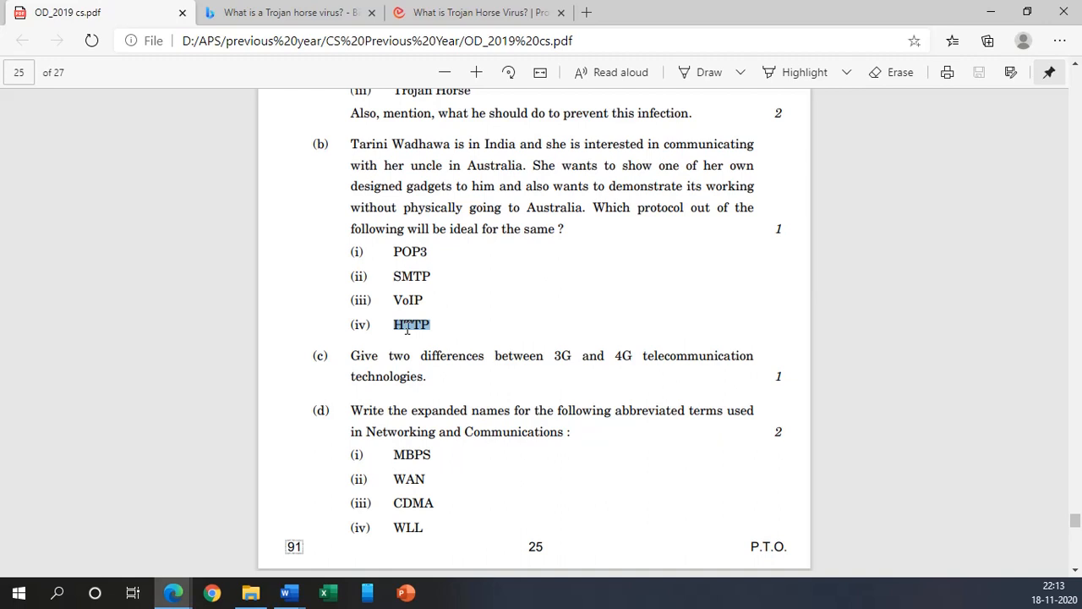
mouse_move(385, 311)
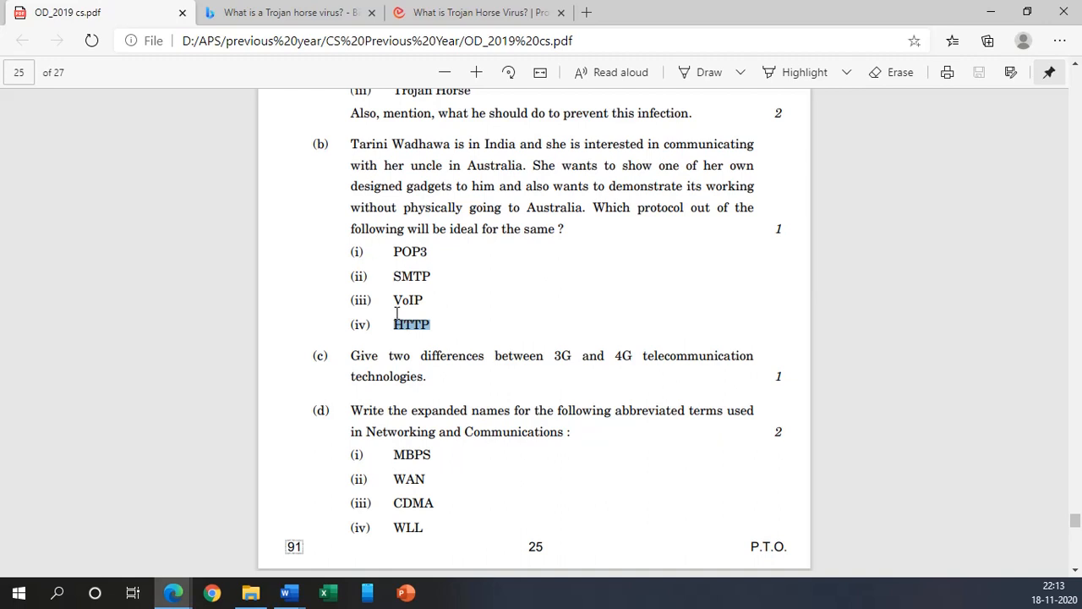
mouse_move(398, 341)
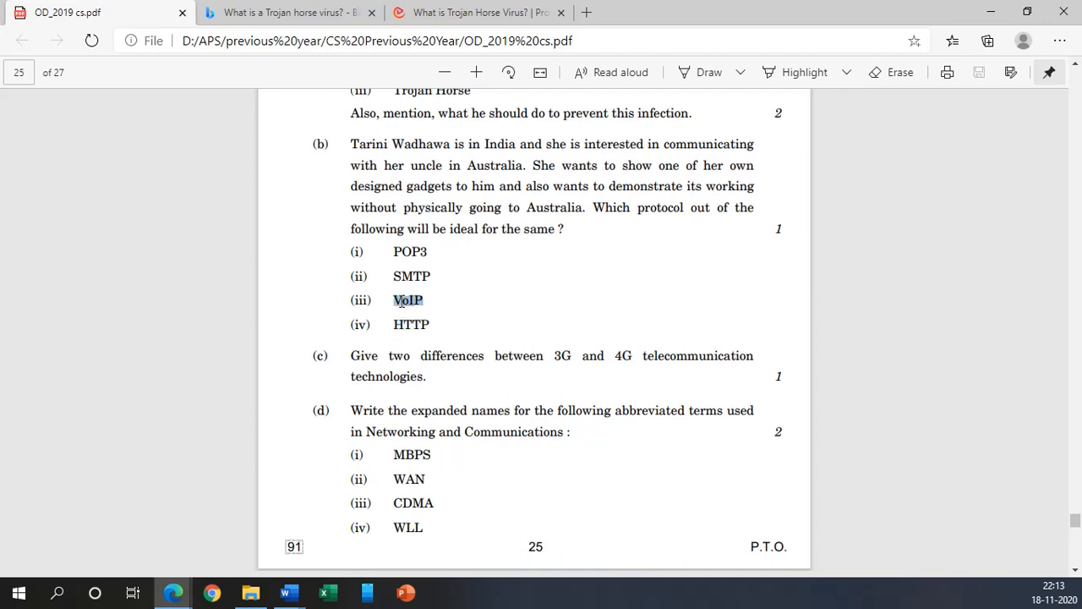
Step: Scroll down to bring questions 7(c) and 7(d) into view
scroll("down", 3)
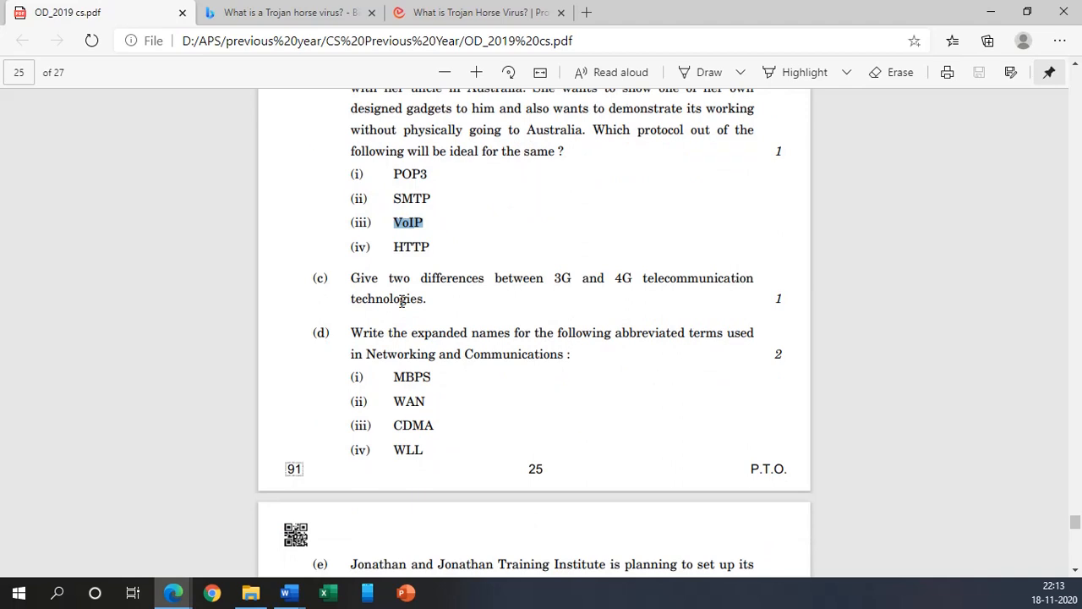
scroll("down", 3)
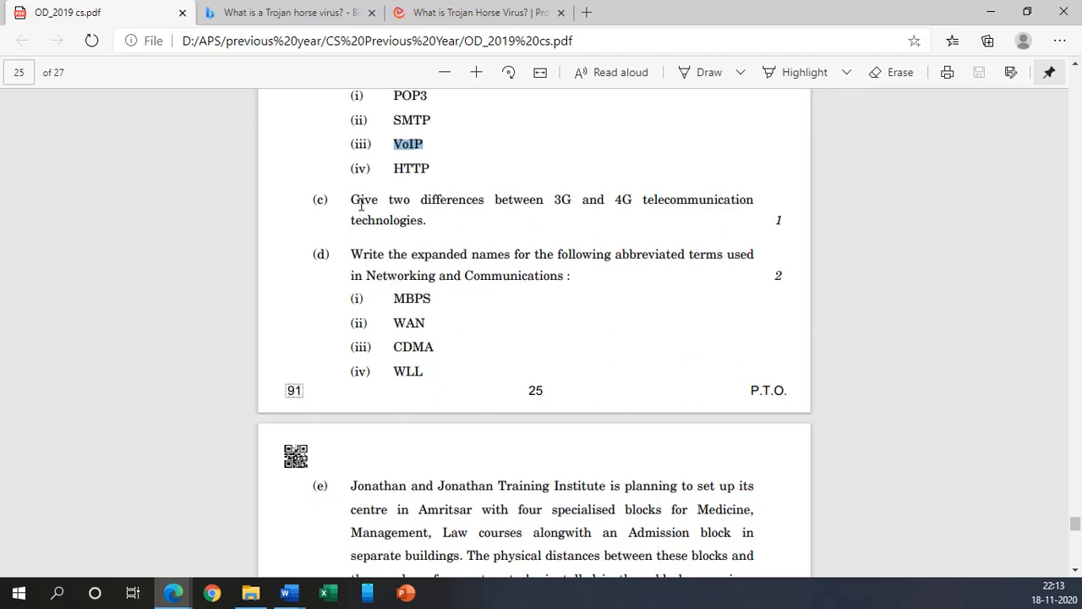
mouse_move(626, 206)
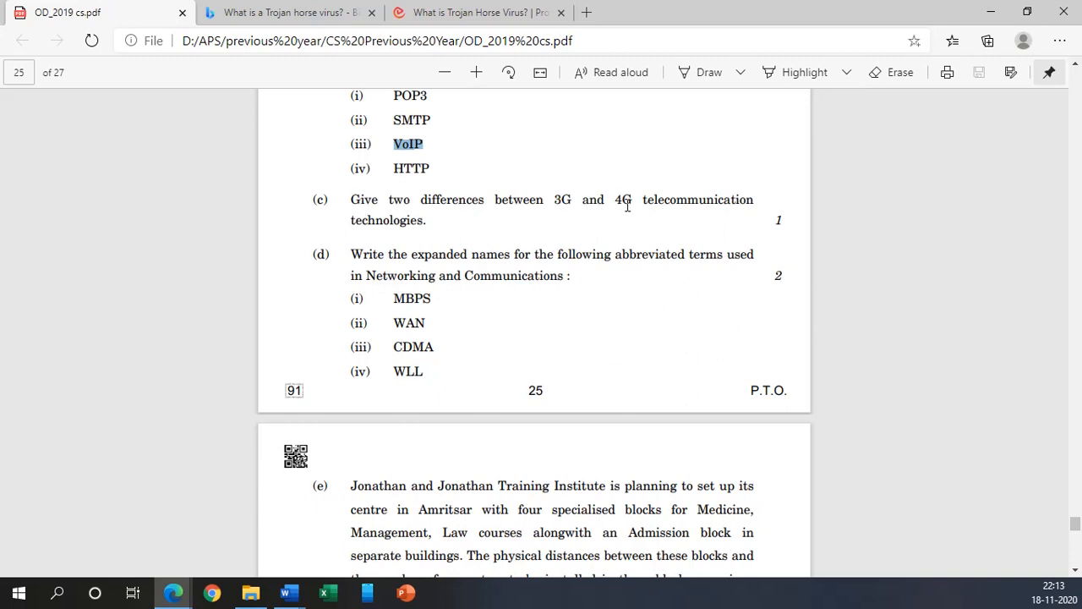
mouse_move(625, 203)
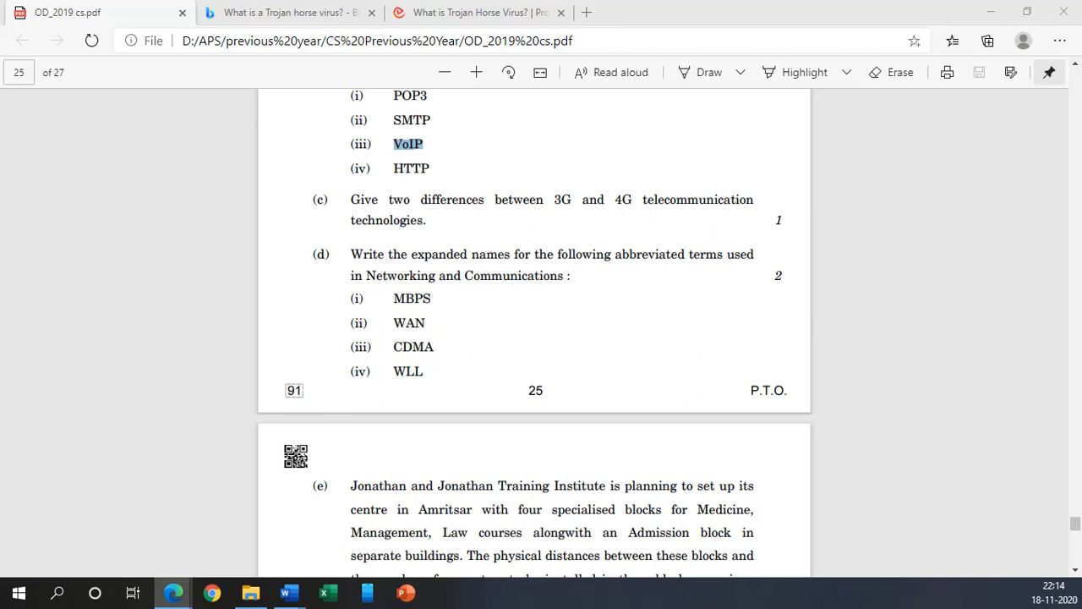
mouse_move(631, 77)
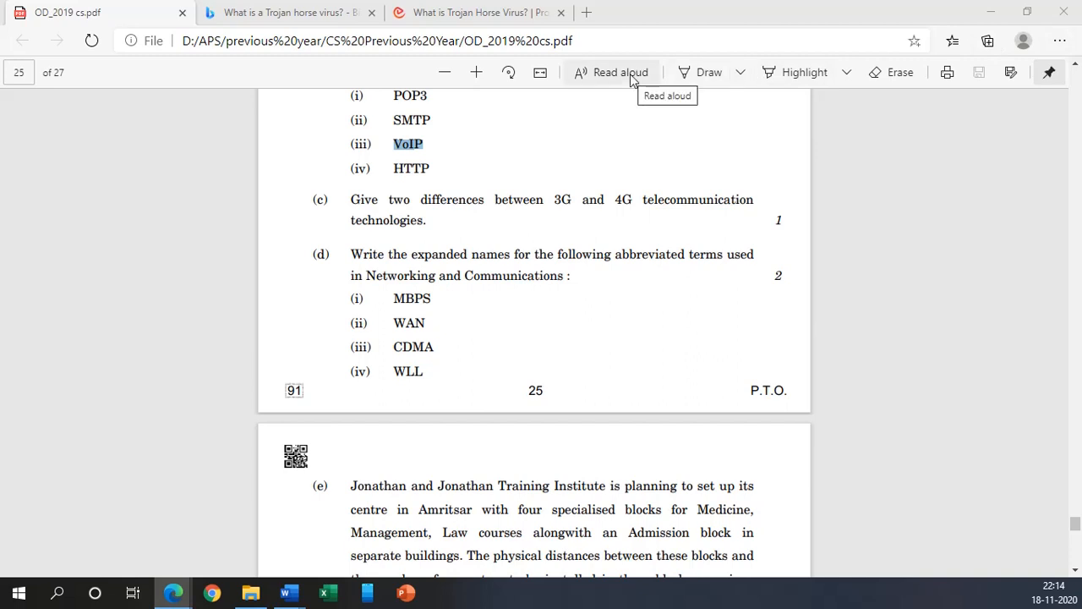
mouse_move(551, 200)
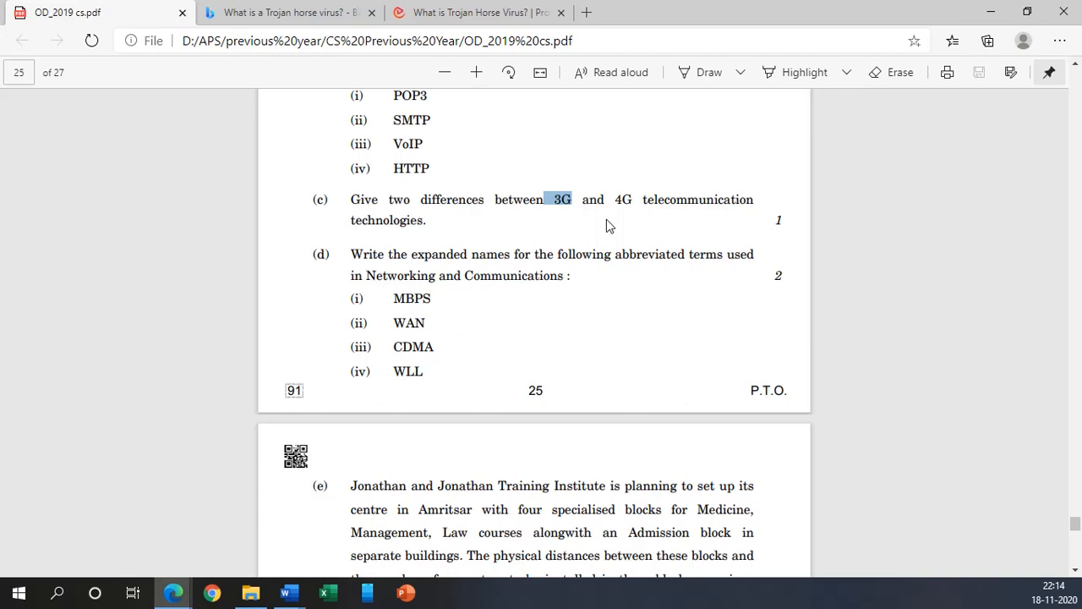
mouse_move(617, 200)
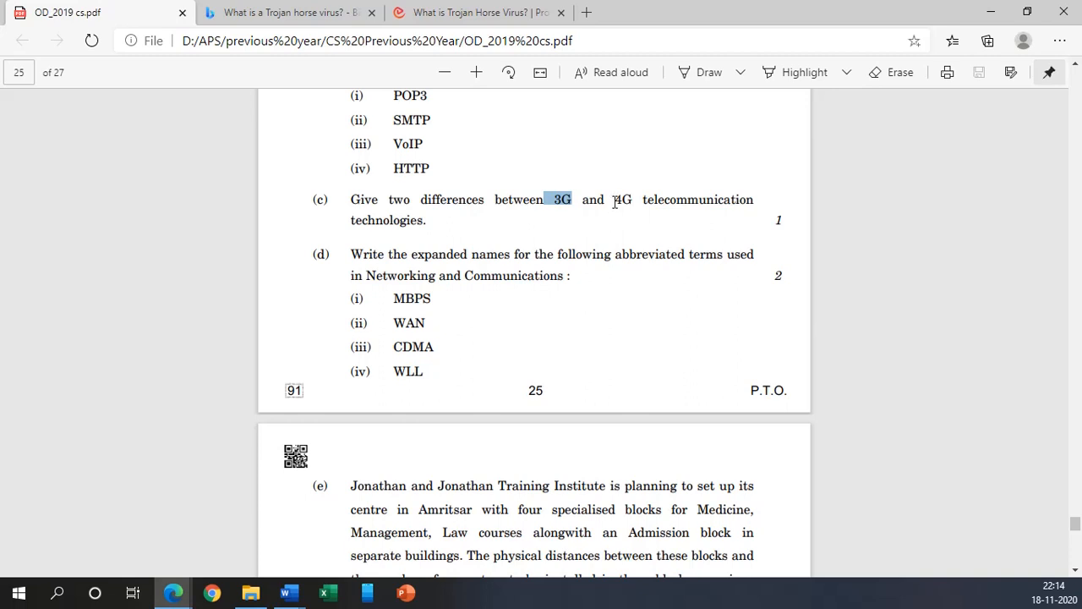
mouse_move(650, 199)
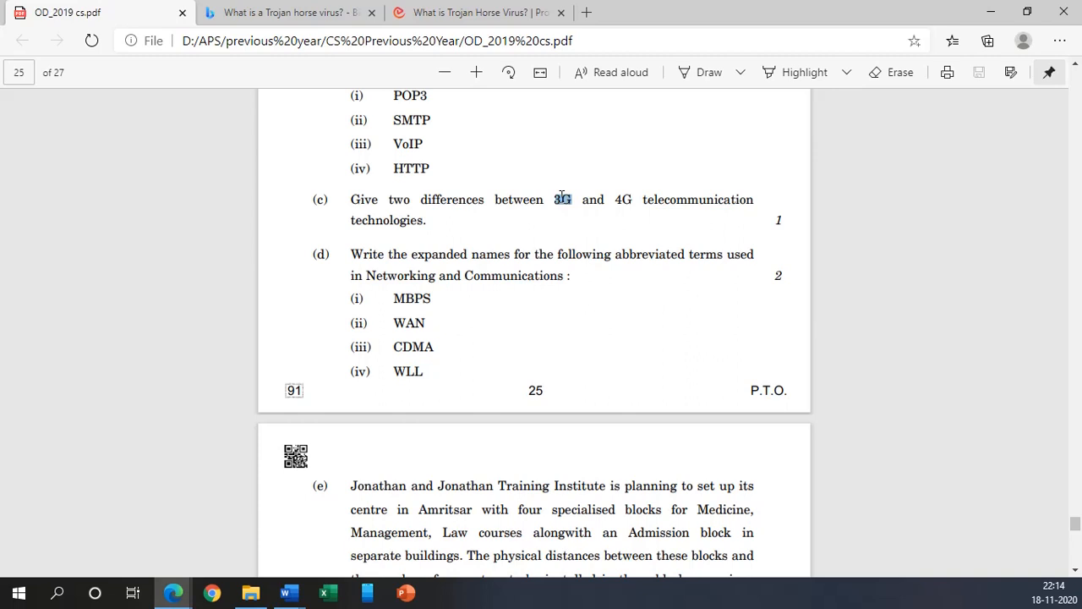
Step: Scroll to question 7(d) and select WAN and then WLL among its abbreviations
scroll("down", 3)
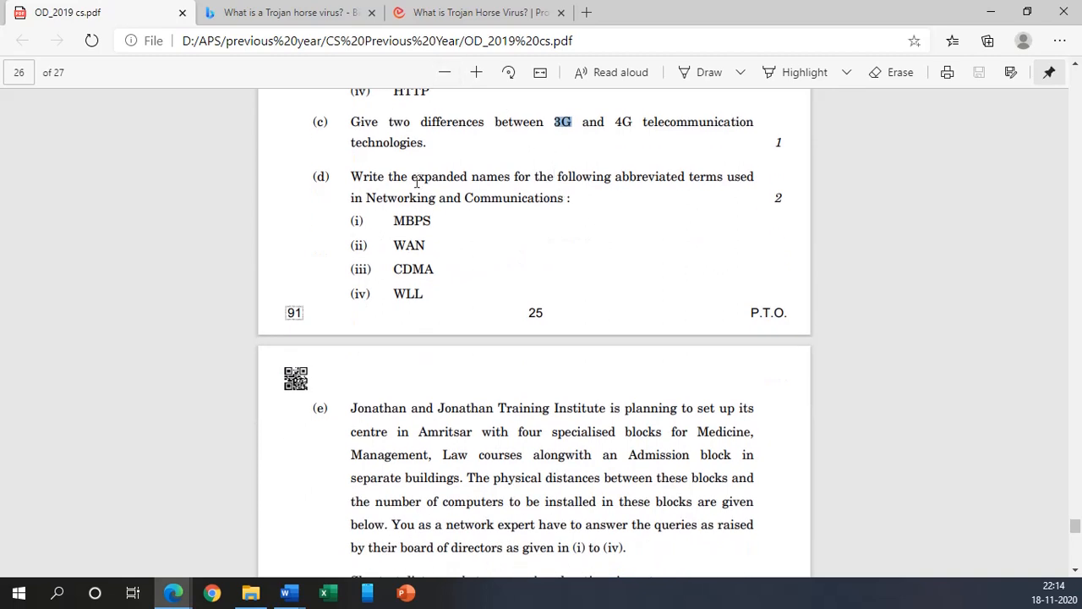
scroll("down", 3)
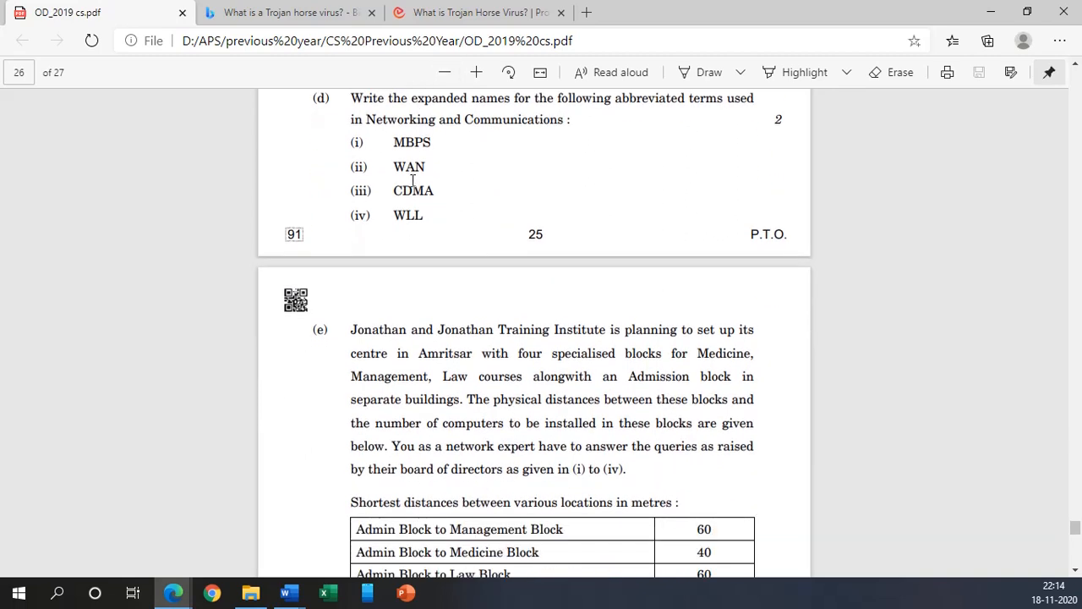
mouse_move(416, 105)
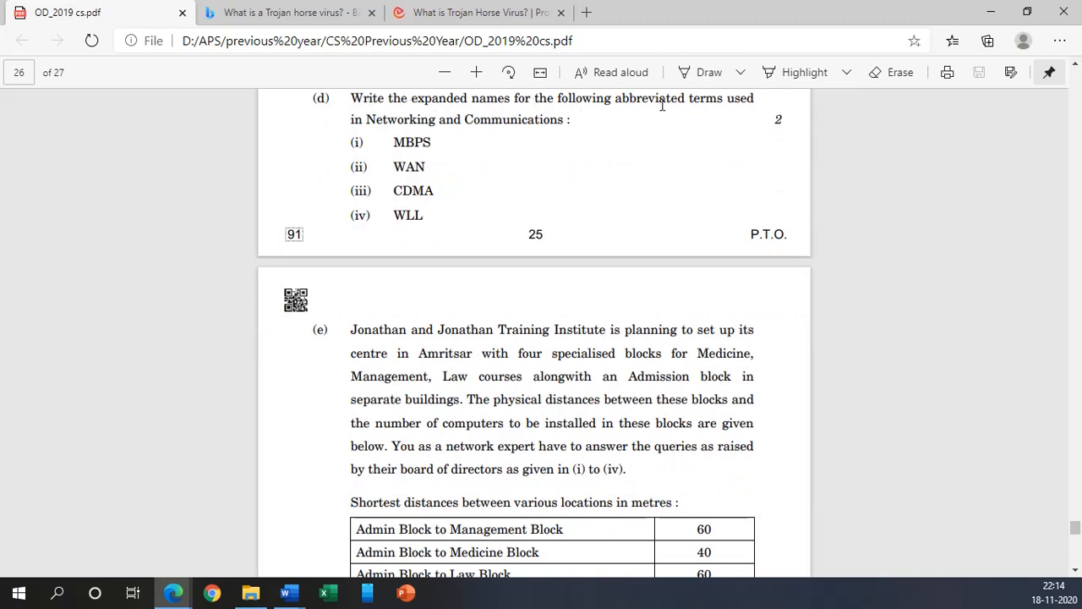
mouse_move(426, 129)
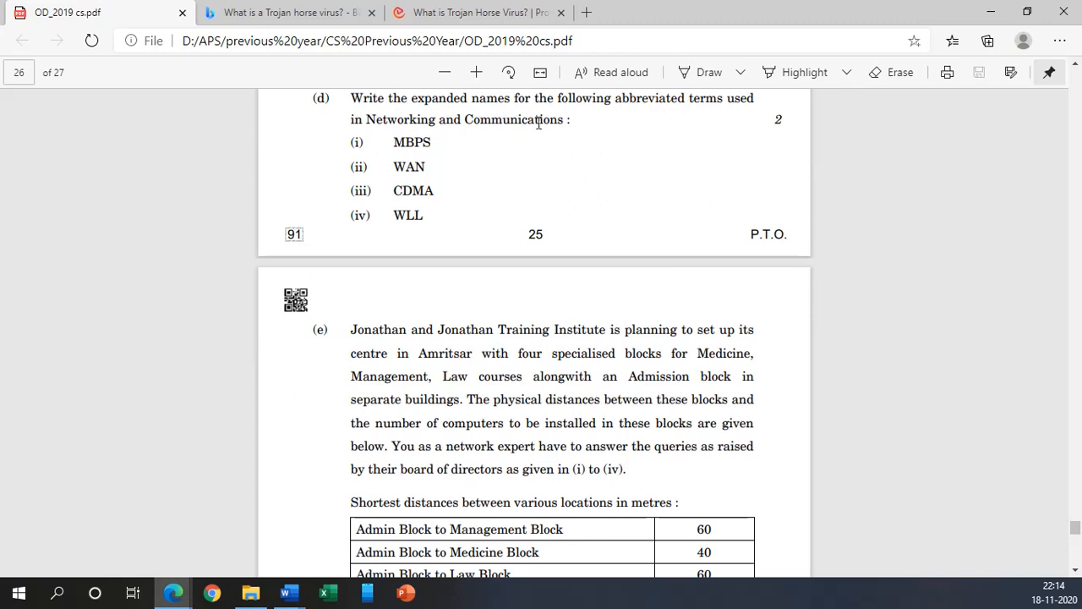
double_click(411, 142)
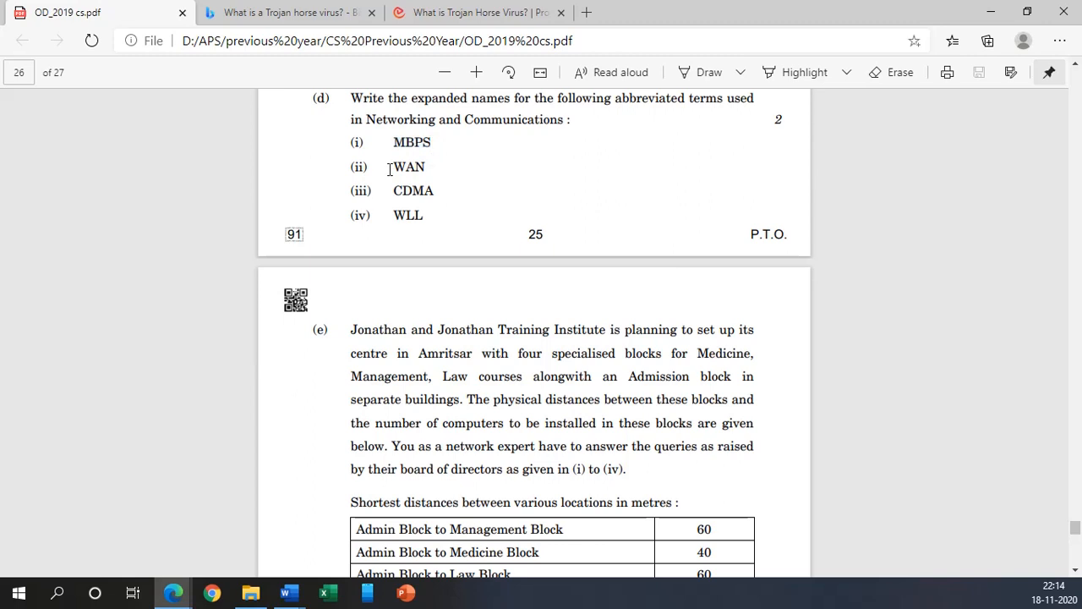
double_click(409, 167)
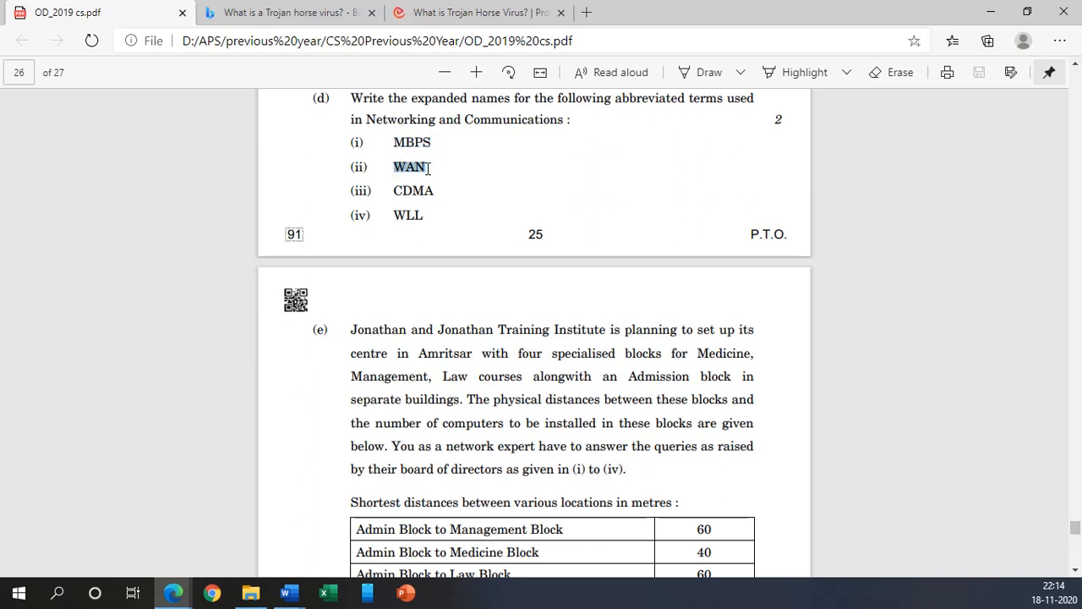
double_click(413, 189)
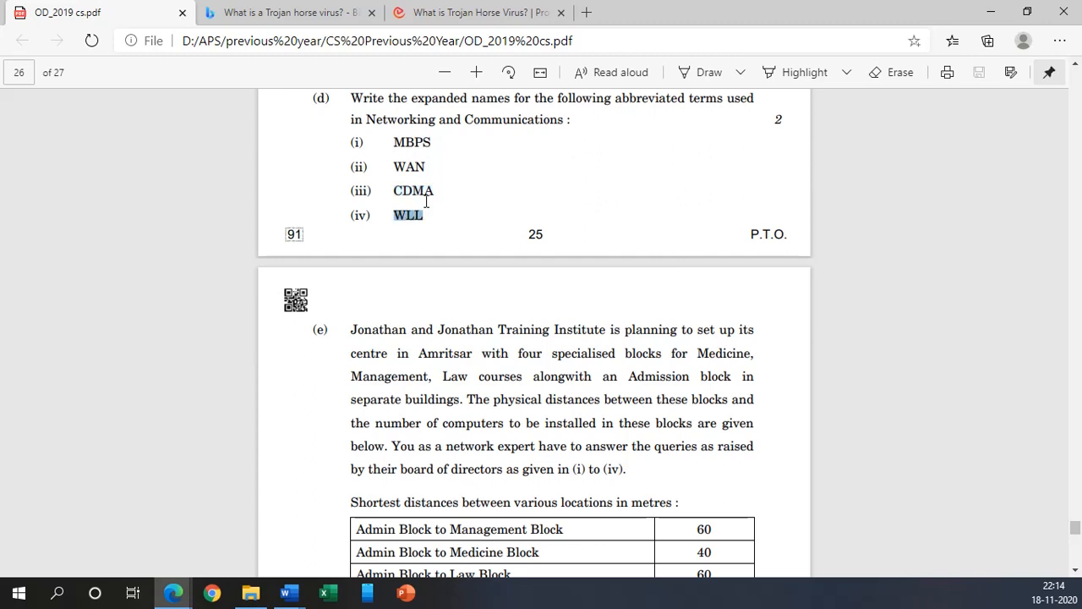
mouse_move(433, 238)
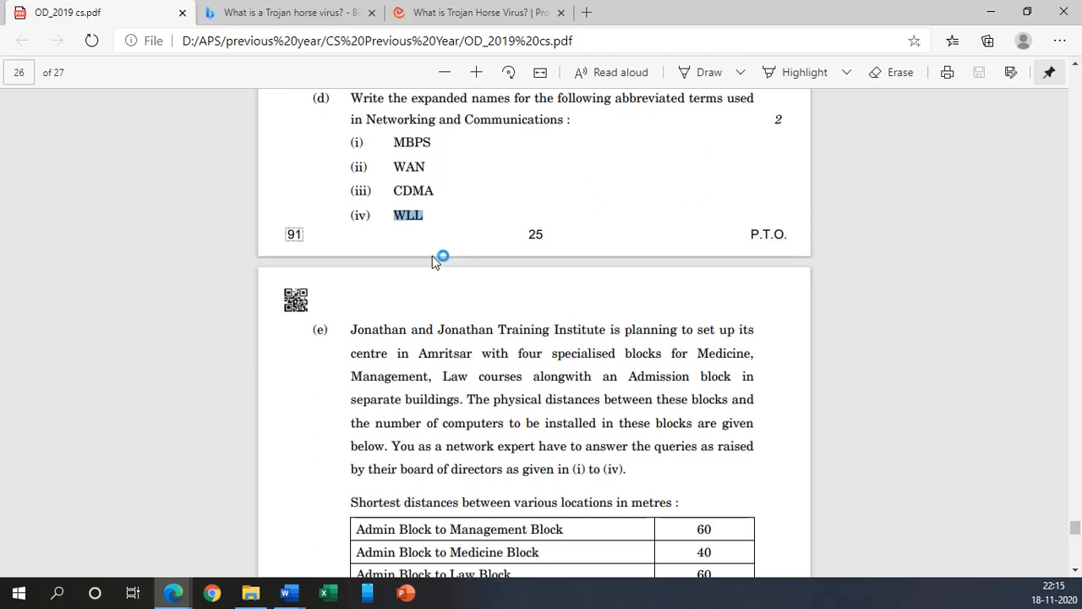
Step: Scroll through pages 26–27 and back up to question 7(e) on the training institute's blocks
scroll("down", 3)
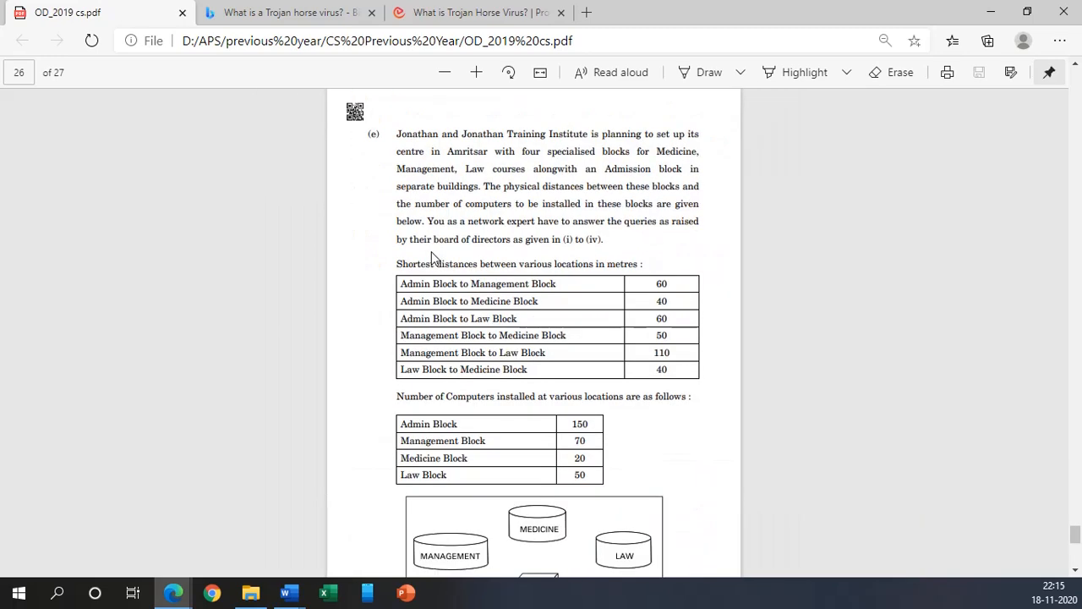
scroll("down", 3)
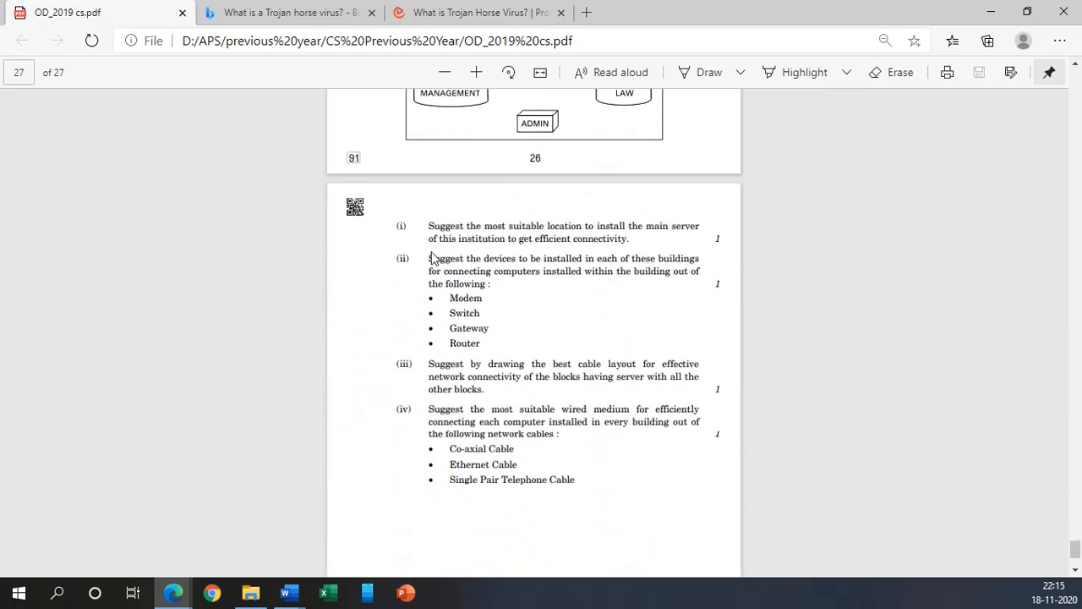
scroll("down", 3)
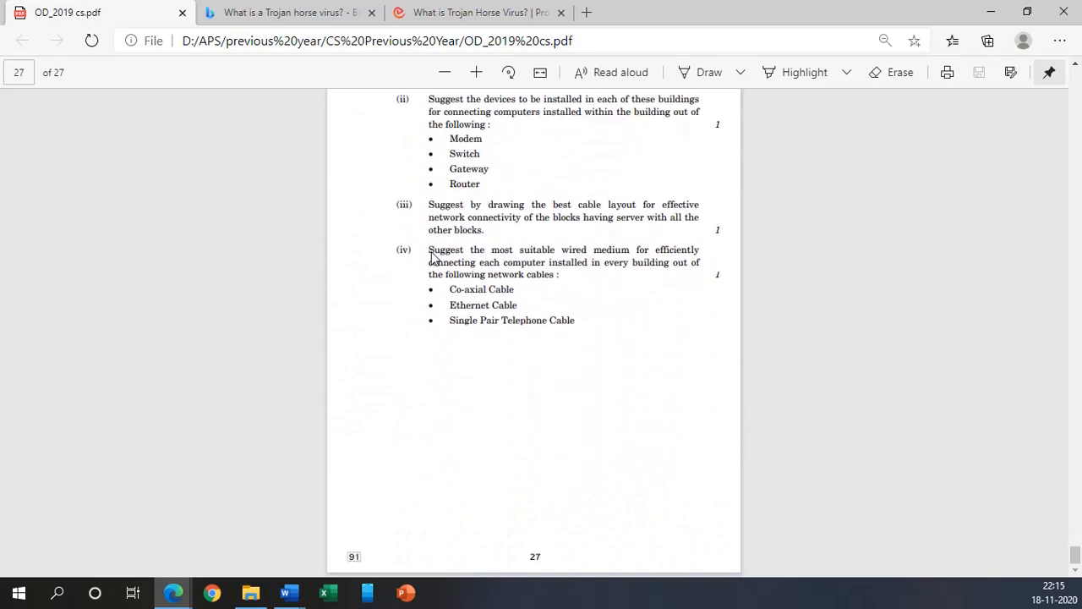
scroll("up", 3)
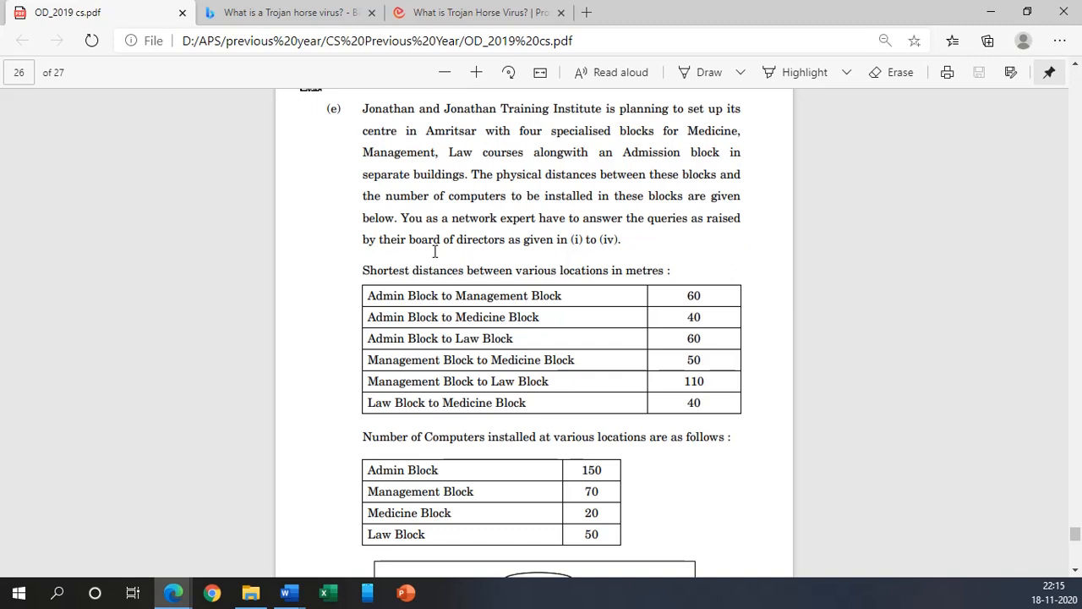
mouse_move(420, 219)
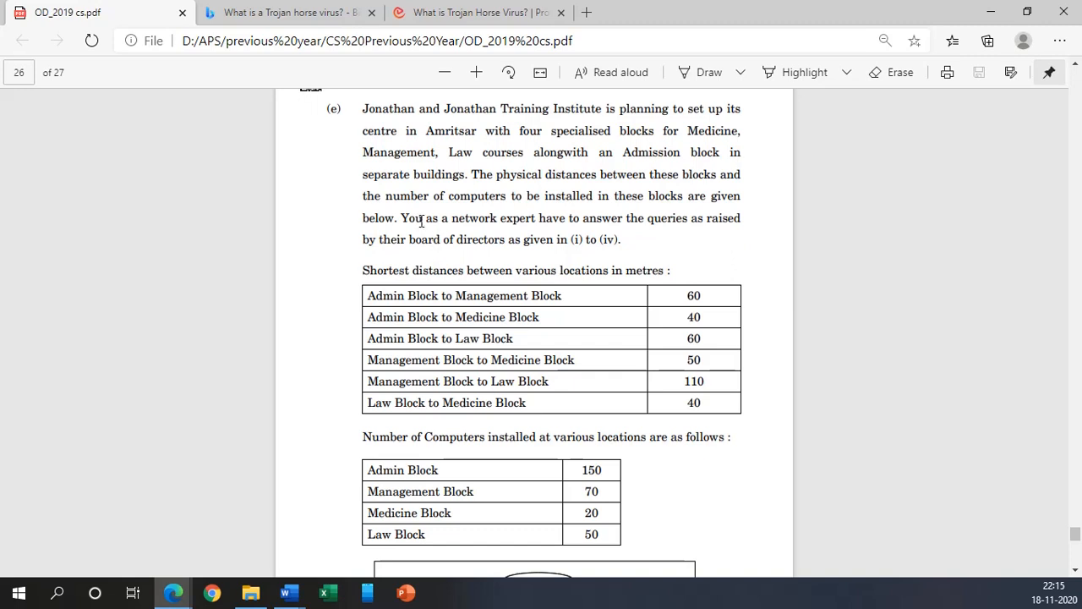